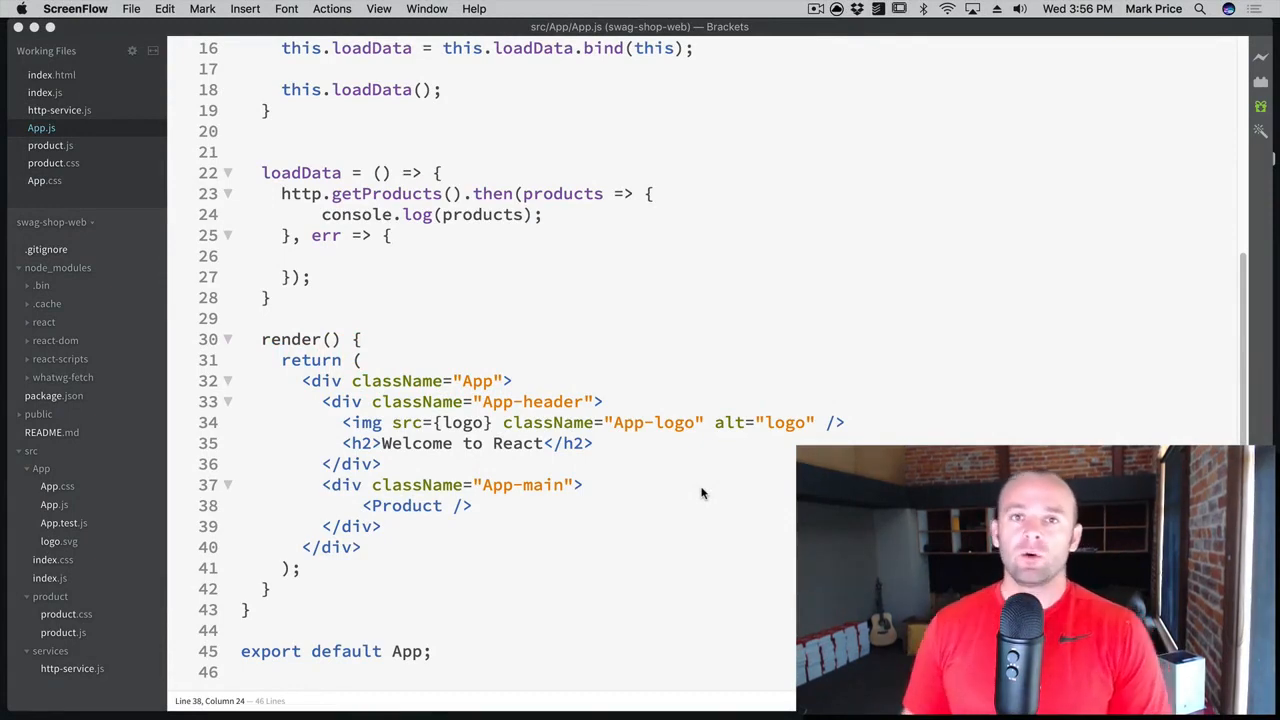
mouse_move(644, 520)
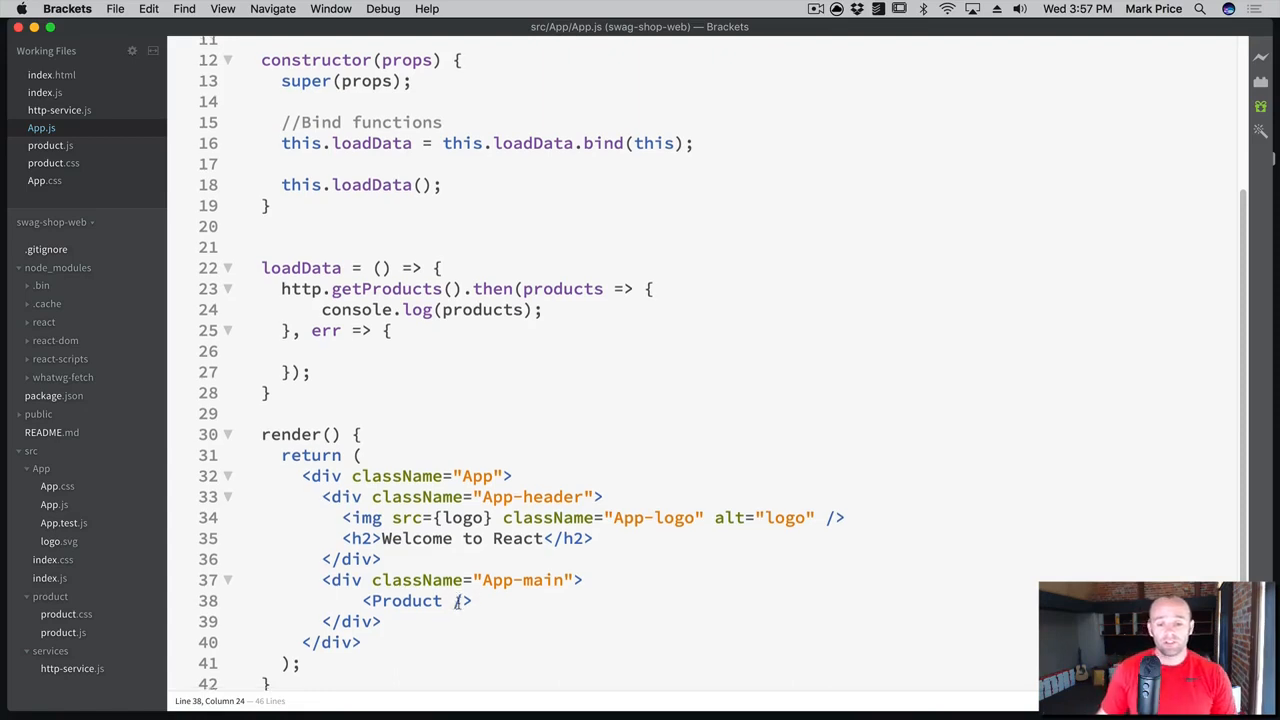
Give <Product /> price="4.23", title="Cool Toy Gun" and an empty imgUrl="" in App.js
scroll("down", 3)
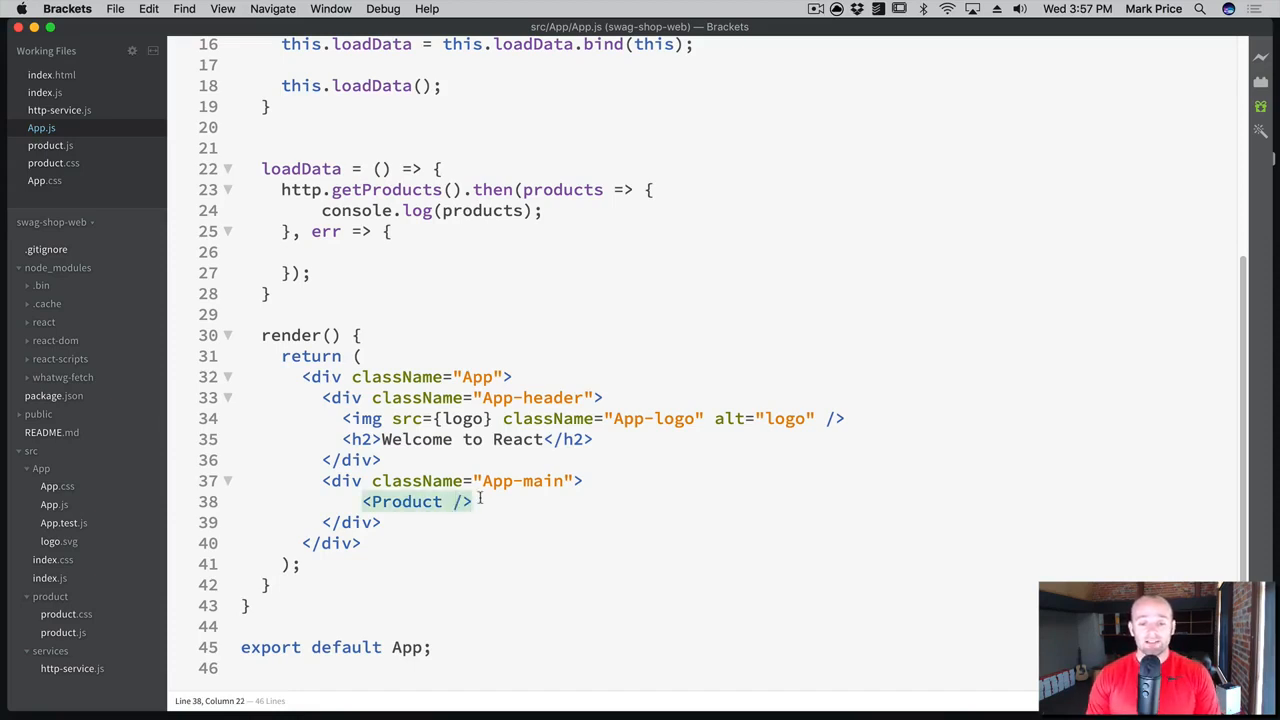
type("price")
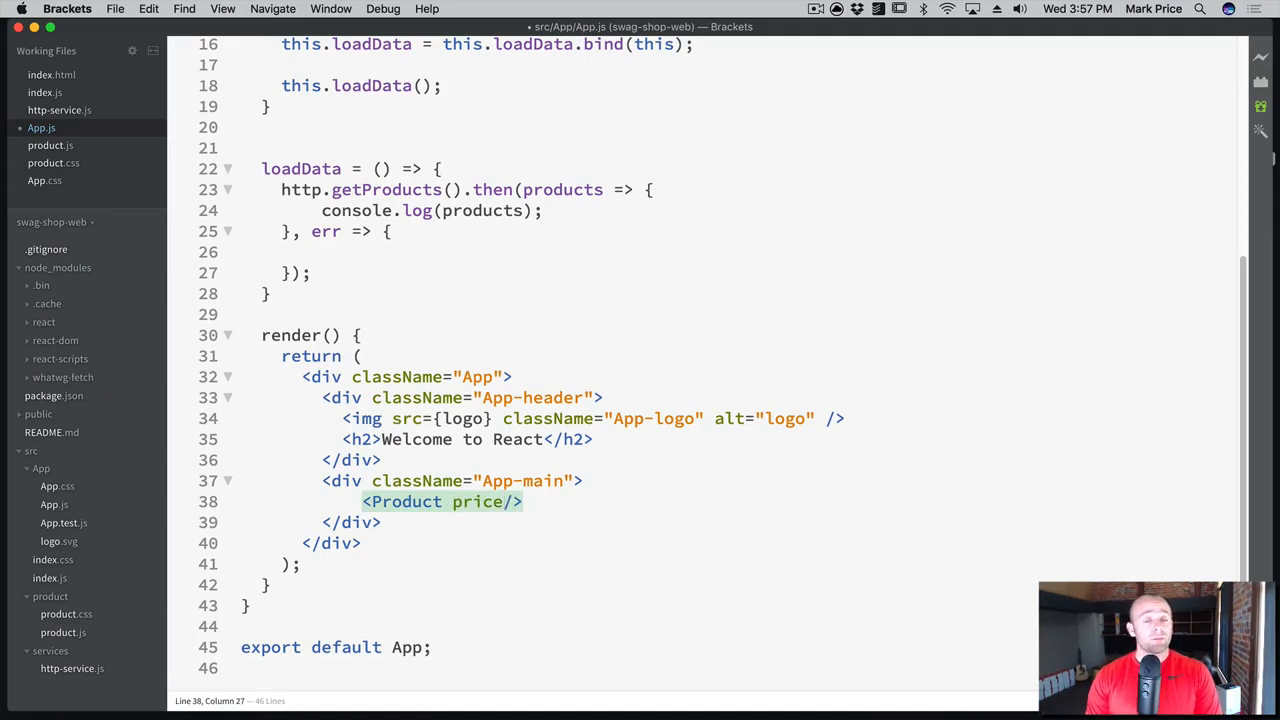
type("=\"")
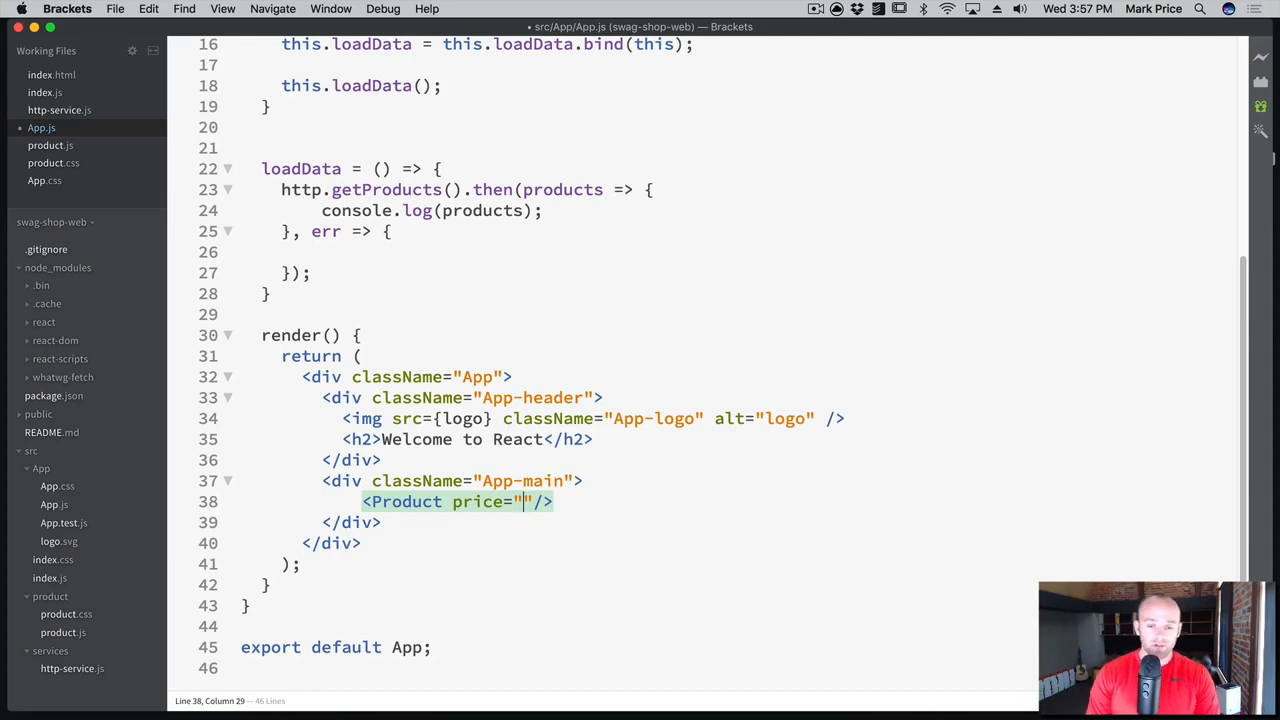
type("4.2")
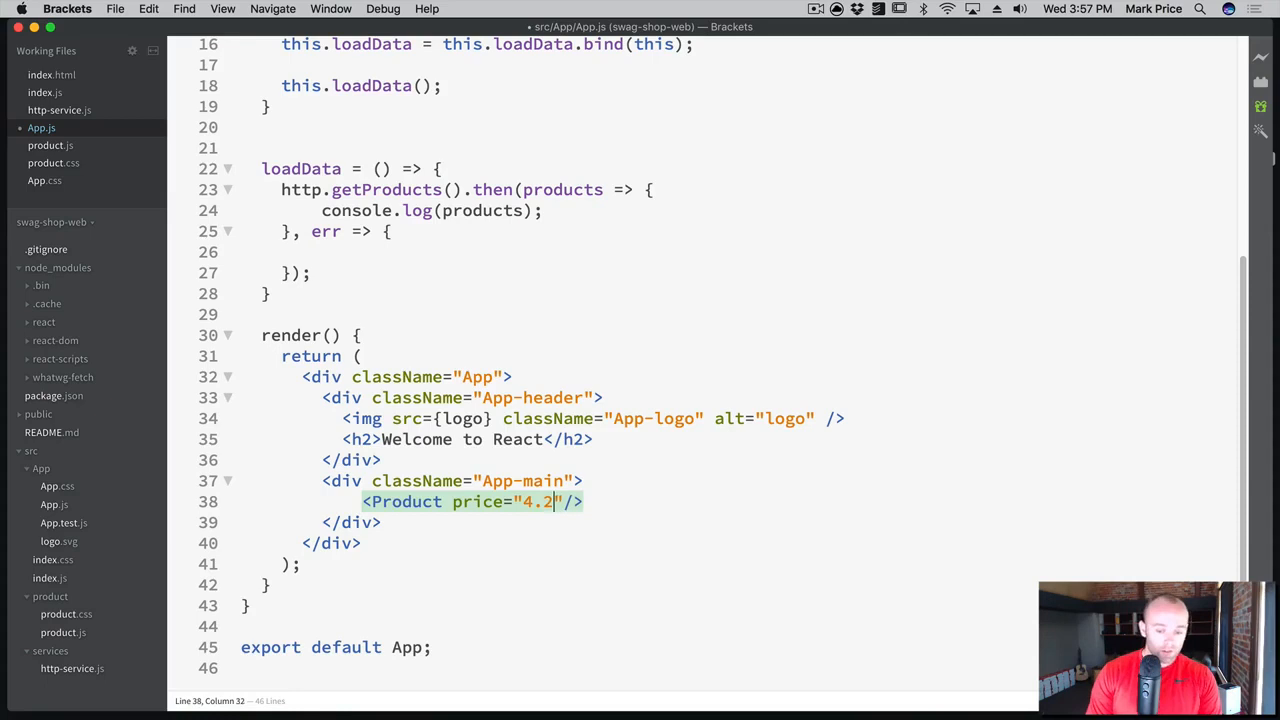
type("3")
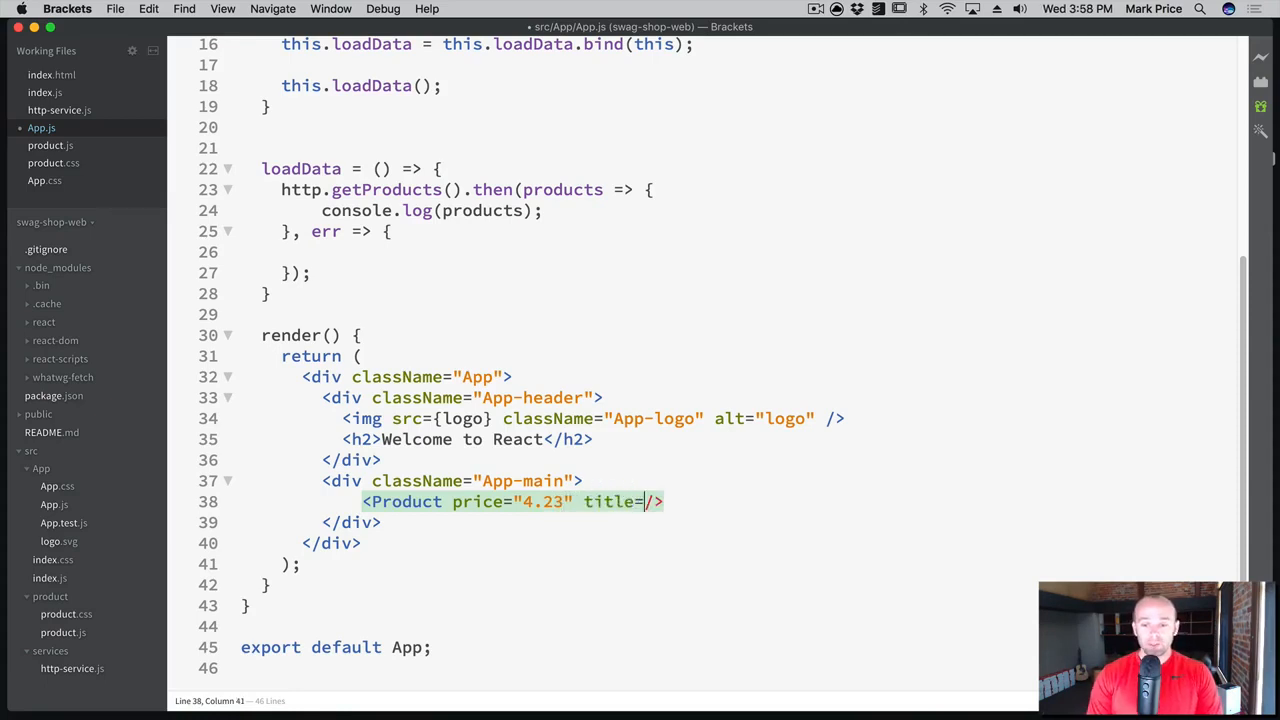
type("\"\"")
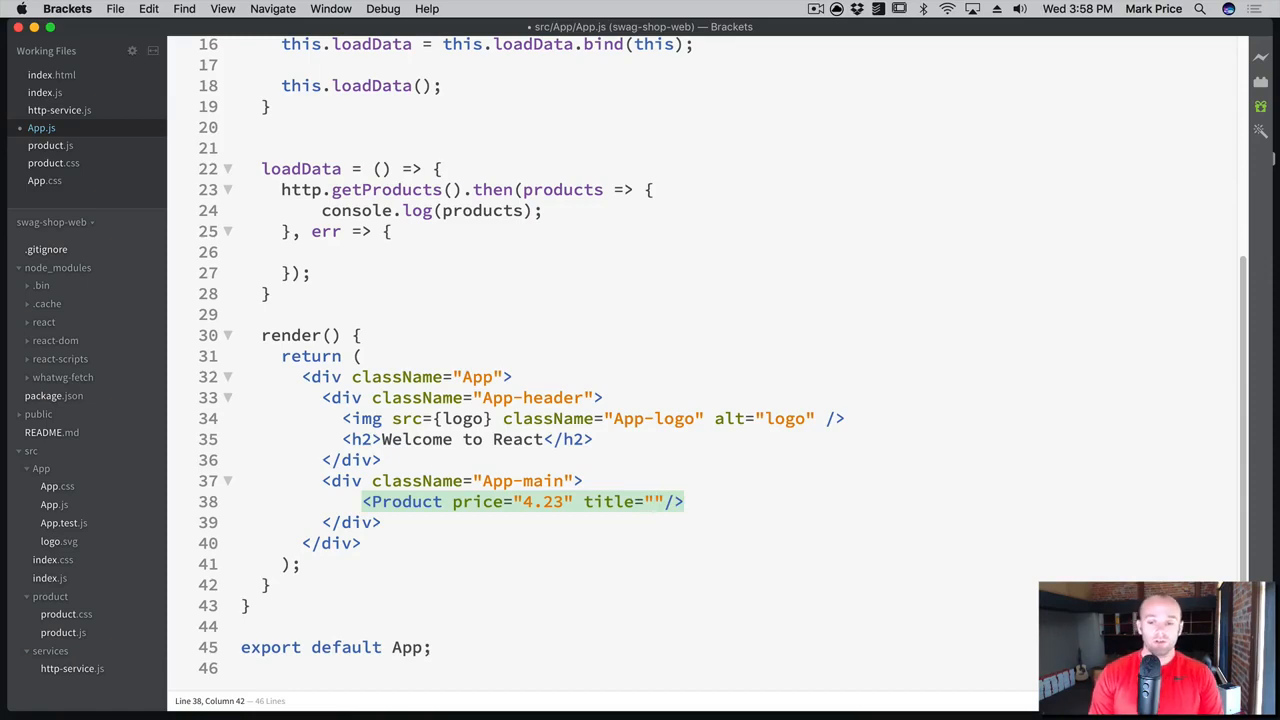
type("Cool Toy Gun")
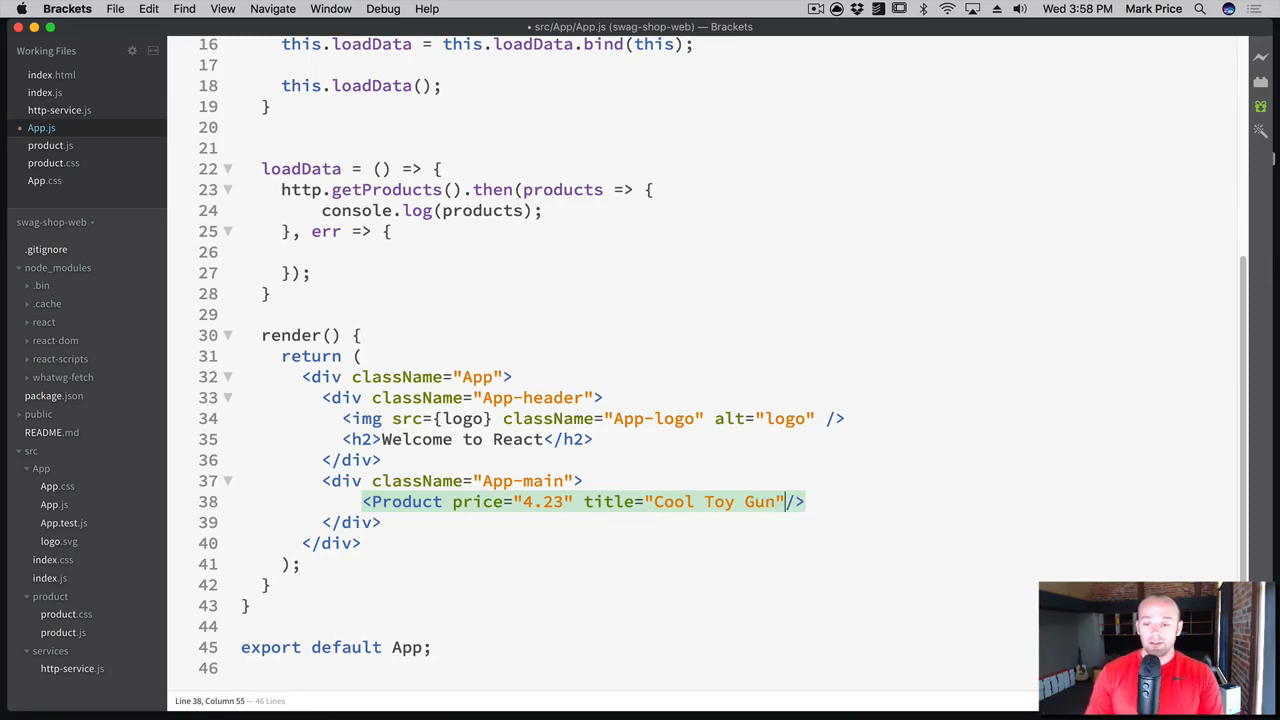
type("imgUr")
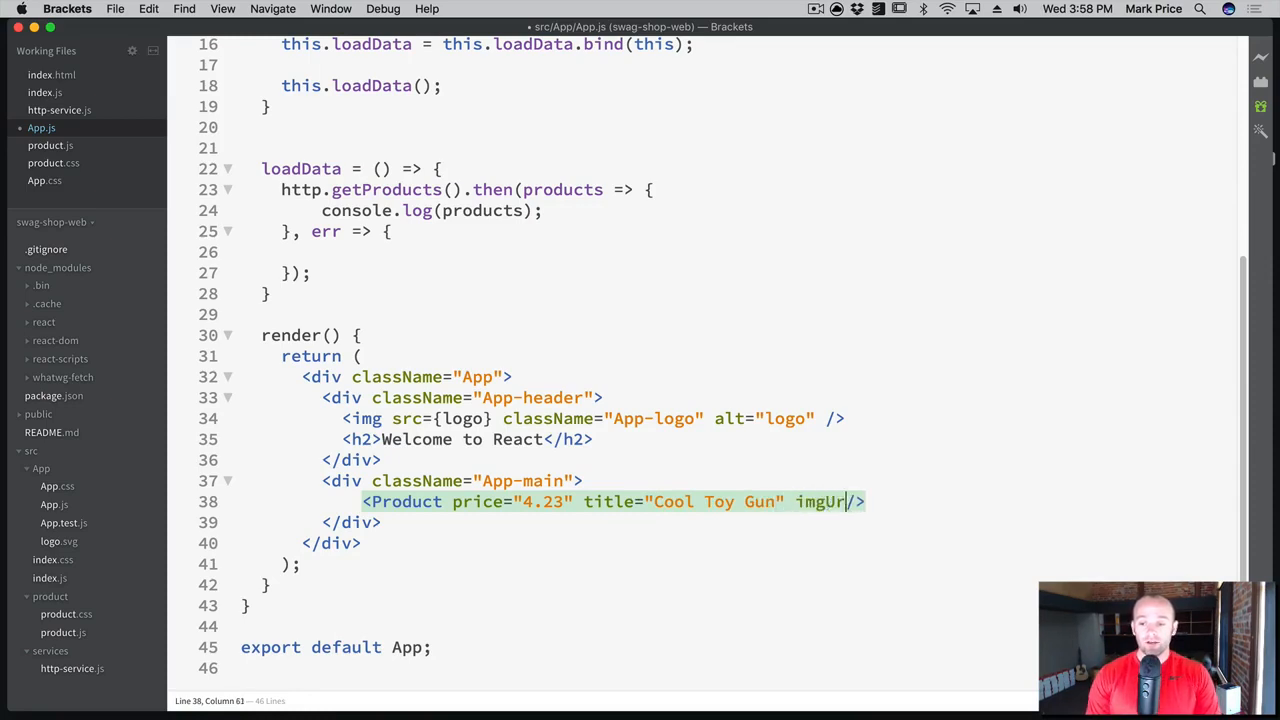
type("=\"\"")
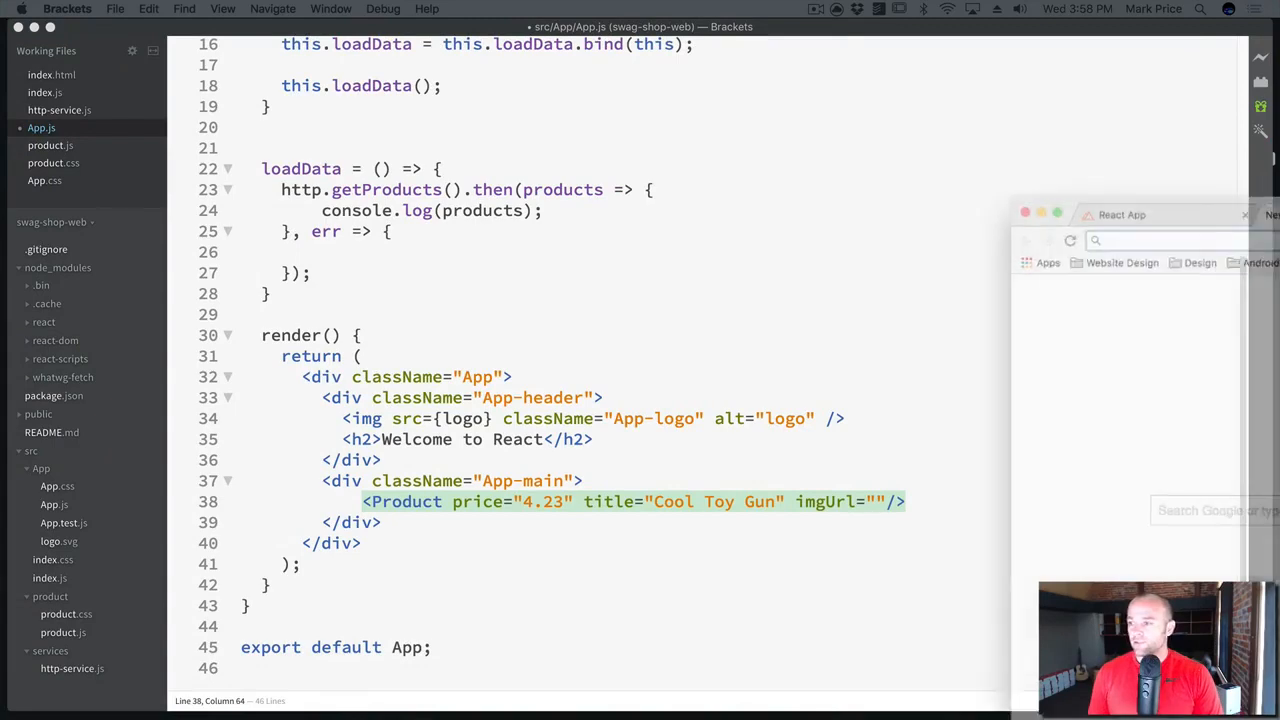
Search Google Images for squirt gun and view the yellow water gun picture at its own address
type("squirt gun")
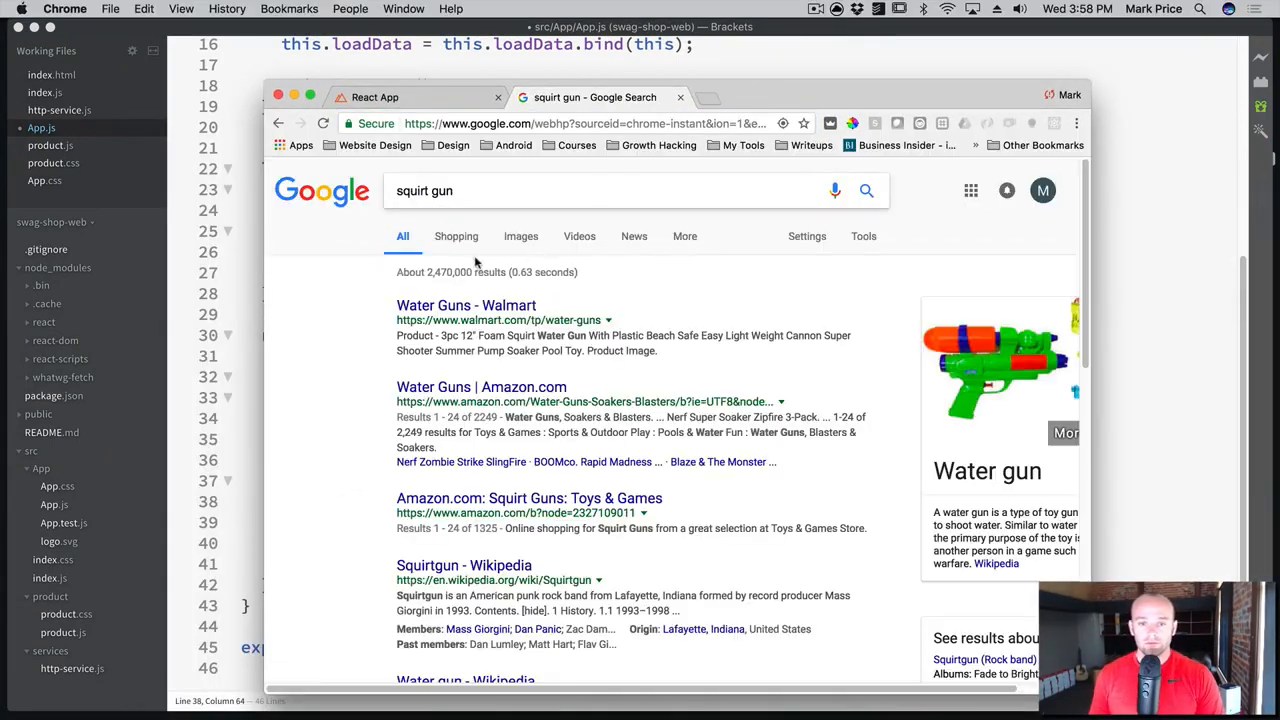
left_click(520, 236)
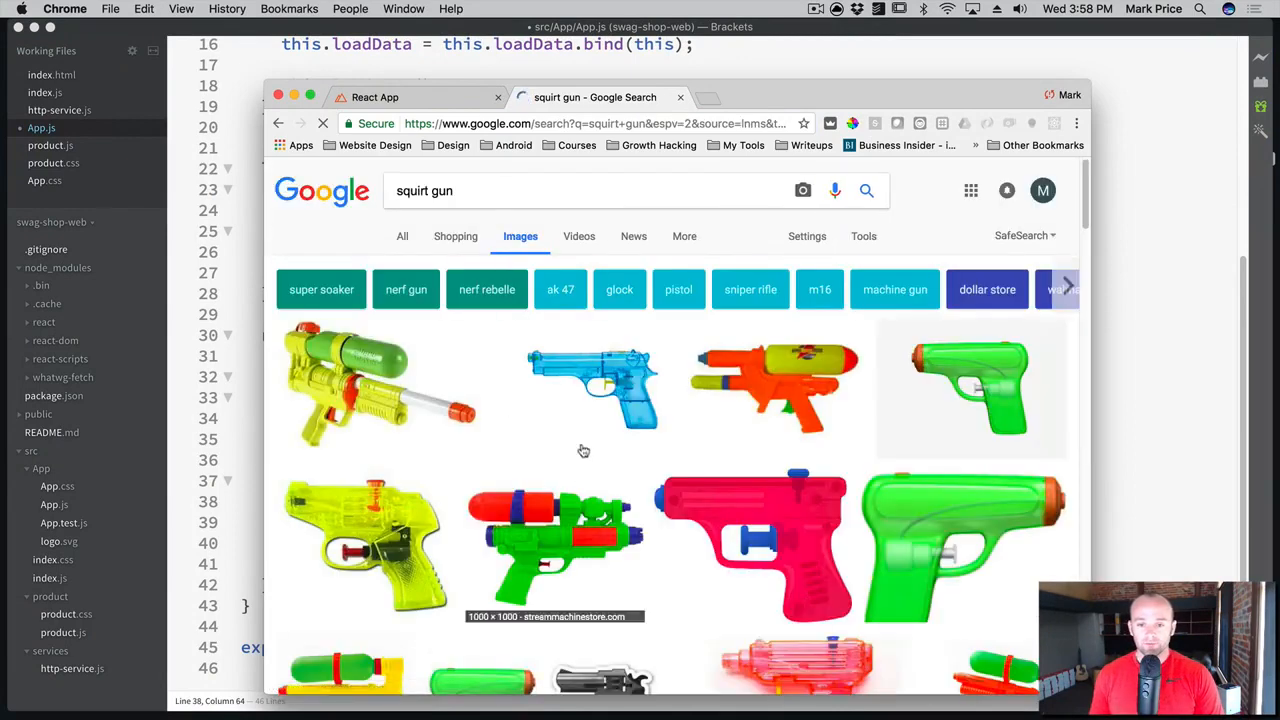
mouse_move(364, 390)
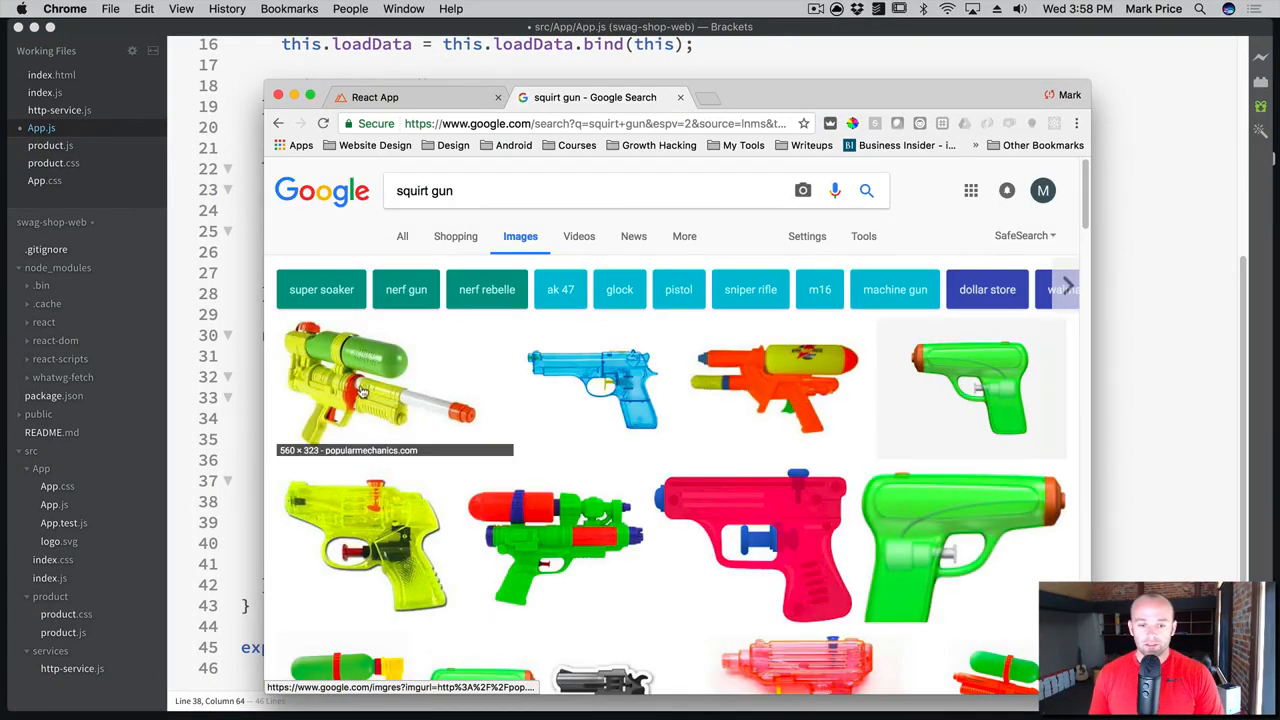
left_click(360, 384)
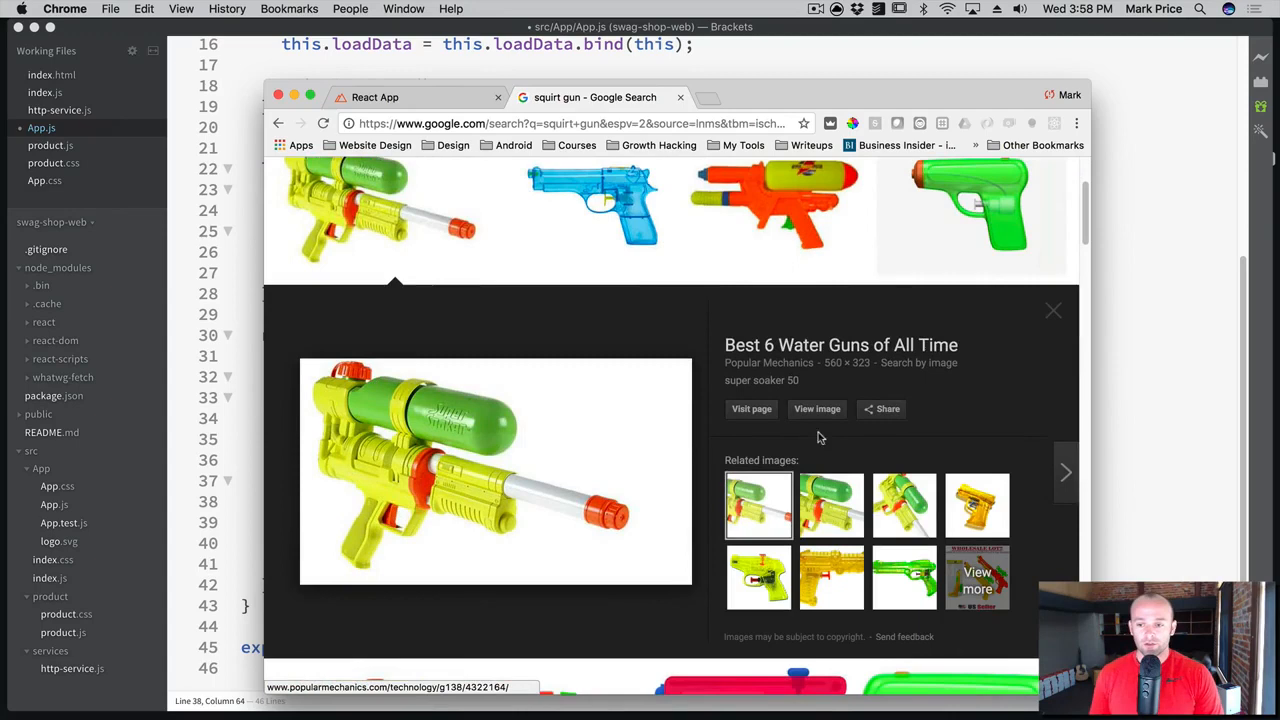
left_click(816, 408)
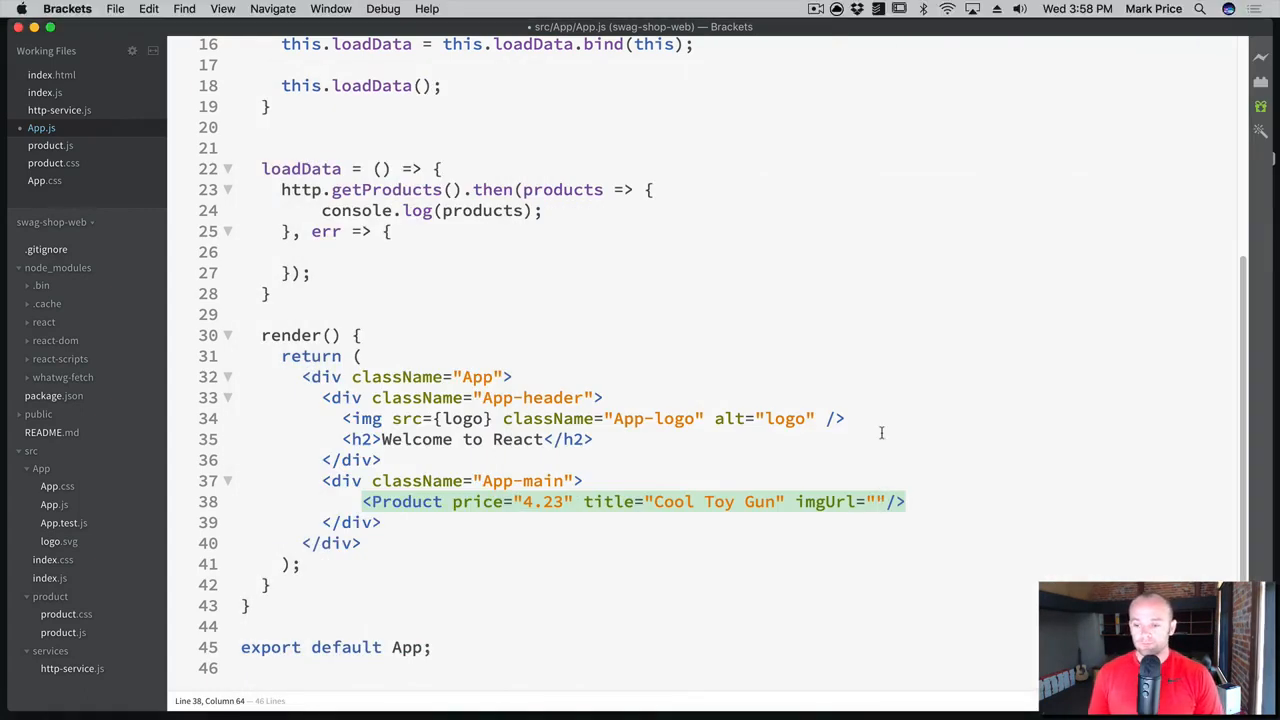
type("http://pop.h-cdn.co/assets/cm/15/05/54ca62c3d99f0_-_waterguns-5.jpg")
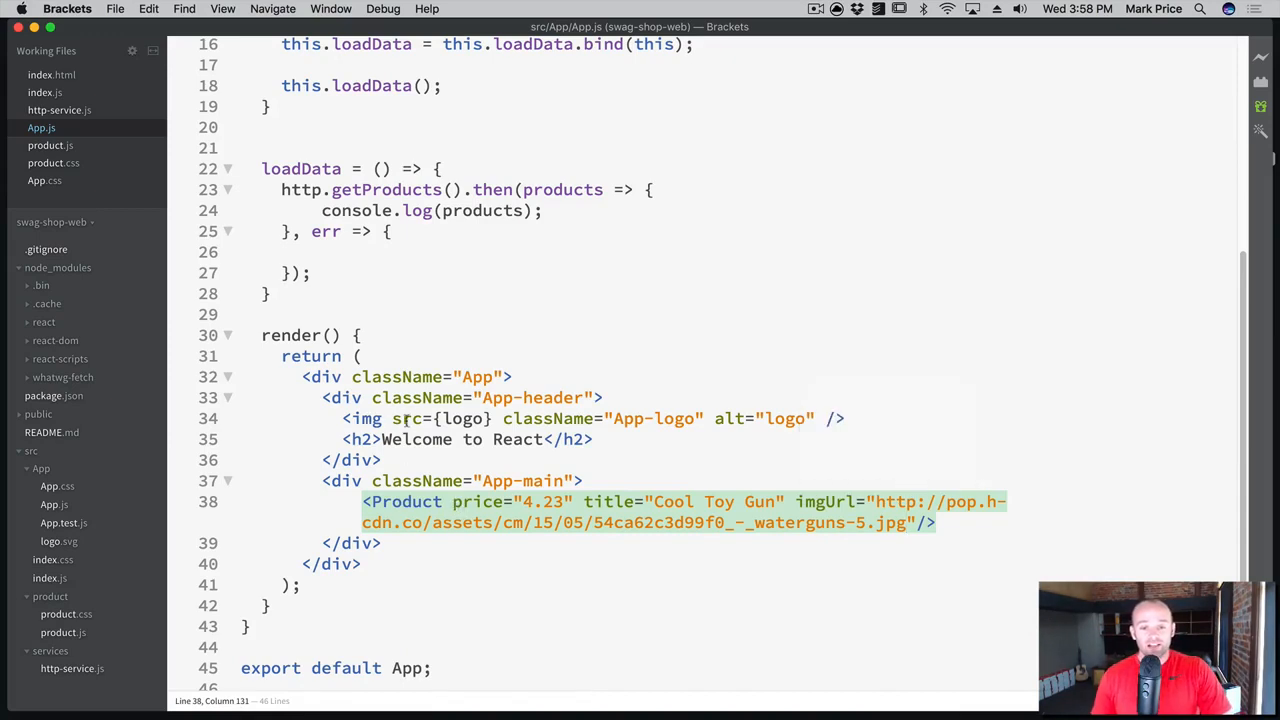
mouse_move(460, 502)
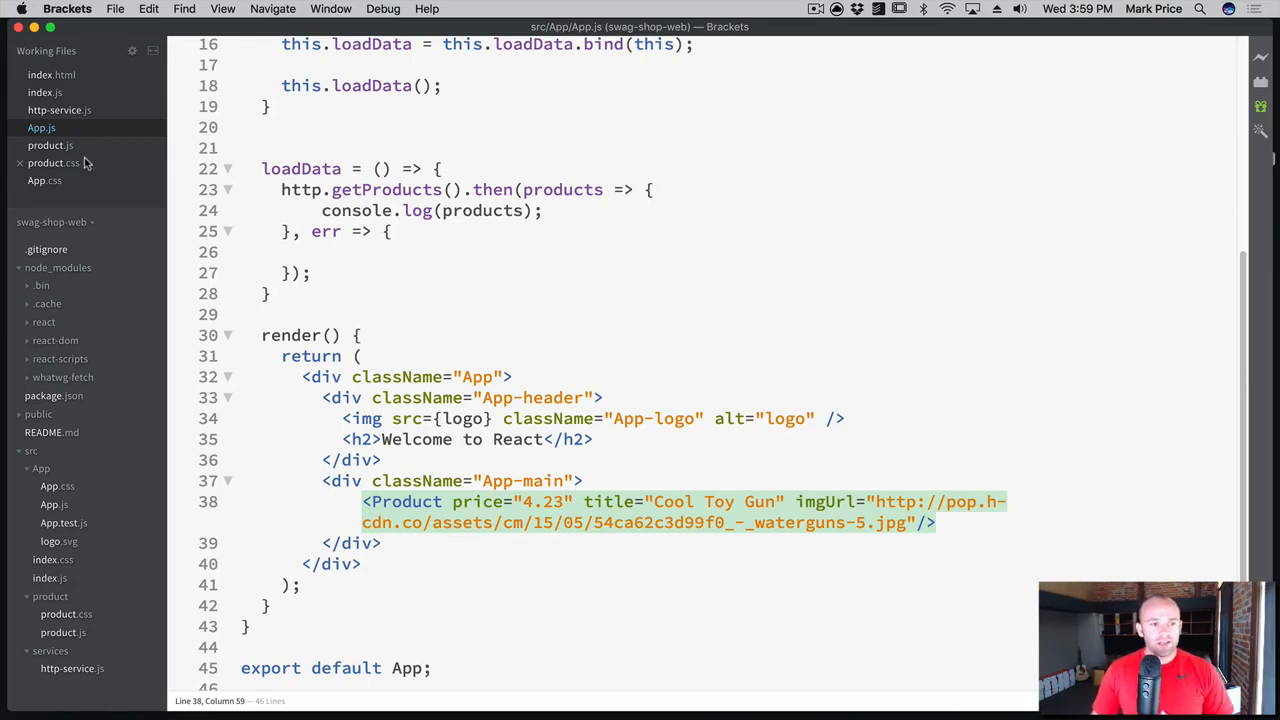
In product.js give the card-img-top image src={this.props.imgUrl}, then return to App.js
left_click(50, 144)
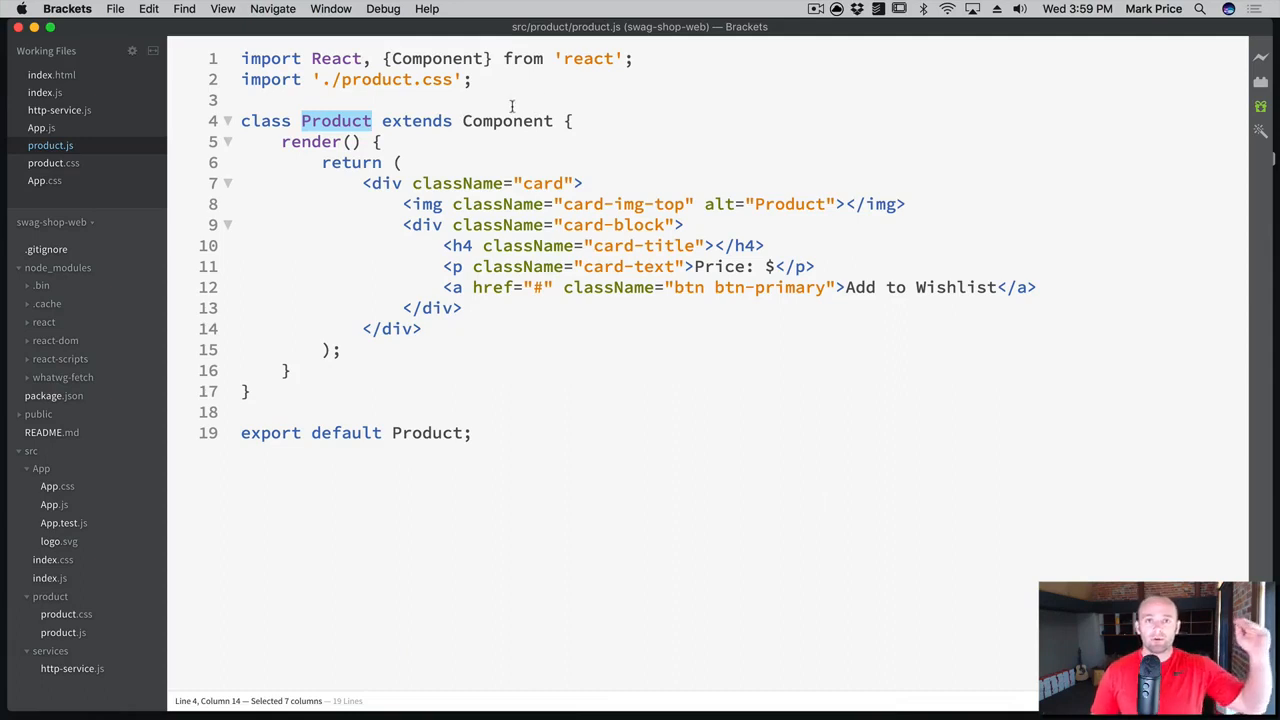
mouse_move(828, 184)
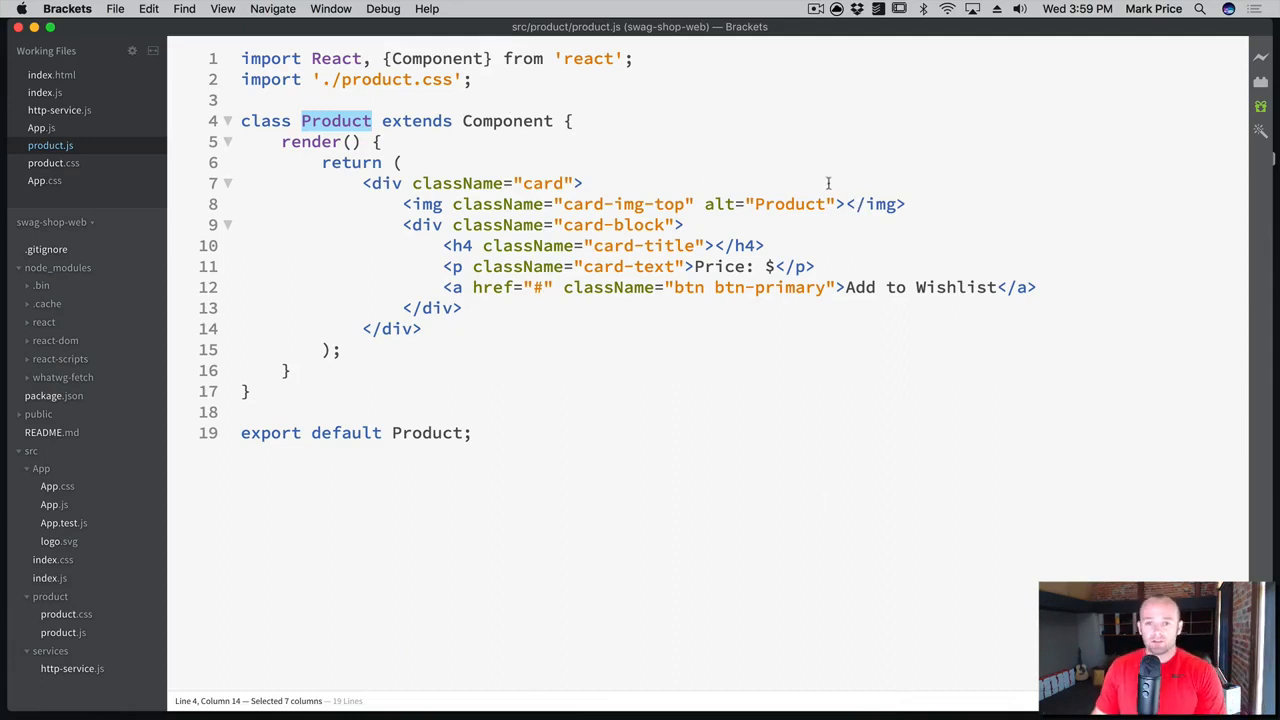
mouse_move(624, 204)
type("src={")
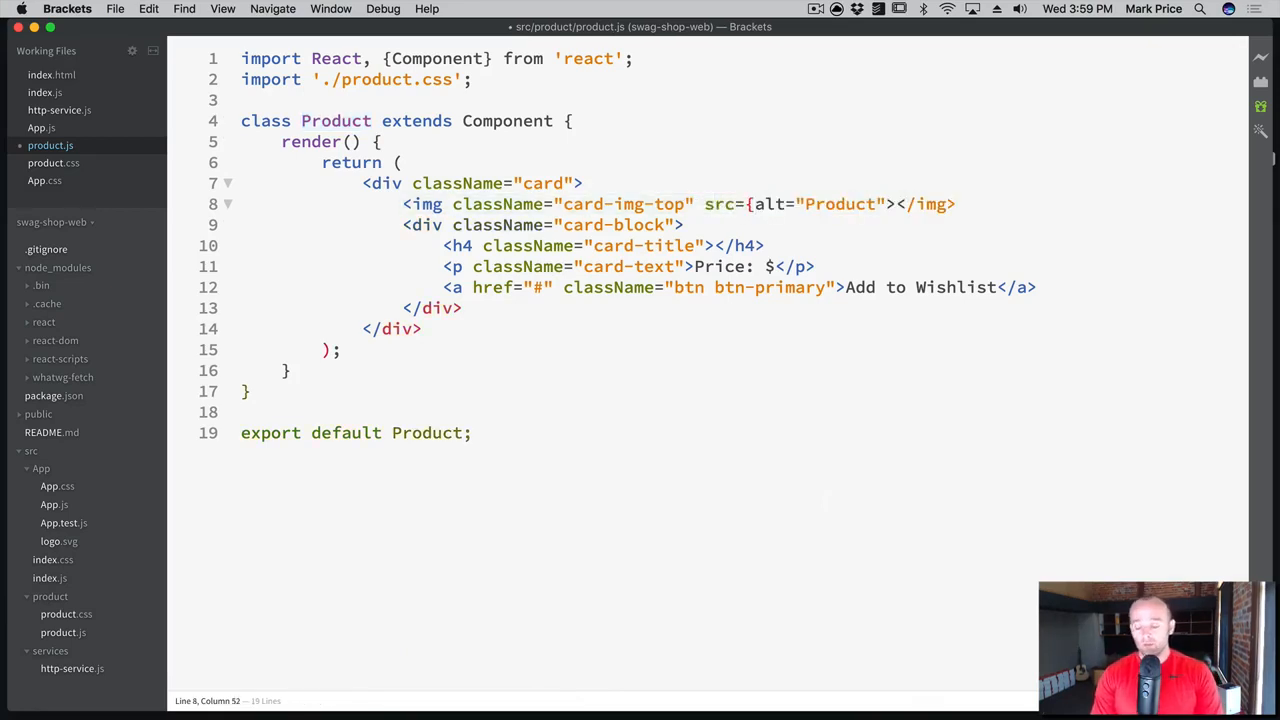
type("t}")
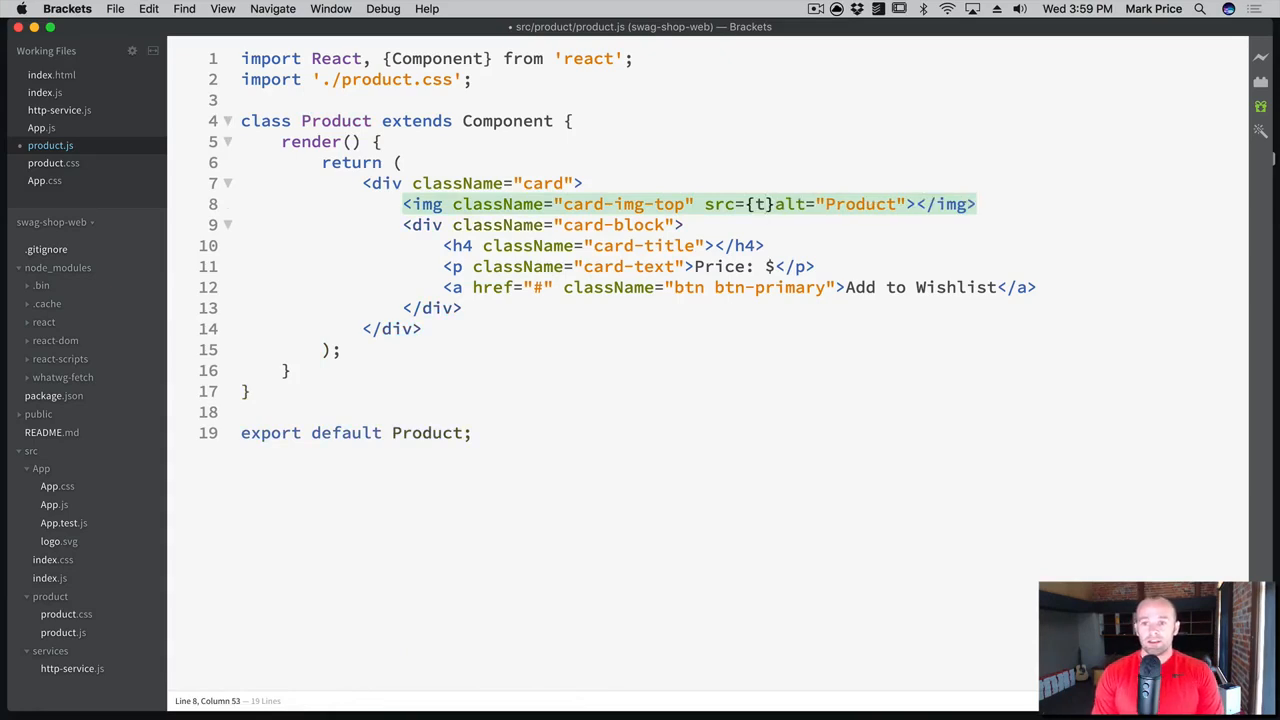
type("his.props.img")
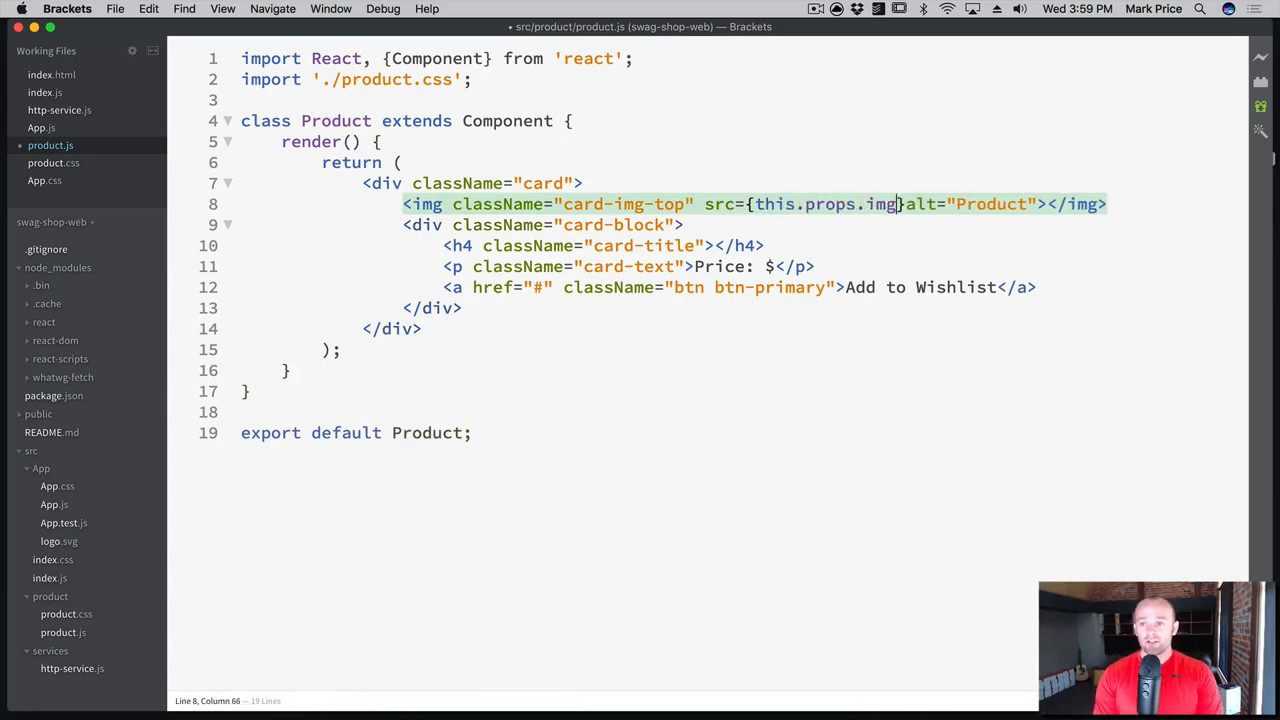
type("Url")
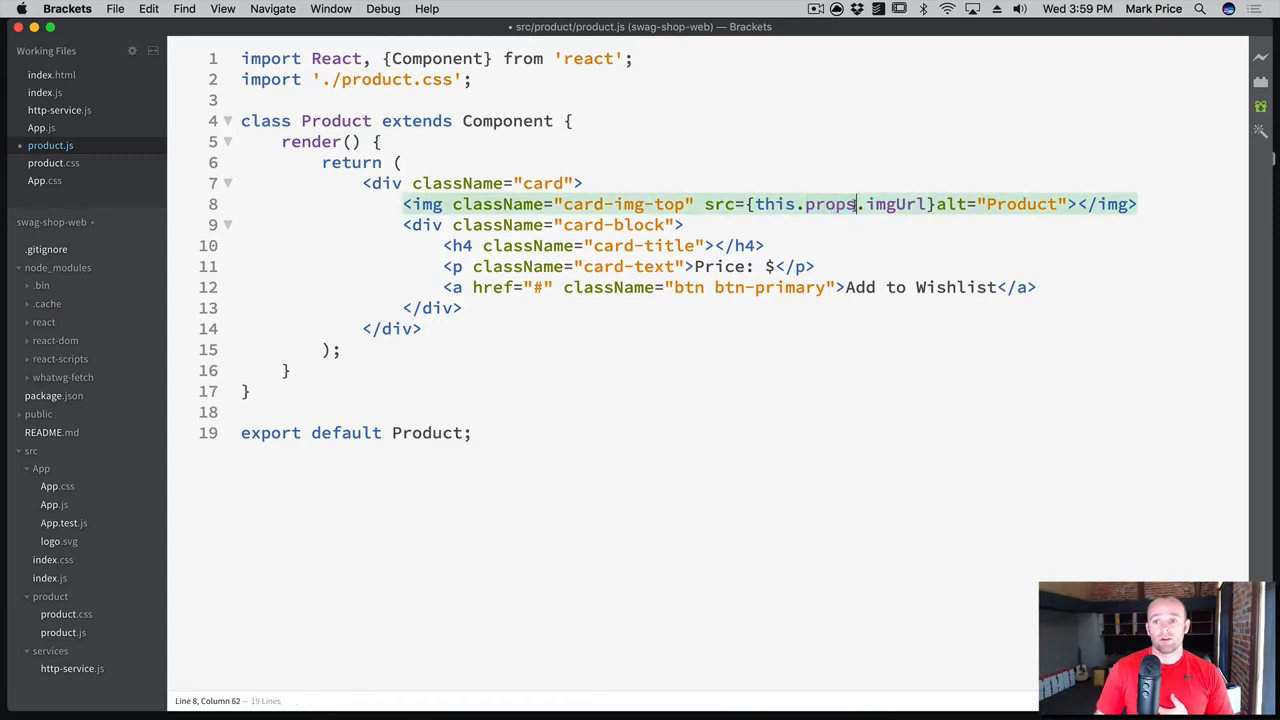
double_click(828, 204)
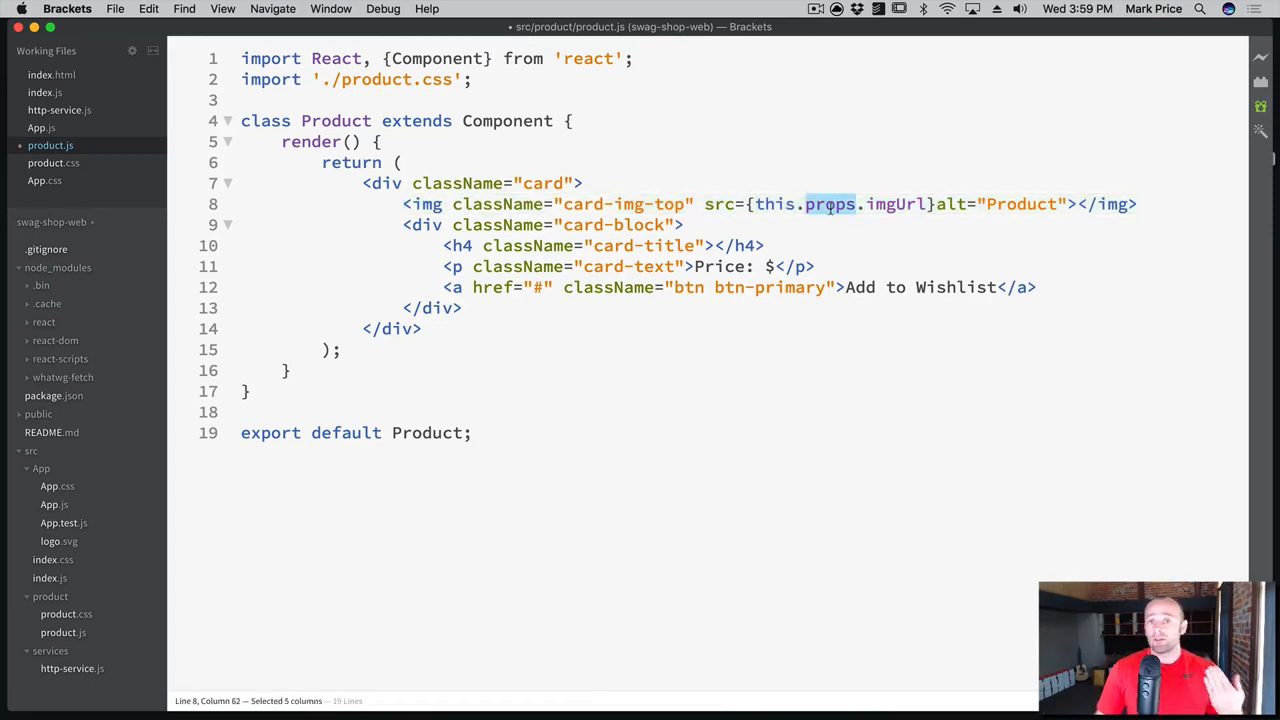
left_click(848, 204)
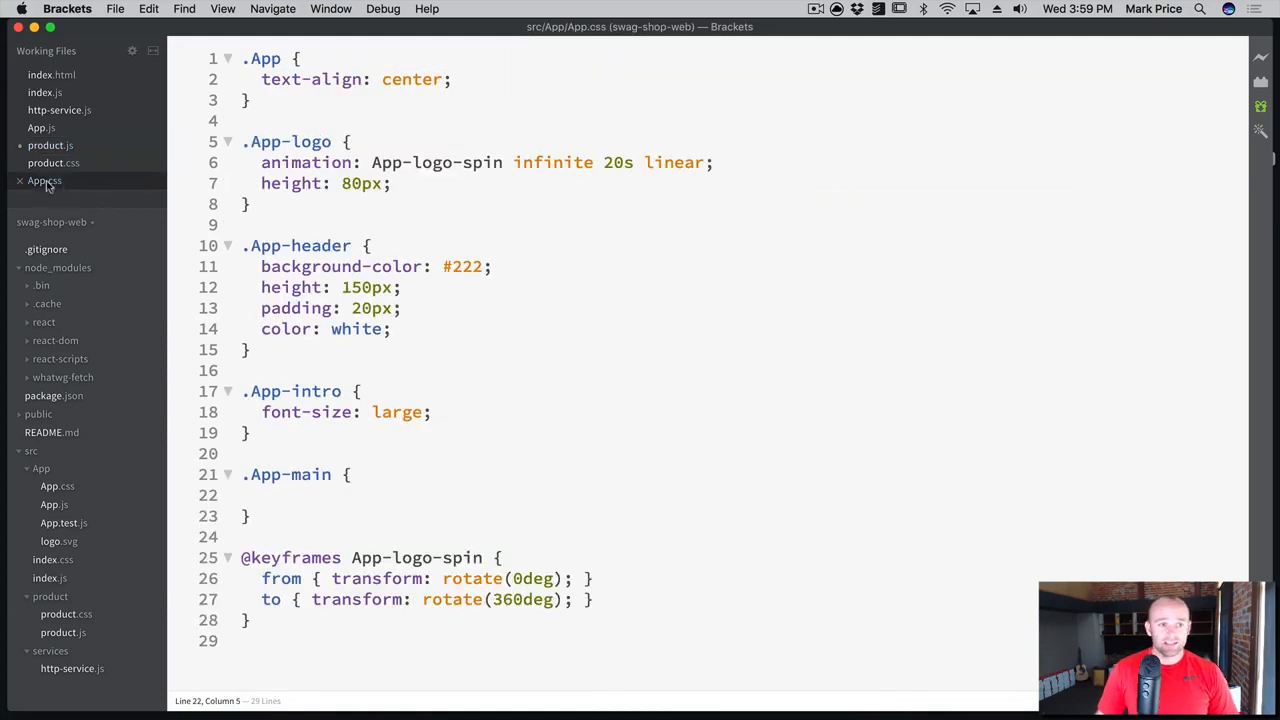
left_click(40, 128)
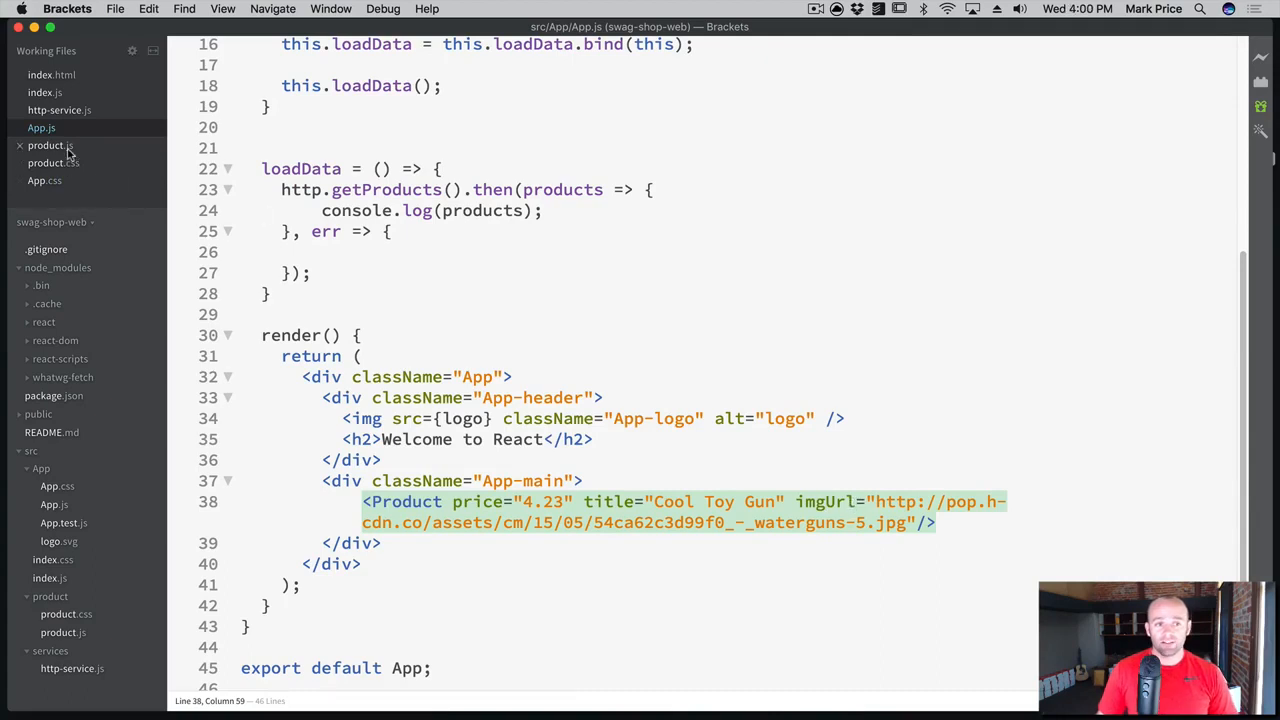
In product.js make the h4 show {this.props.title} and the price line ${this.props.price}
left_click(44, 144)
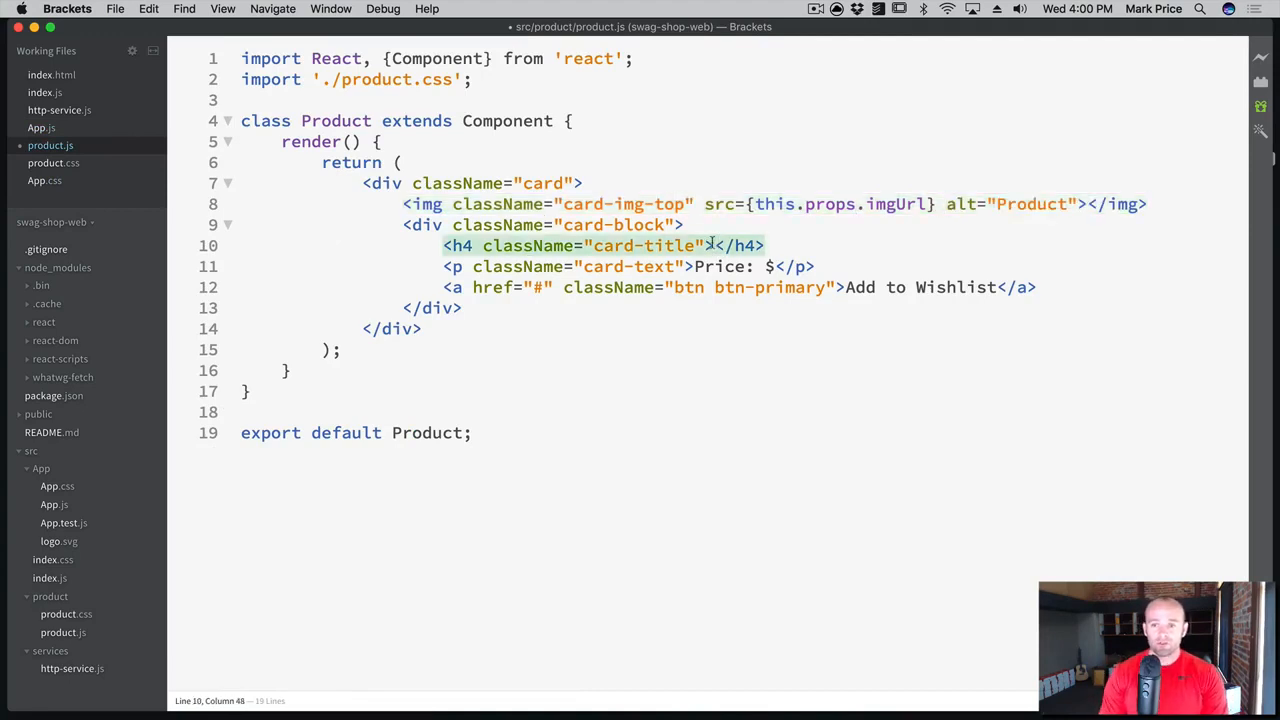
type("{}")
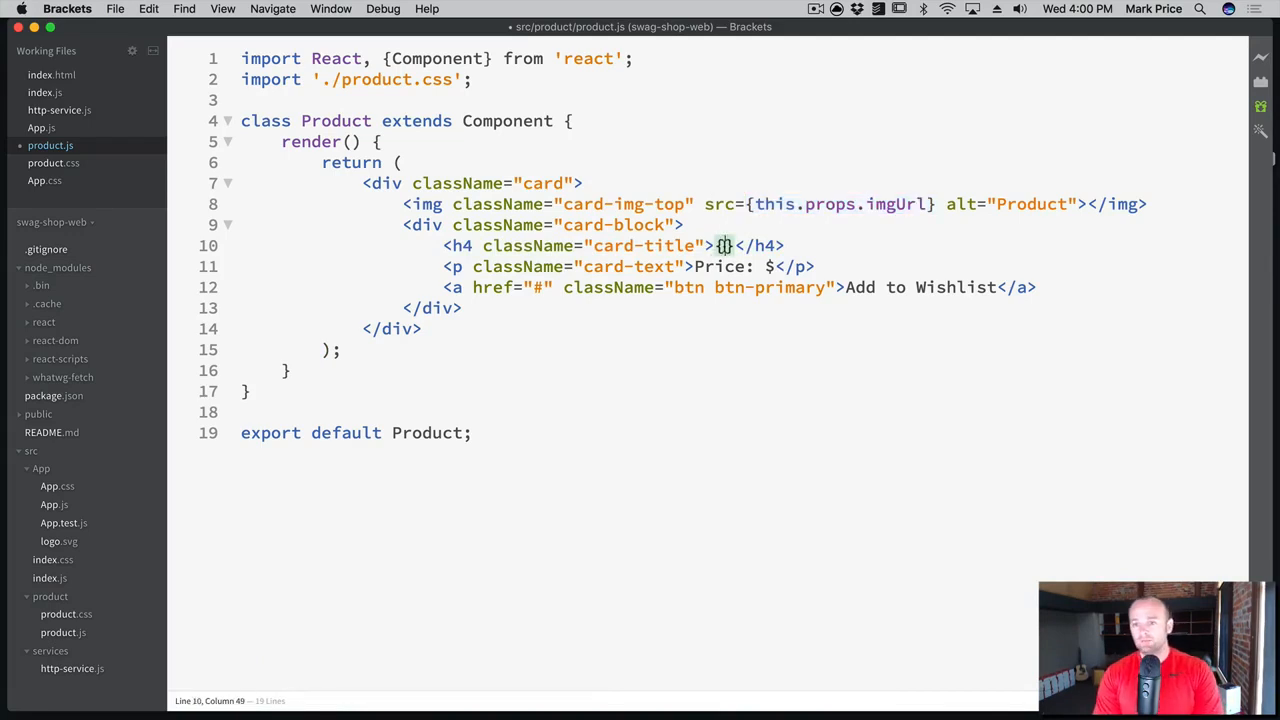
type("this")
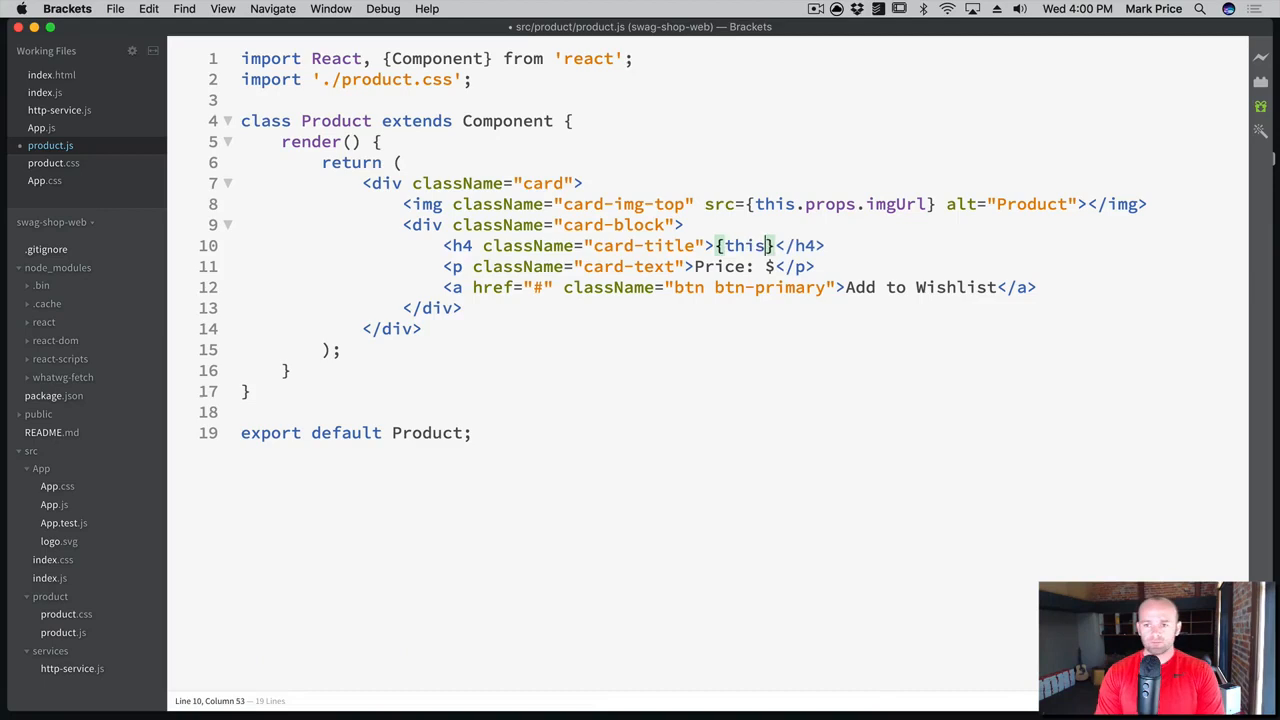
type("props.title")
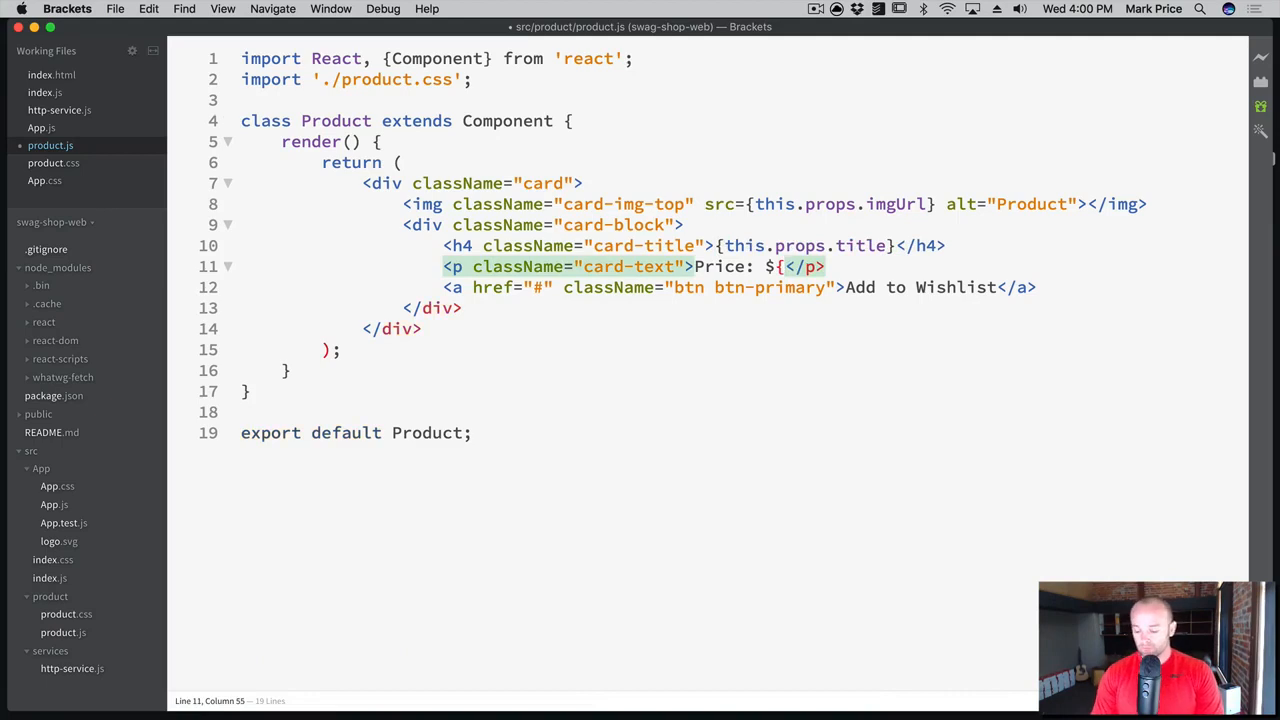
type("{this.p")
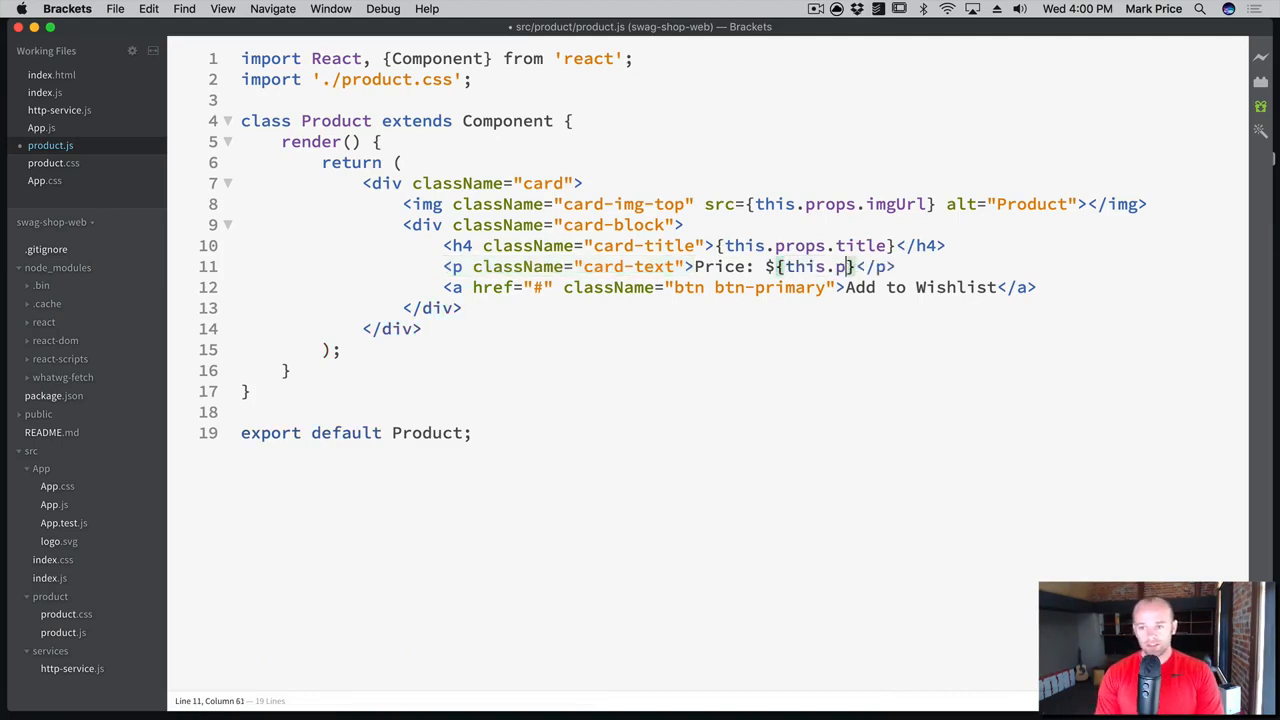
type("rops.po")
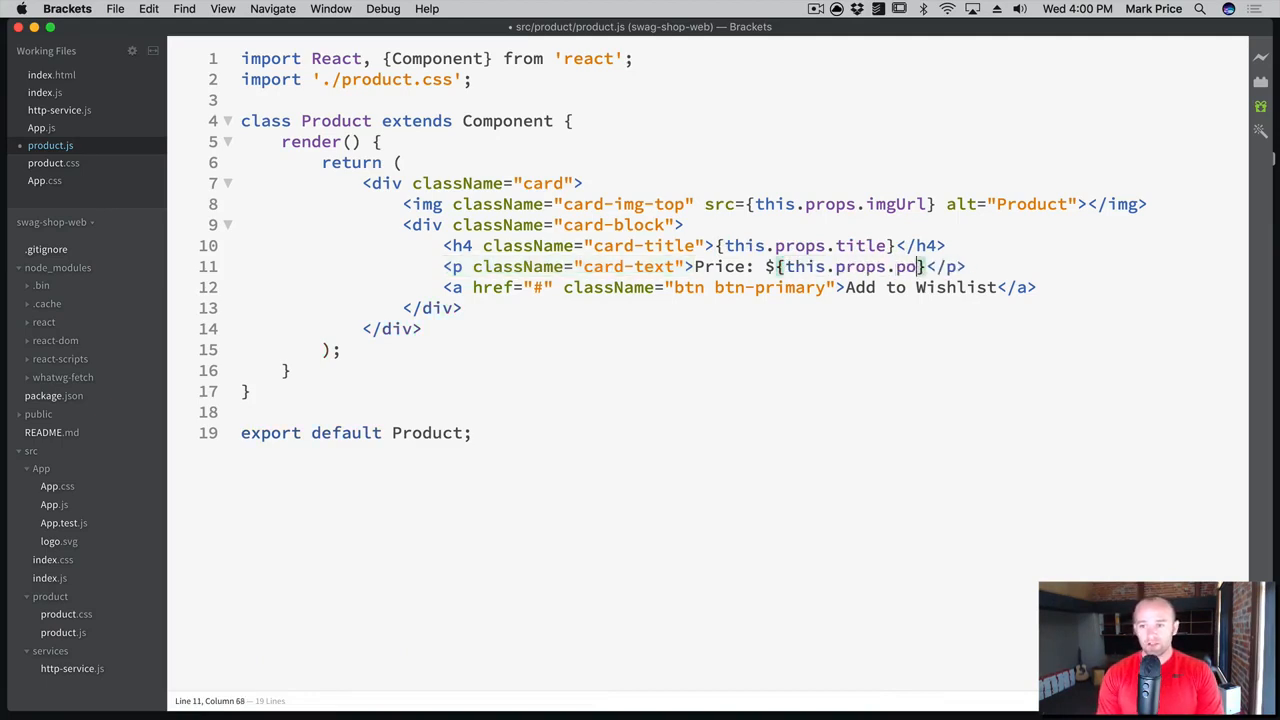
type("rice.")
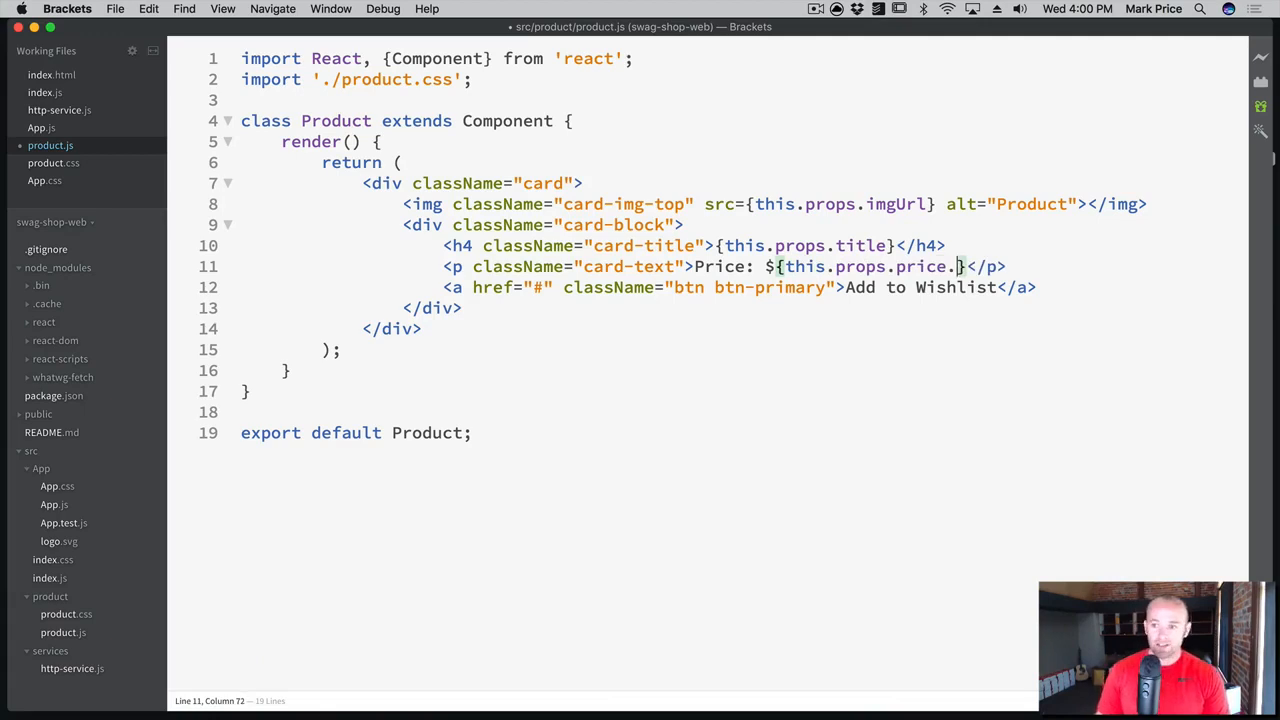
key("Backspace")
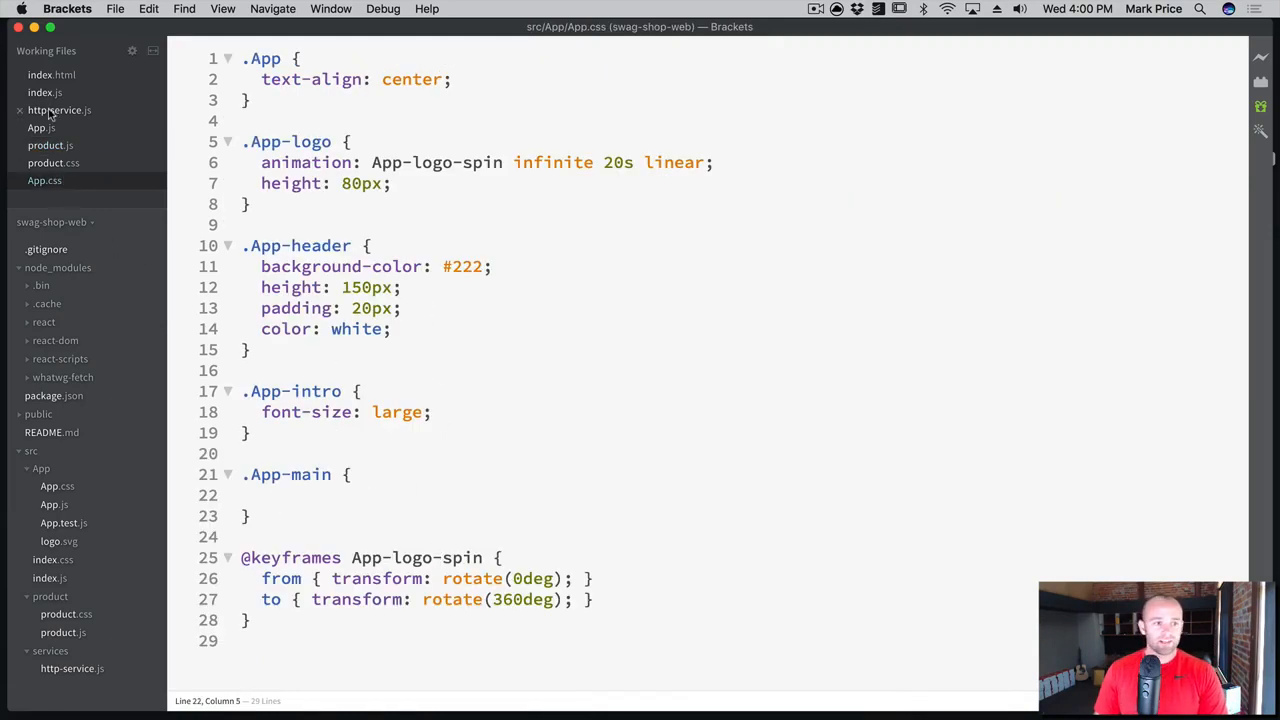
Return to App.js before checking the rendered Cool Toy Gun card in Chrome
left_click(40, 128)
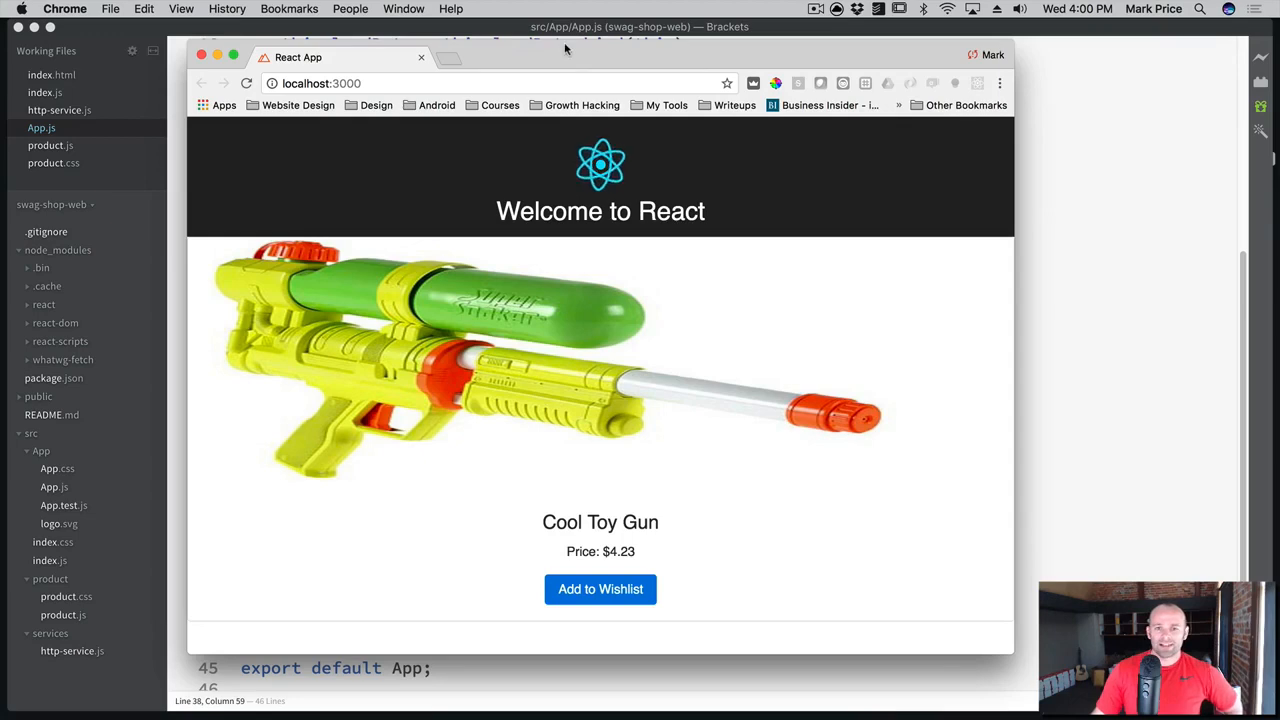
mouse_move(530, 52)
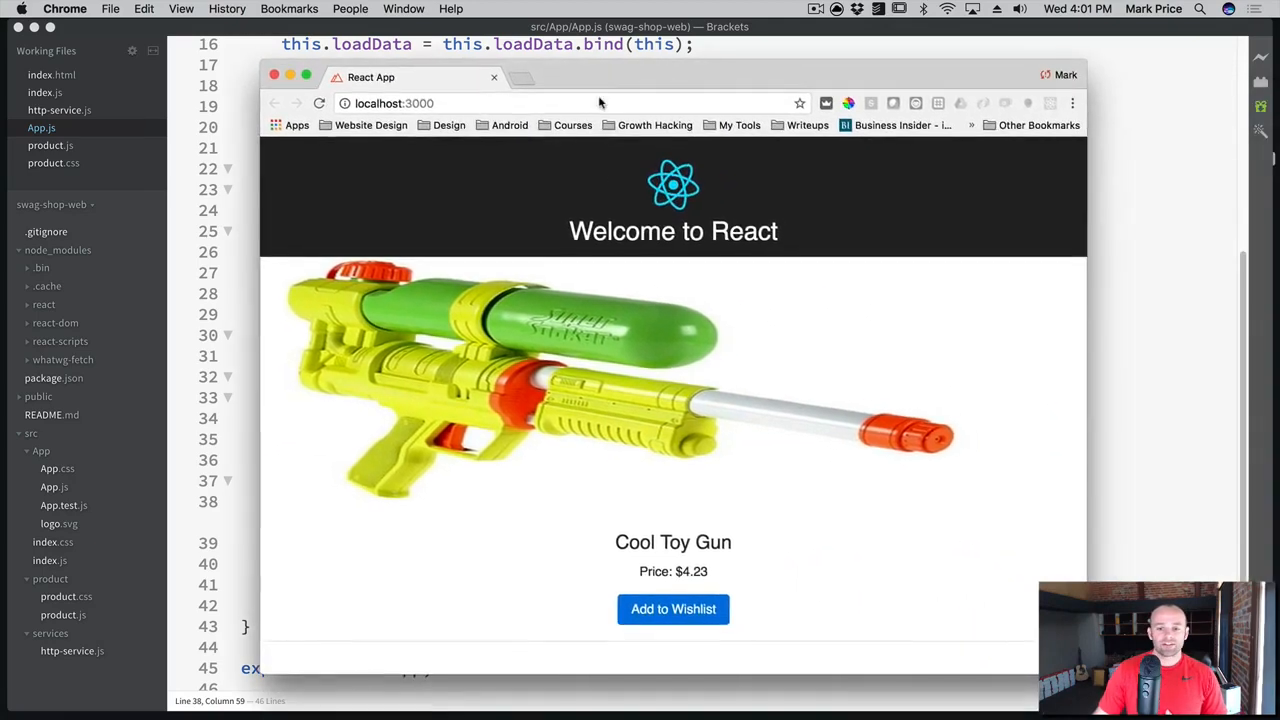
mouse_move(740, 552)
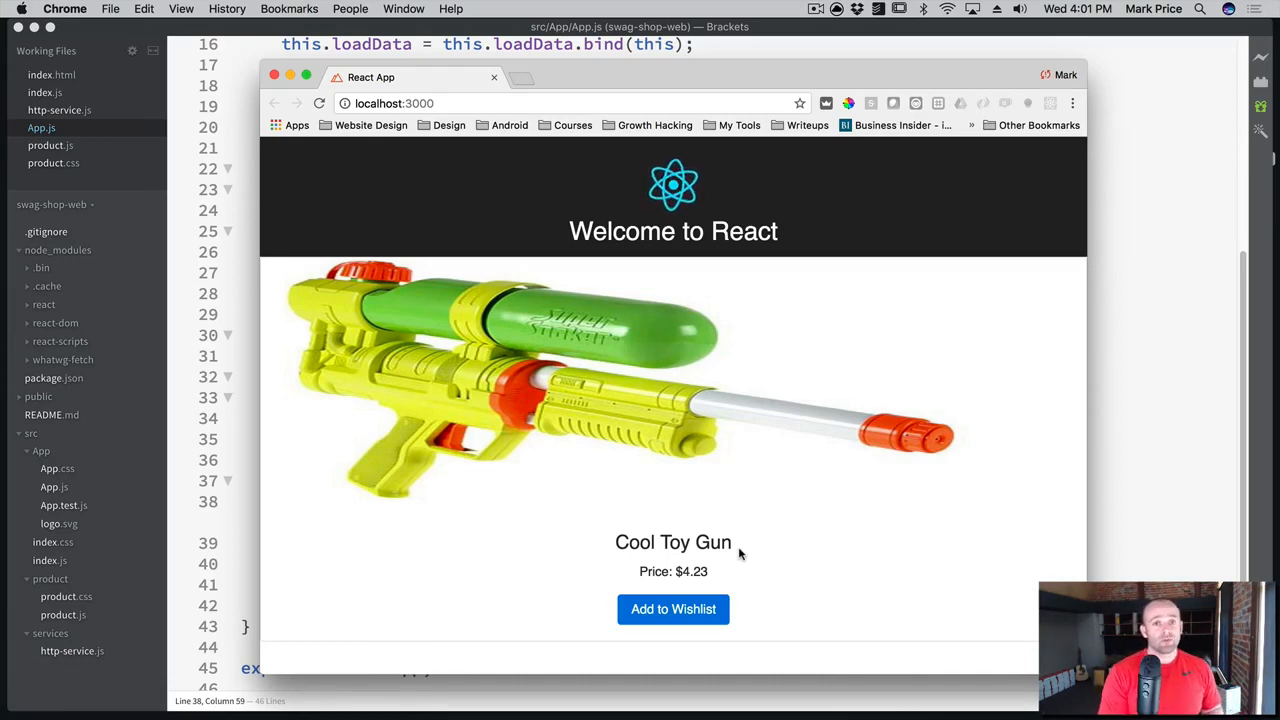
mouse_move(518, 418)
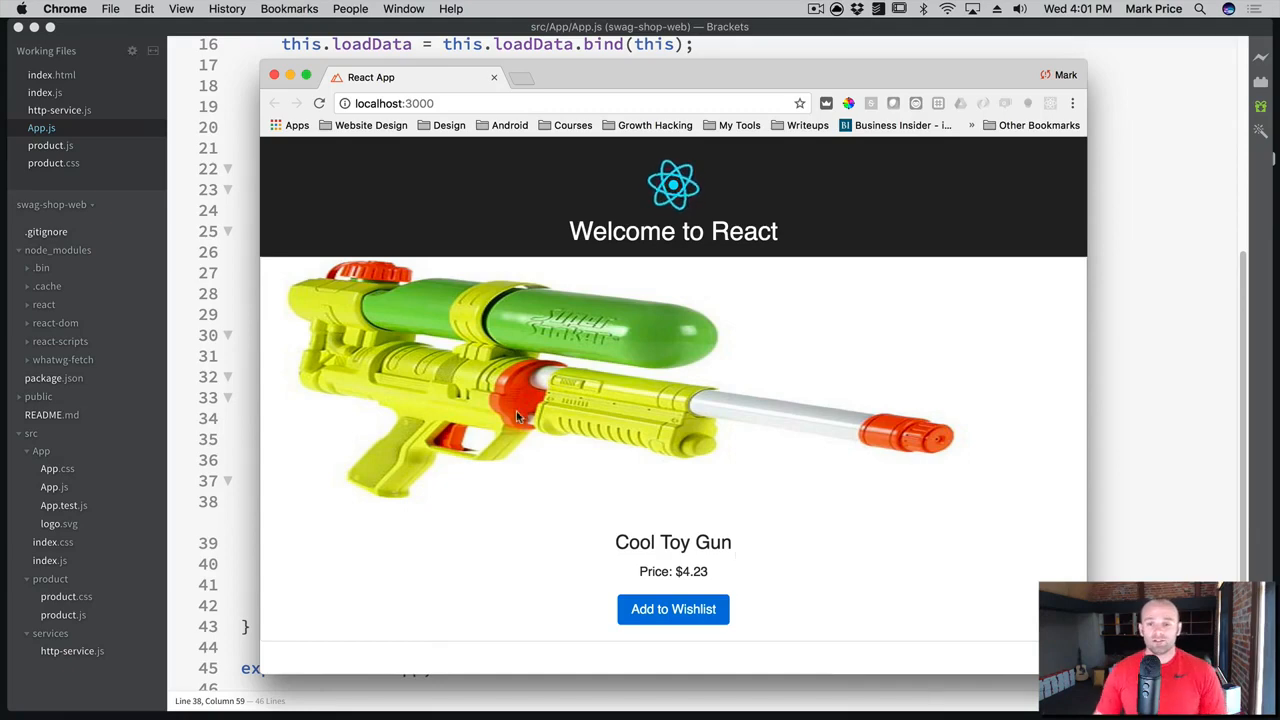
mouse_move(576, 92)
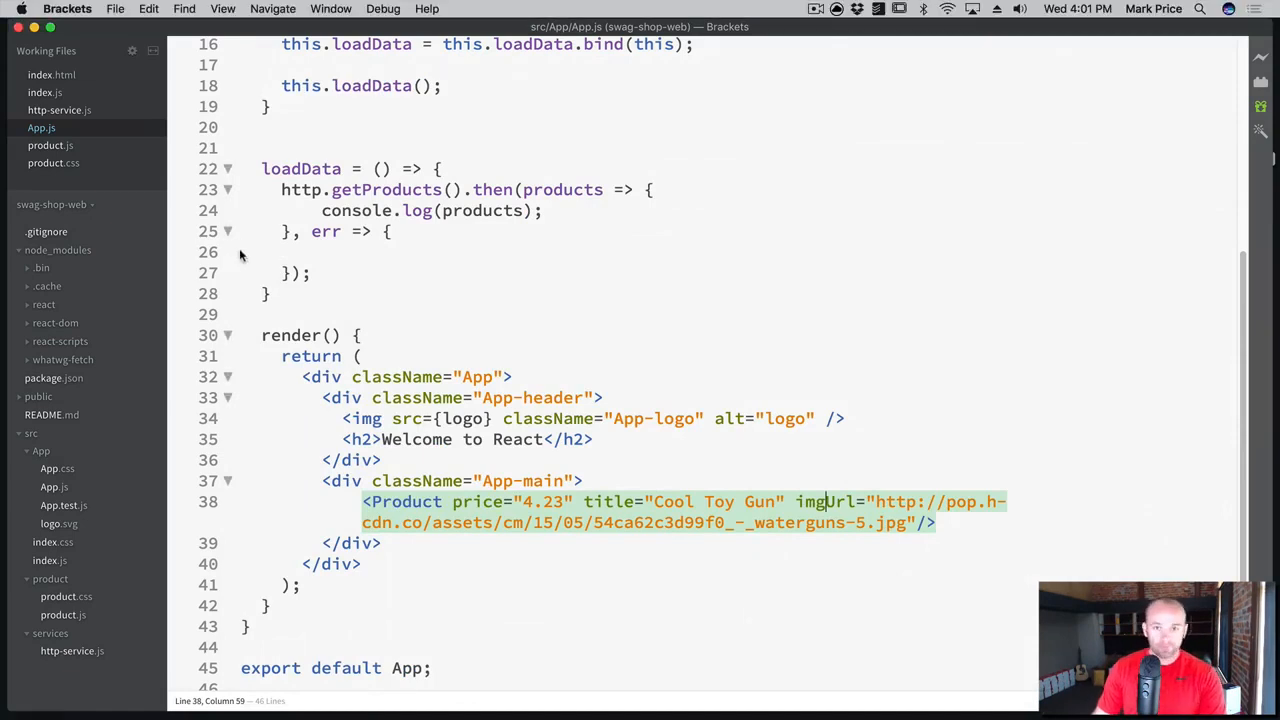
Add the product class to the card div's className in product.js
left_click(50, 144)
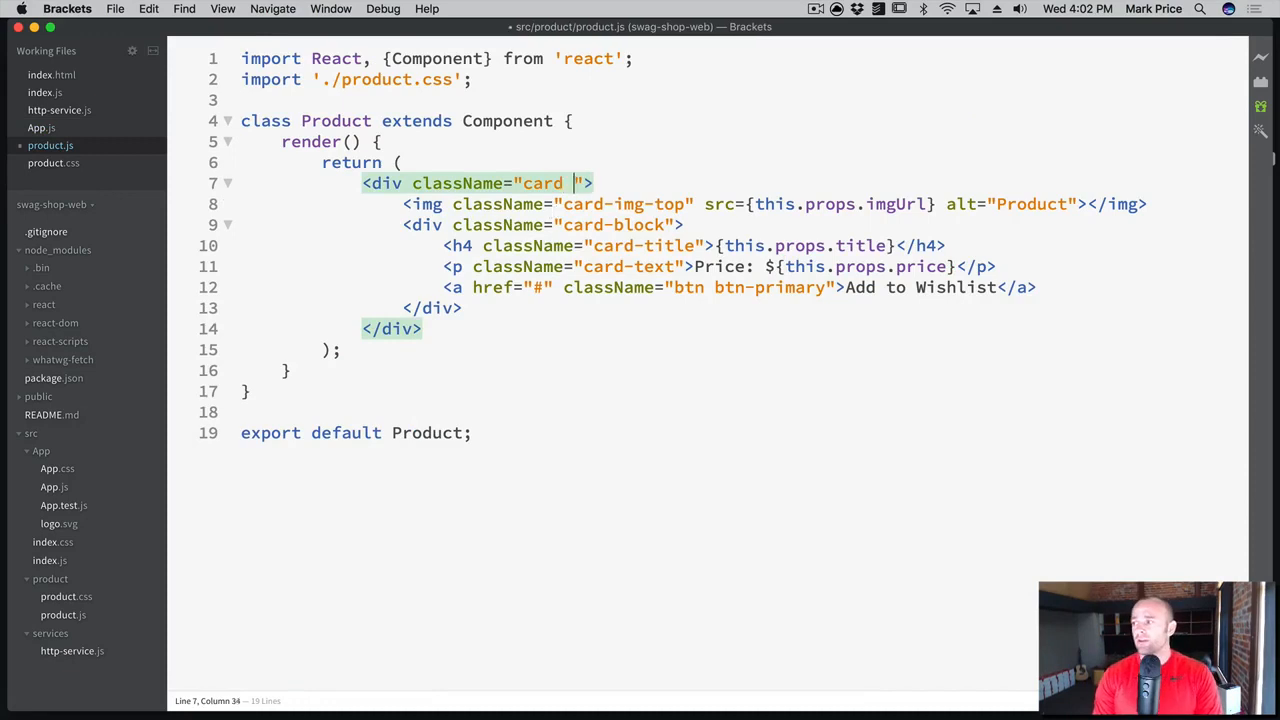
type("product")
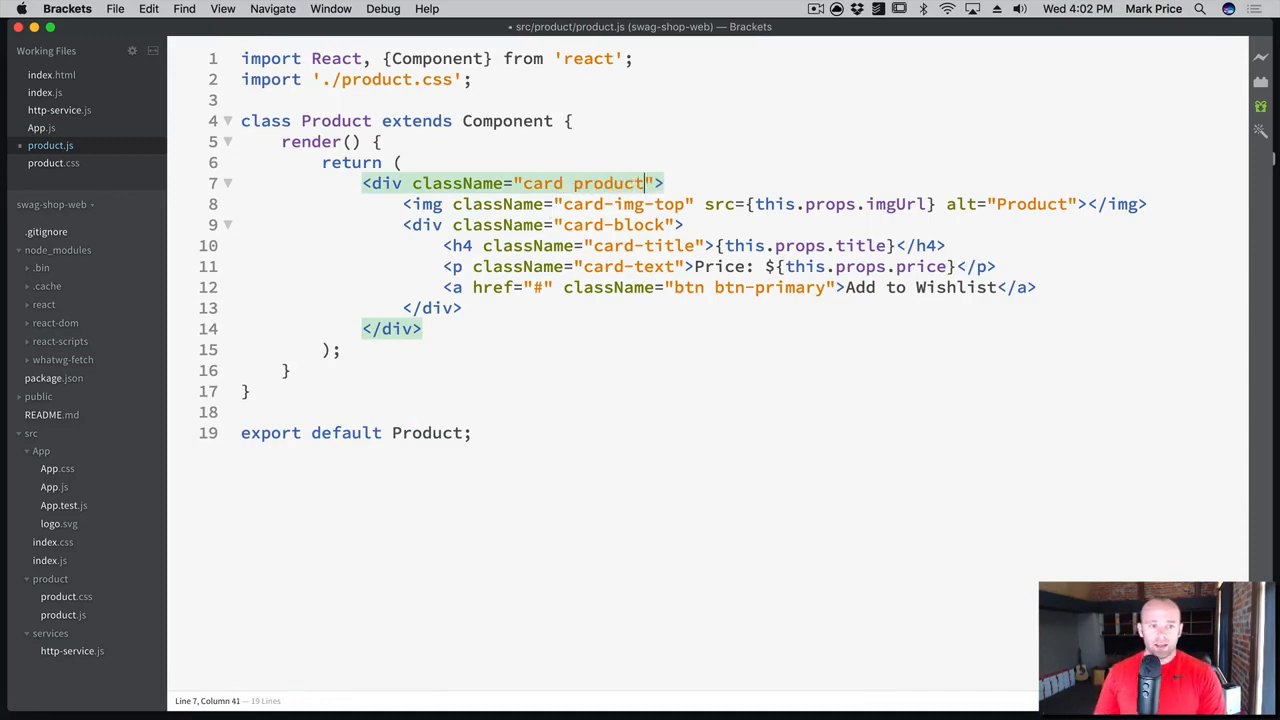
In product.css write .product {width:20rem;} and .product img {max-height:20rem;}
left_click(52, 162)
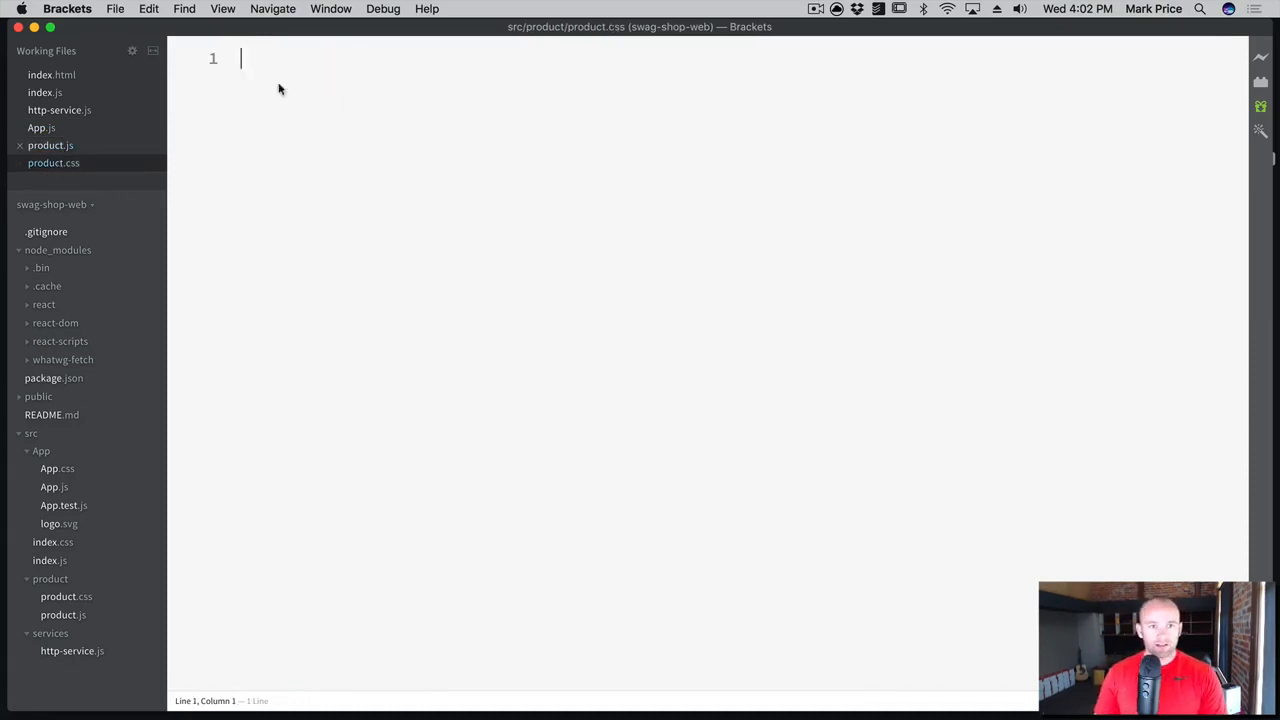
type(".produc")
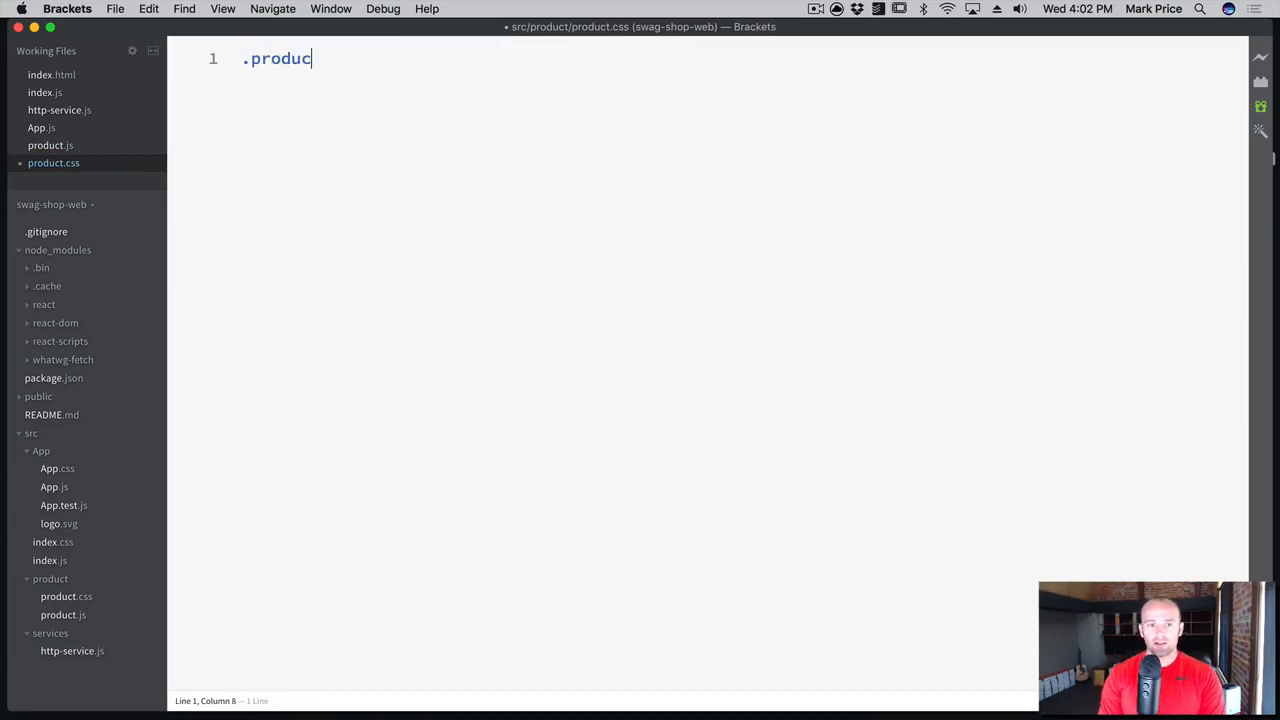
type("t {")
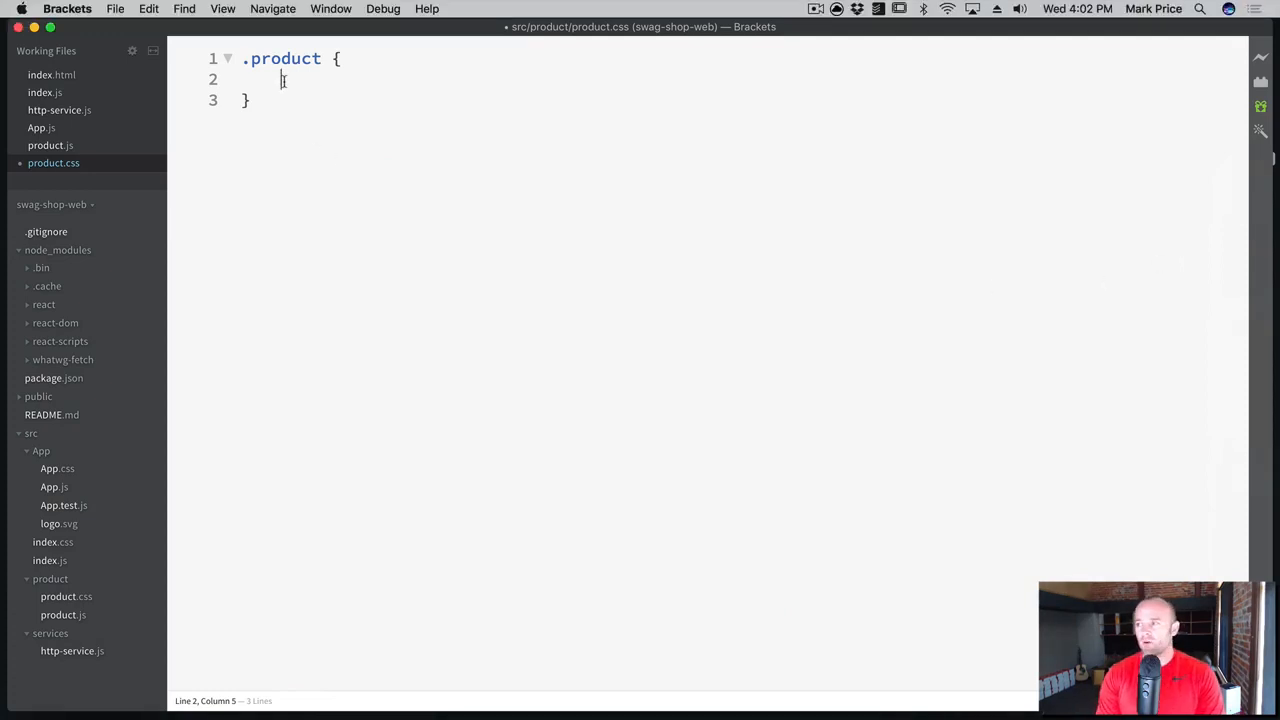
type("width:20")
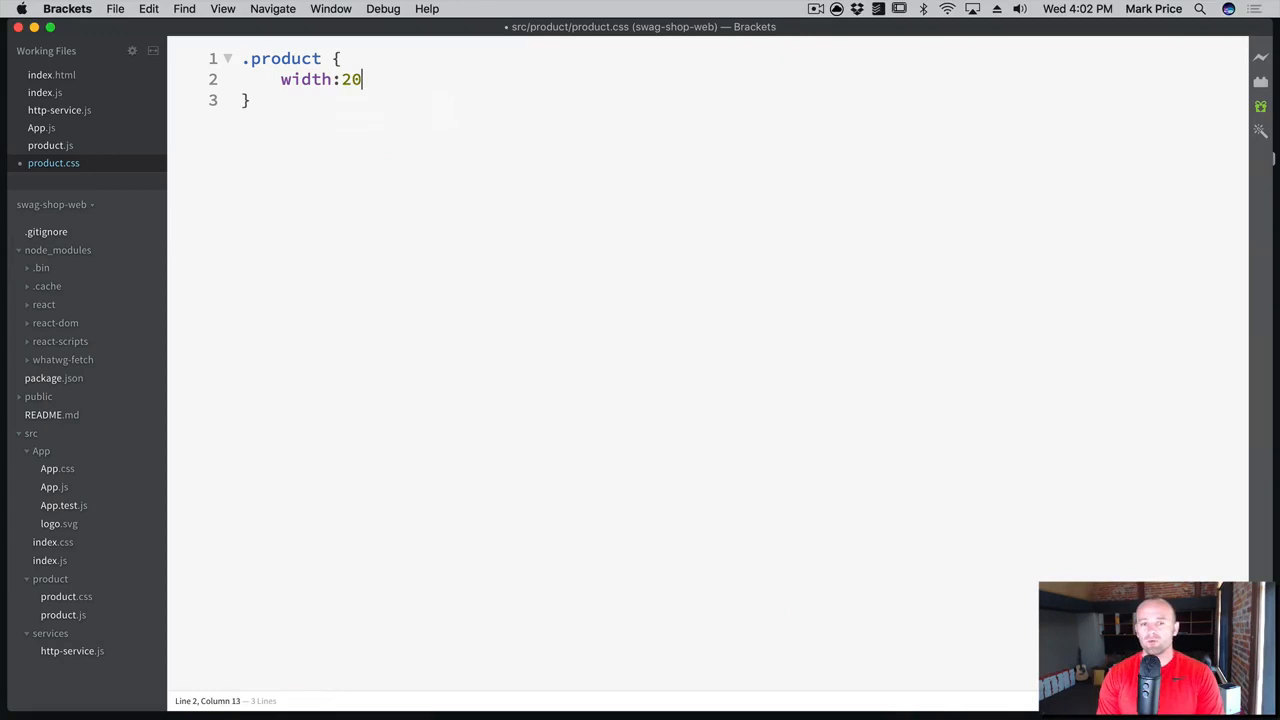
type("rem;")
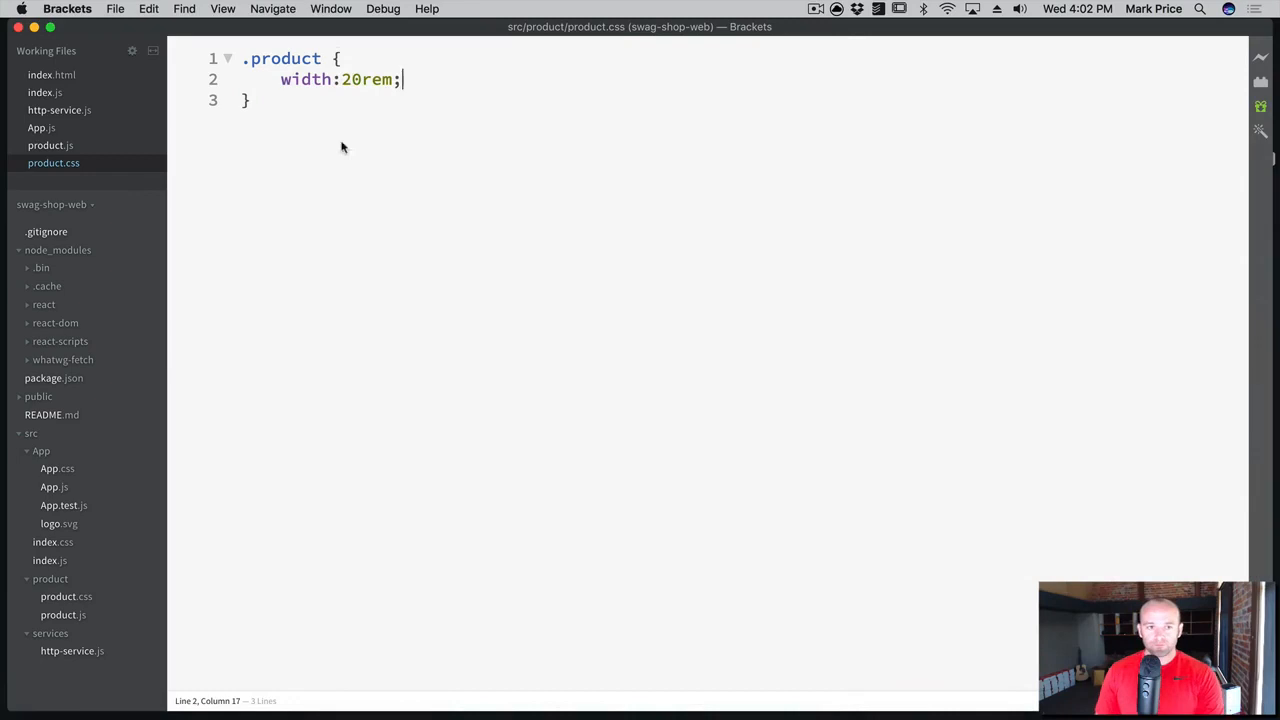
key("enter")
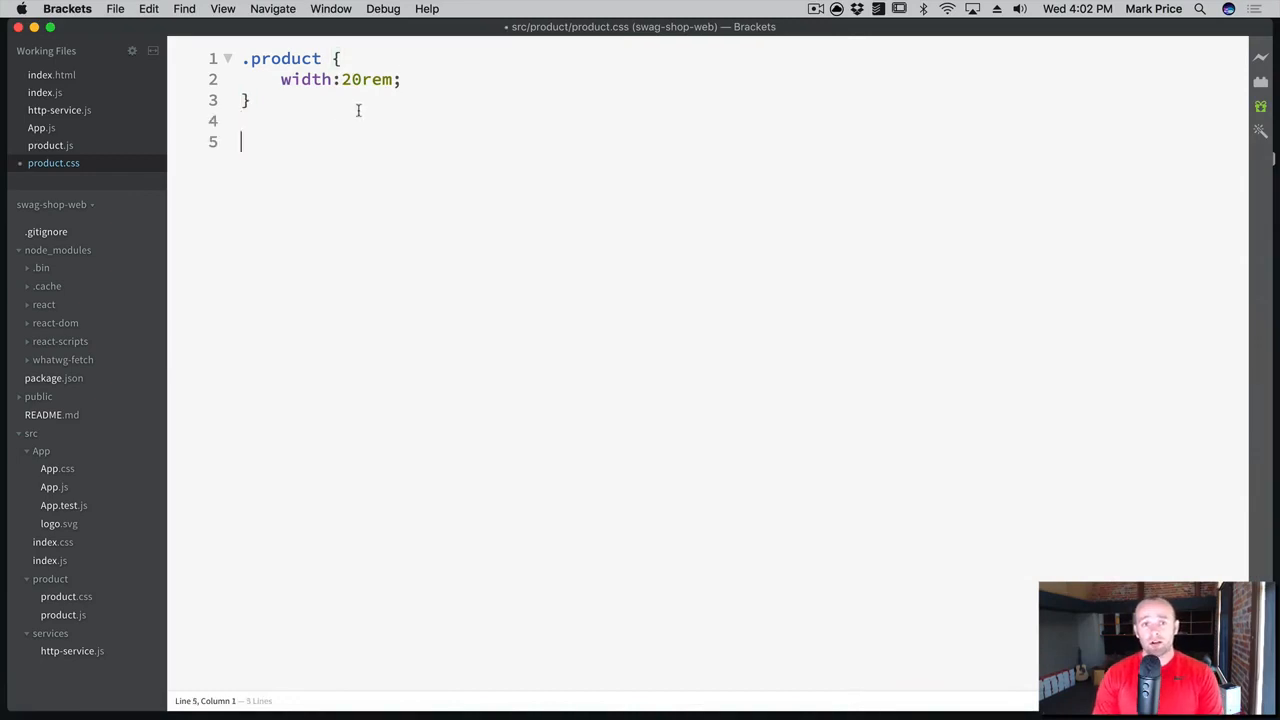
type(".product img {")
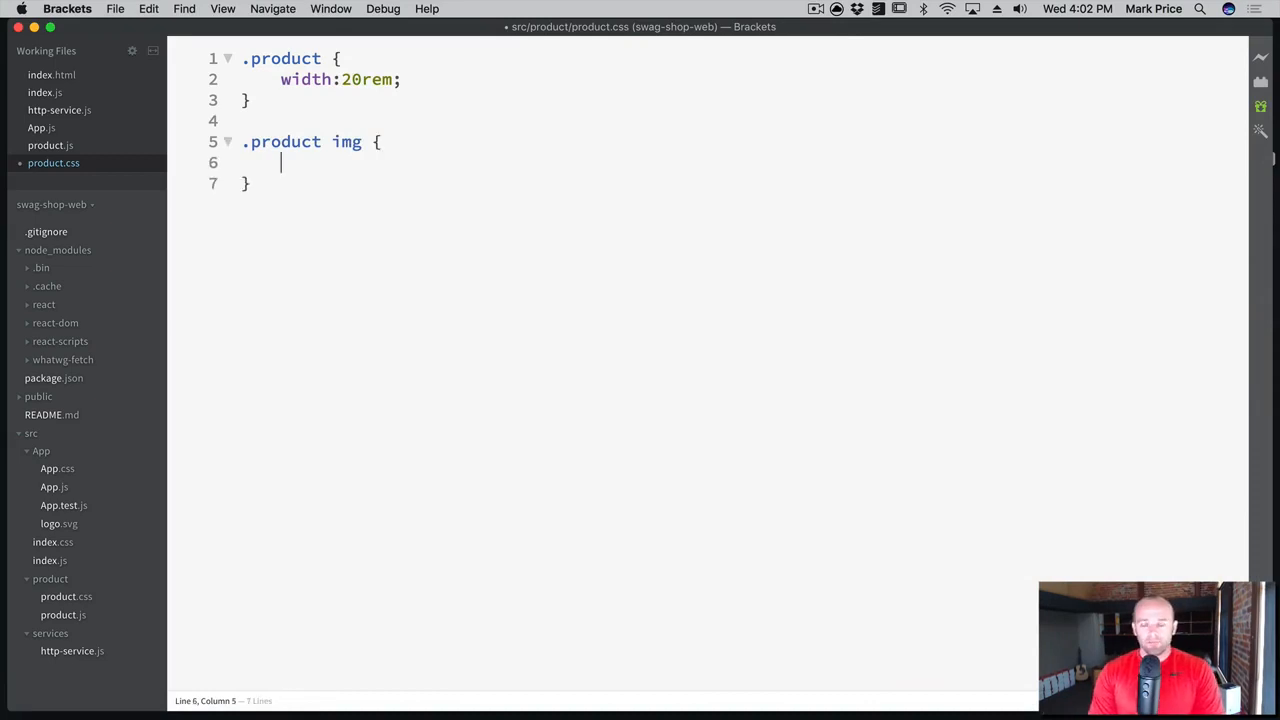
type("max-height:20re")
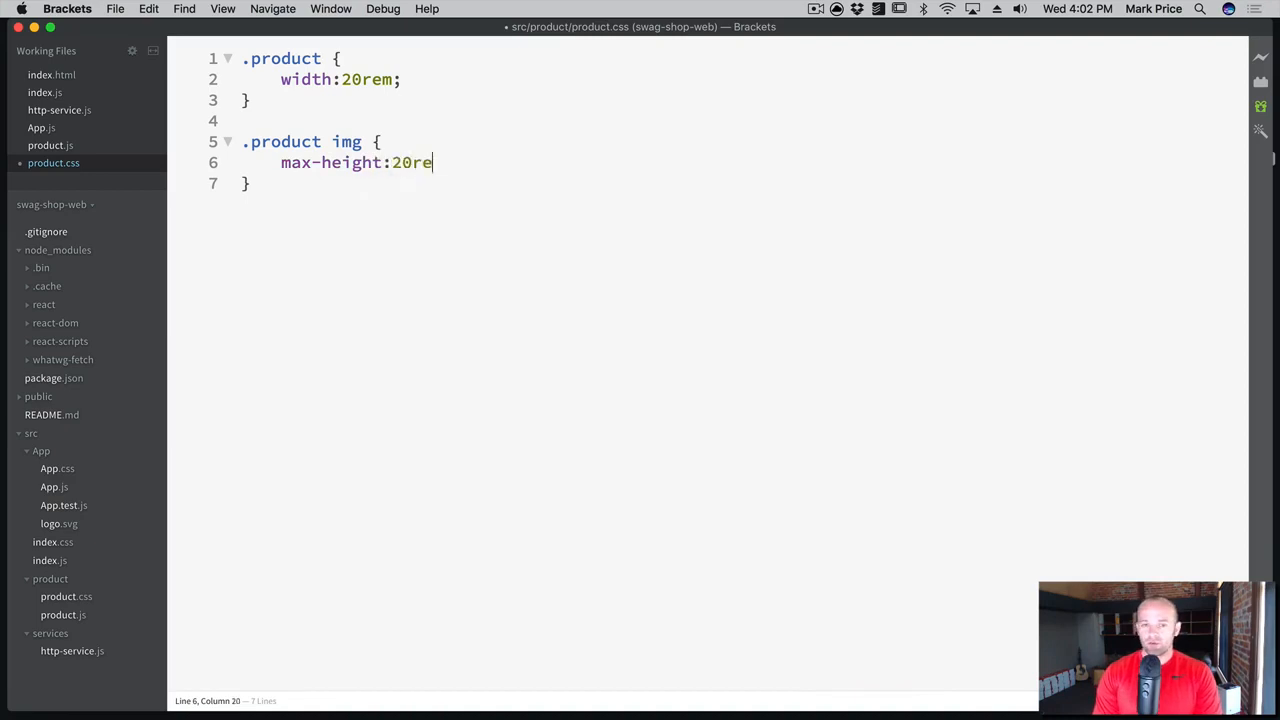
type("m;")
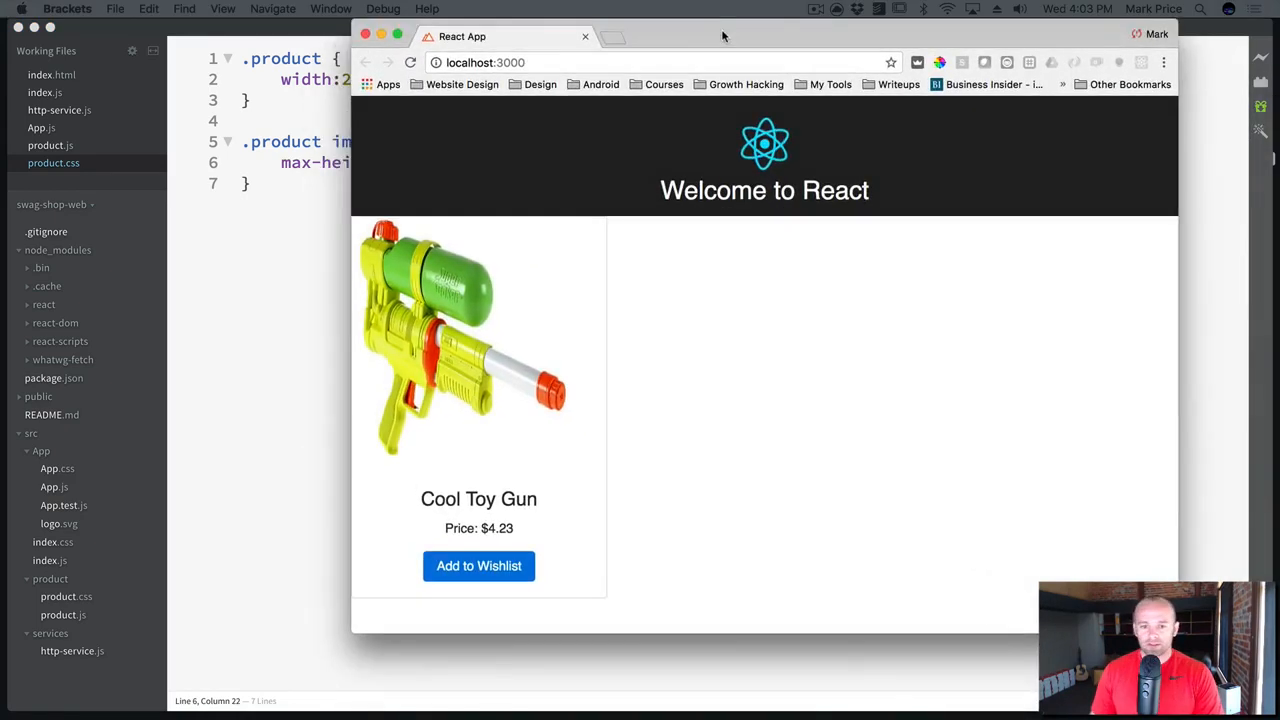
Reposition the Chrome window to view the narrower Cool Toy Gun card
left_click_drag(724, 36, 1024, 64)
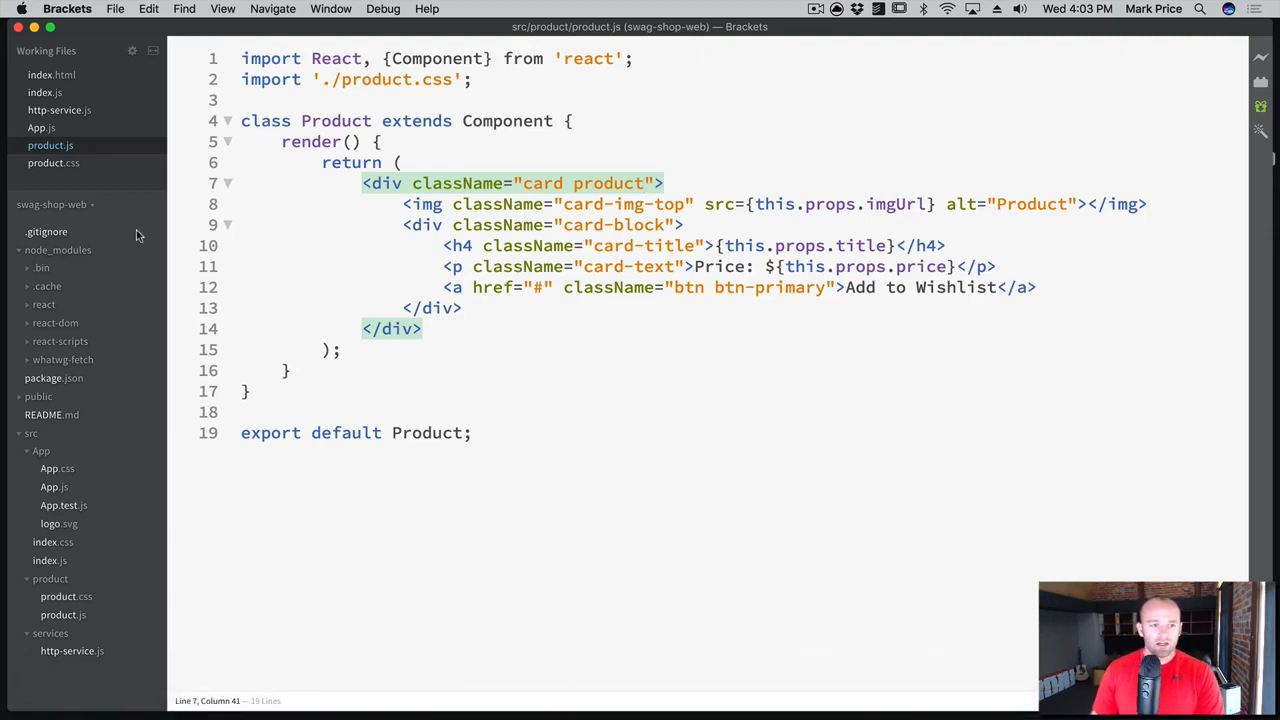
Change .product img max-height from 20rem to 15rem in product.css
left_click(52, 162)
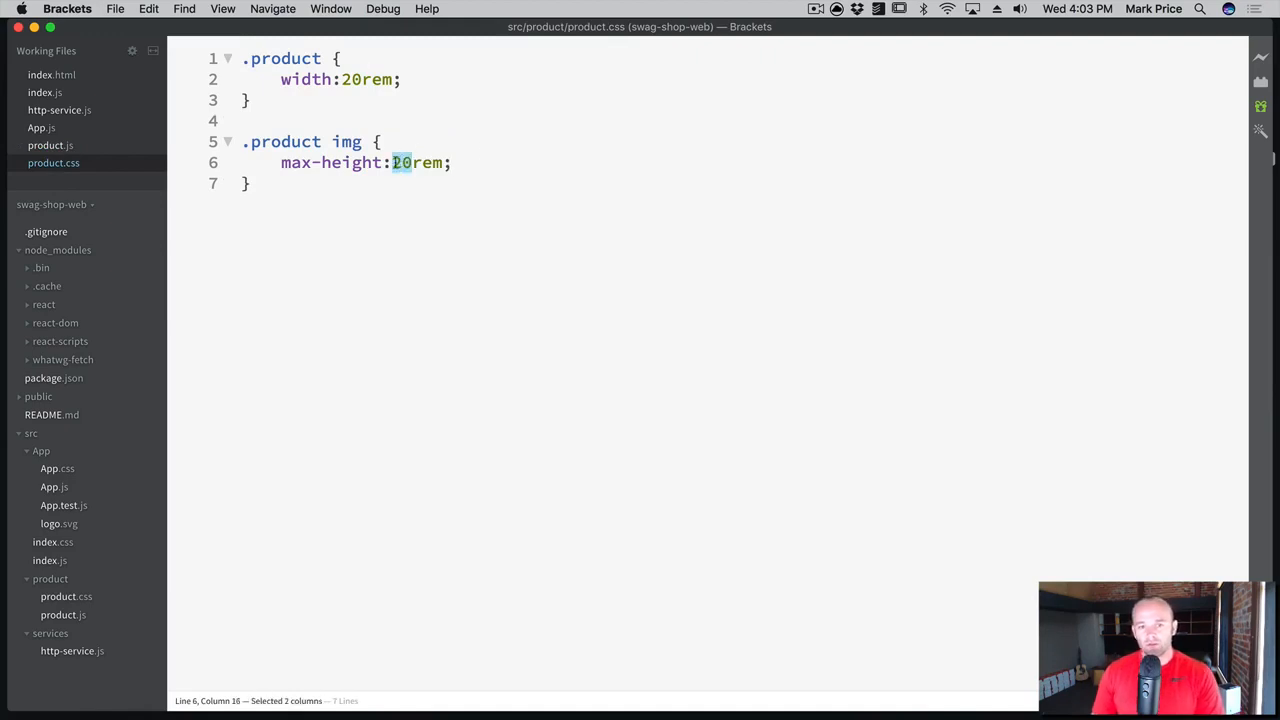
type("15")
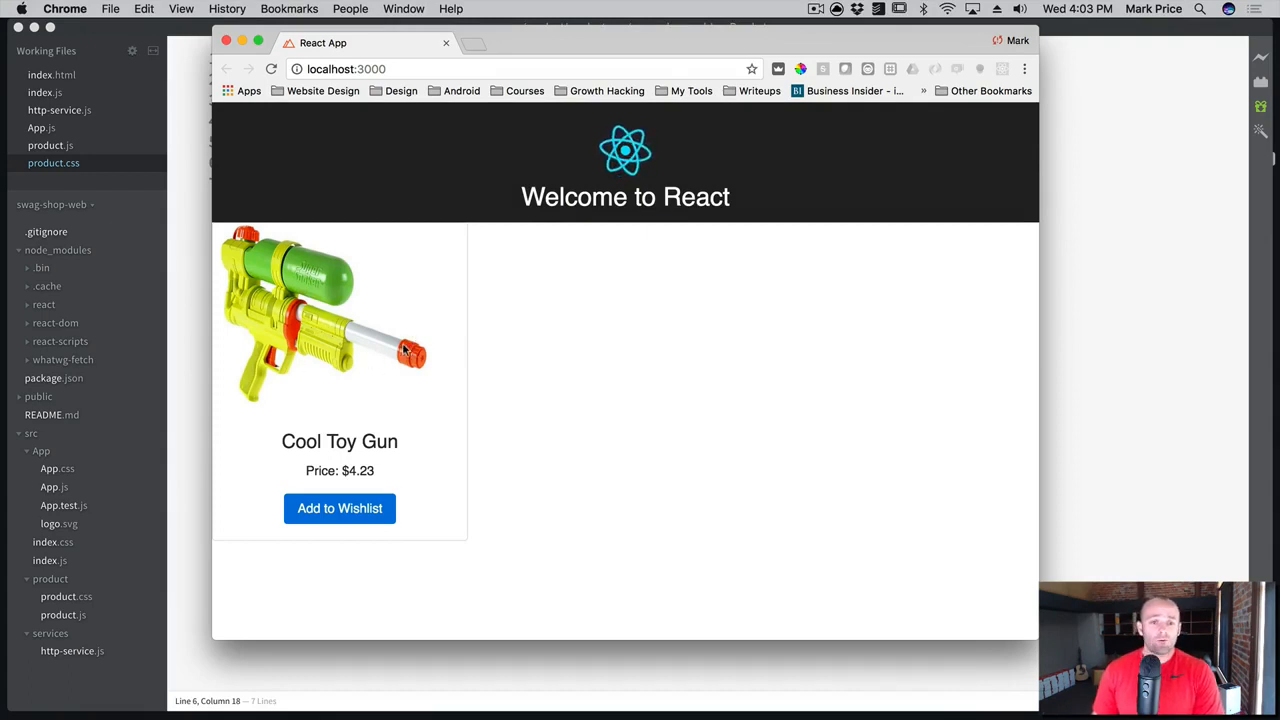
mouse_move(456, 266)
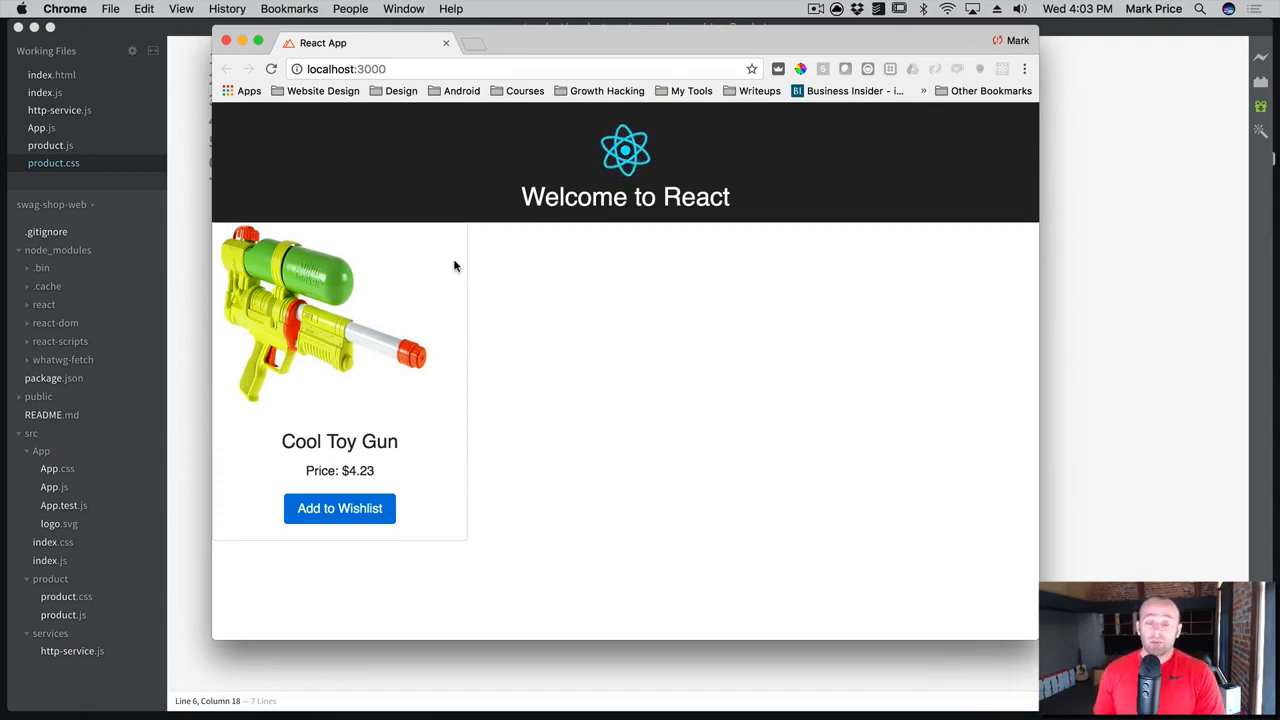
mouse_move(472, 256)
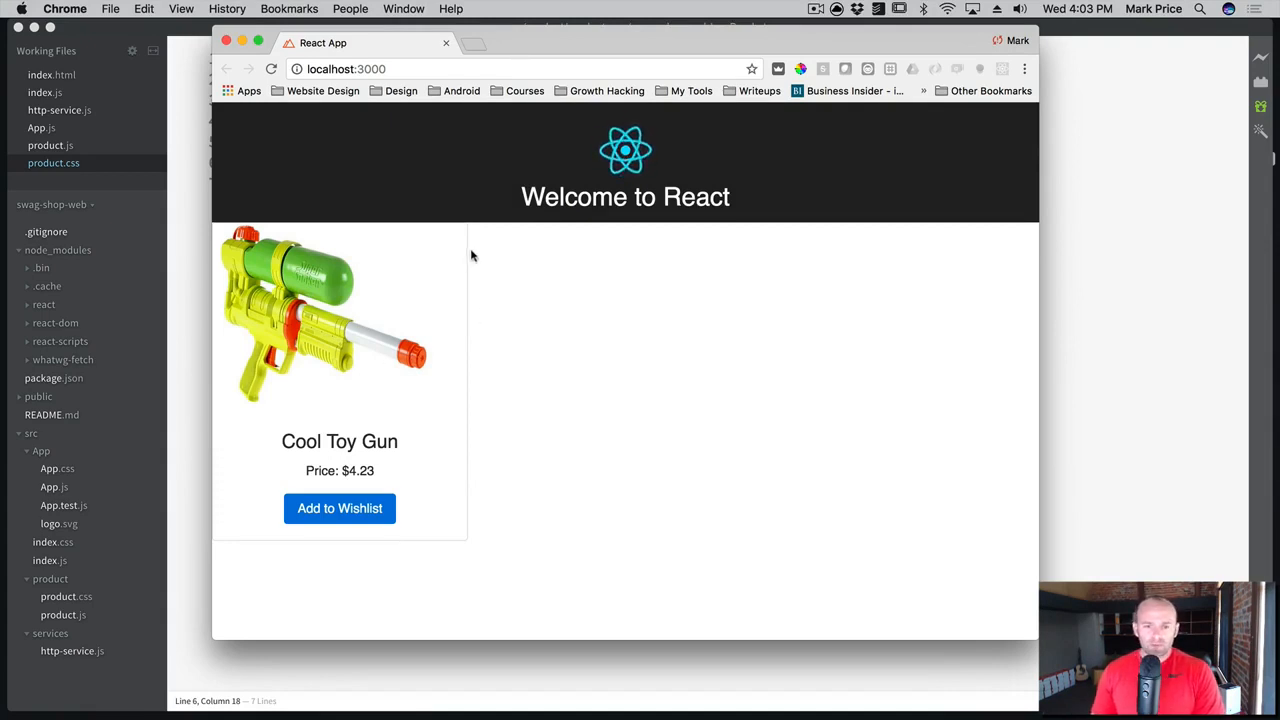
mouse_move(432, 222)
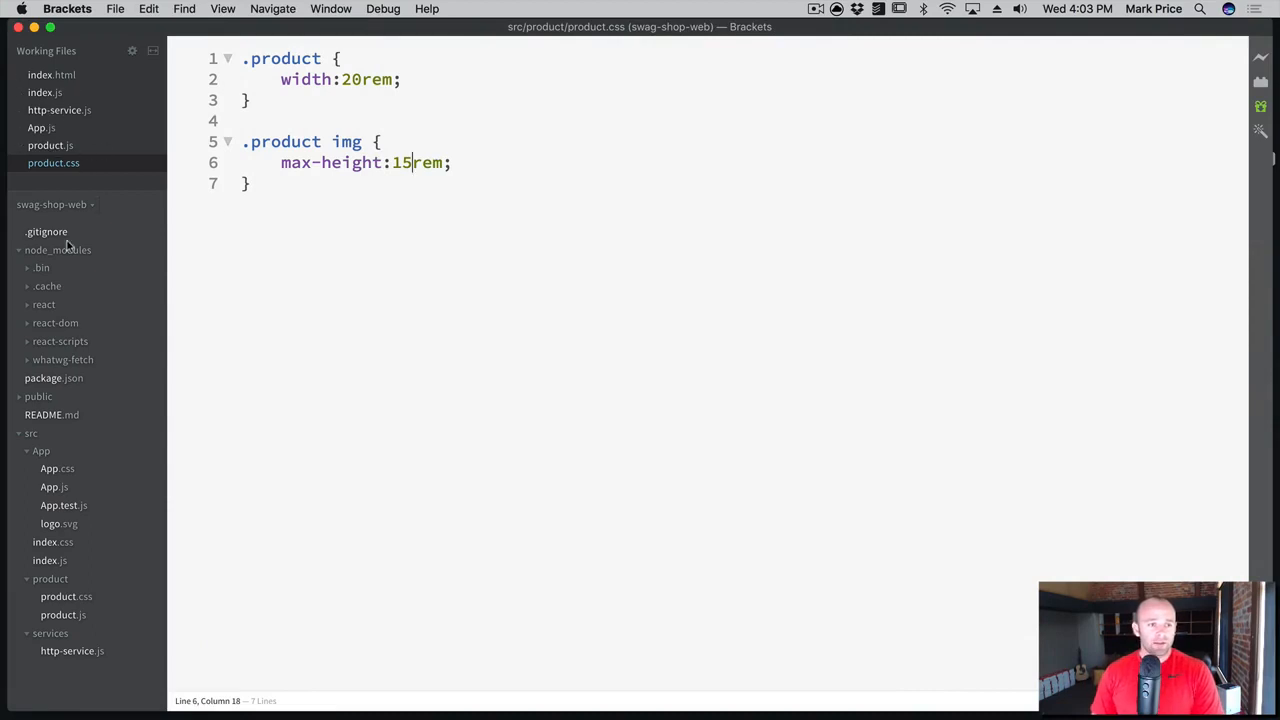
Give the .App-main rule in App.css padding-top:35px;
left_click(40, 128)
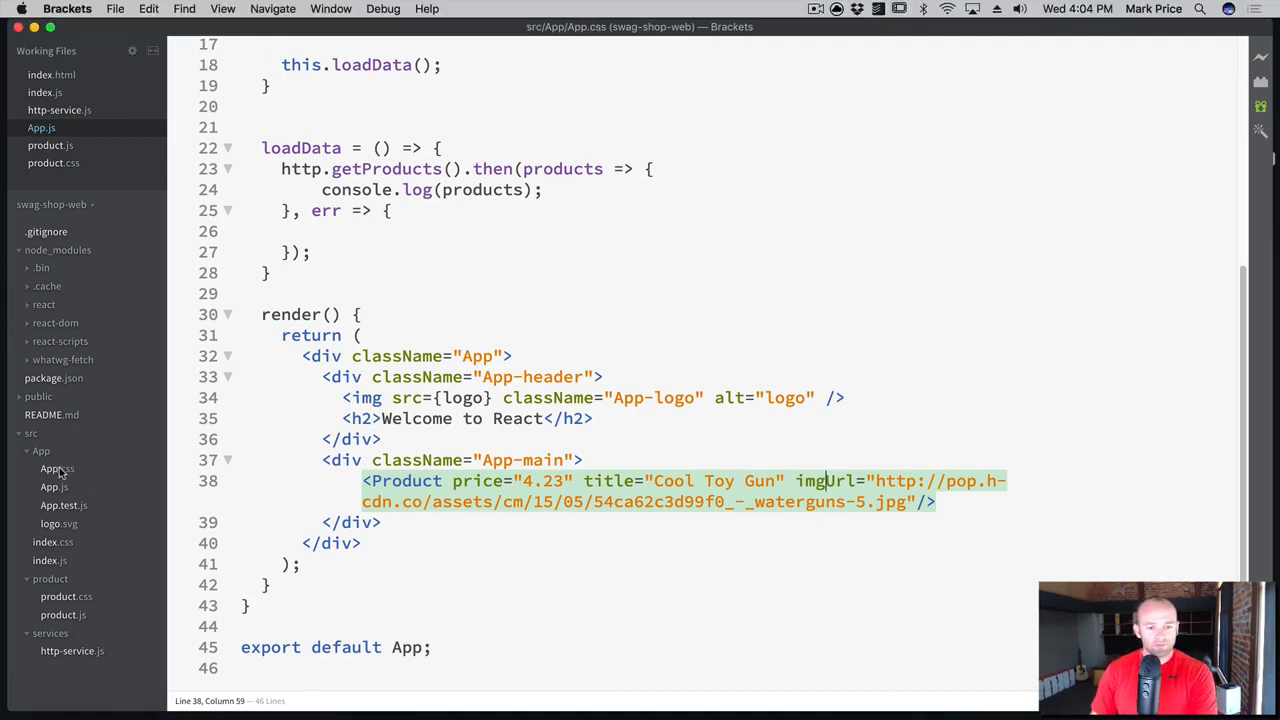
left_click(56, 468)
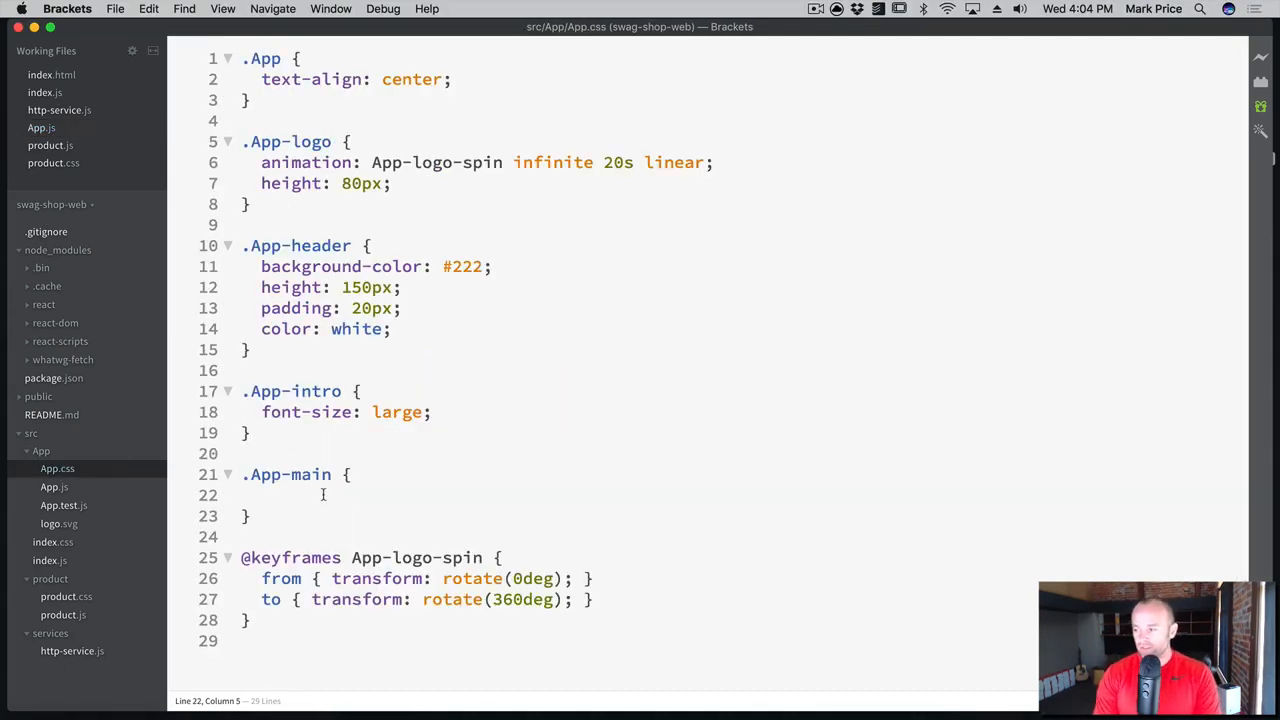
type("padding-top:")
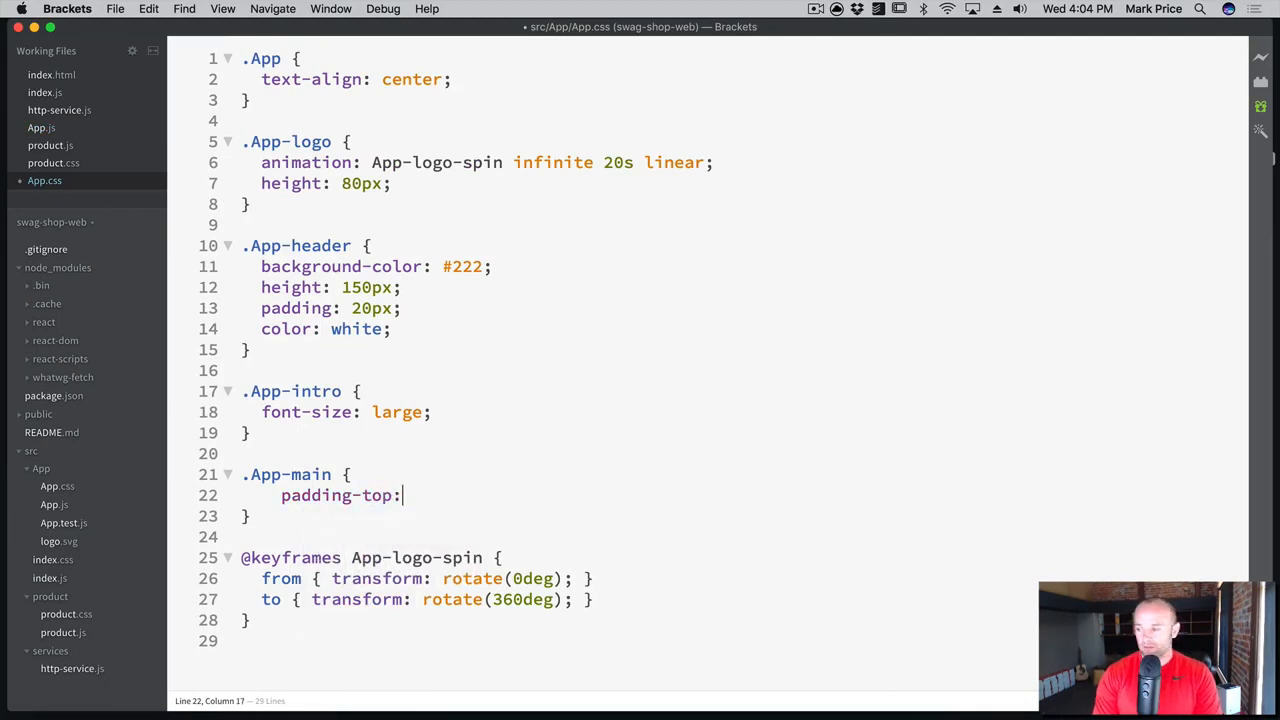
type("35px;")
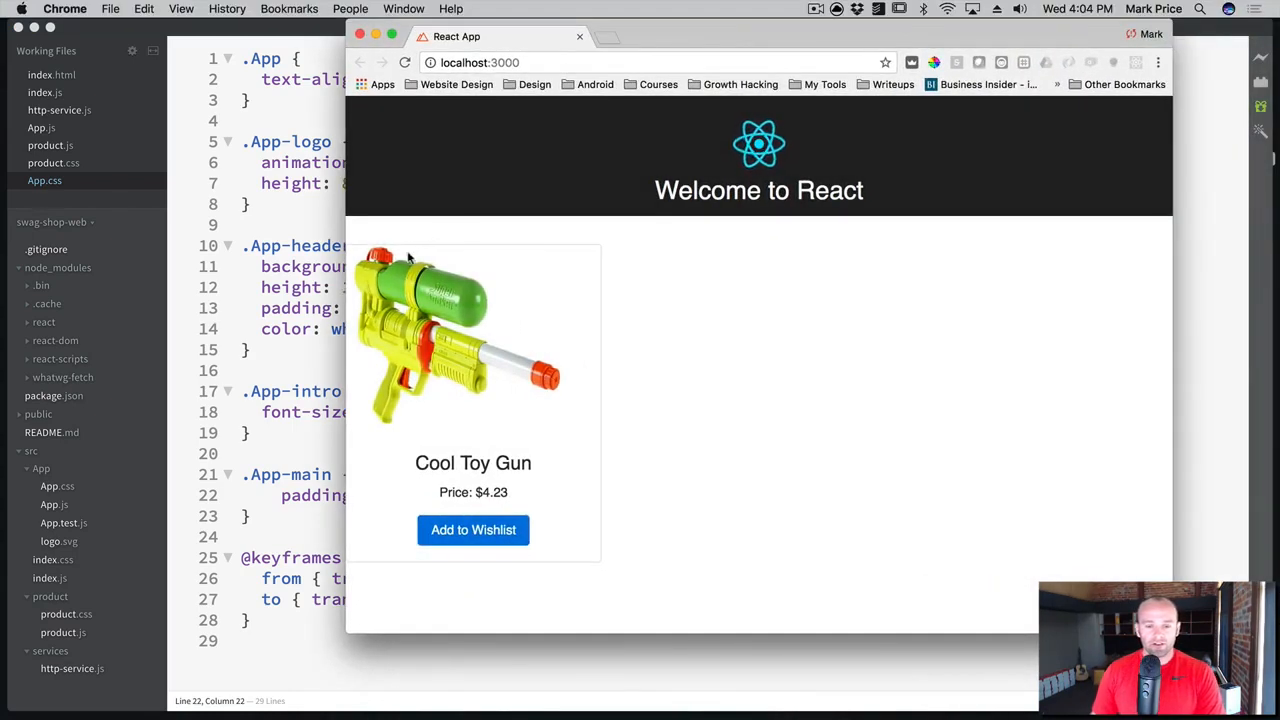
mouse_move(484, 238)
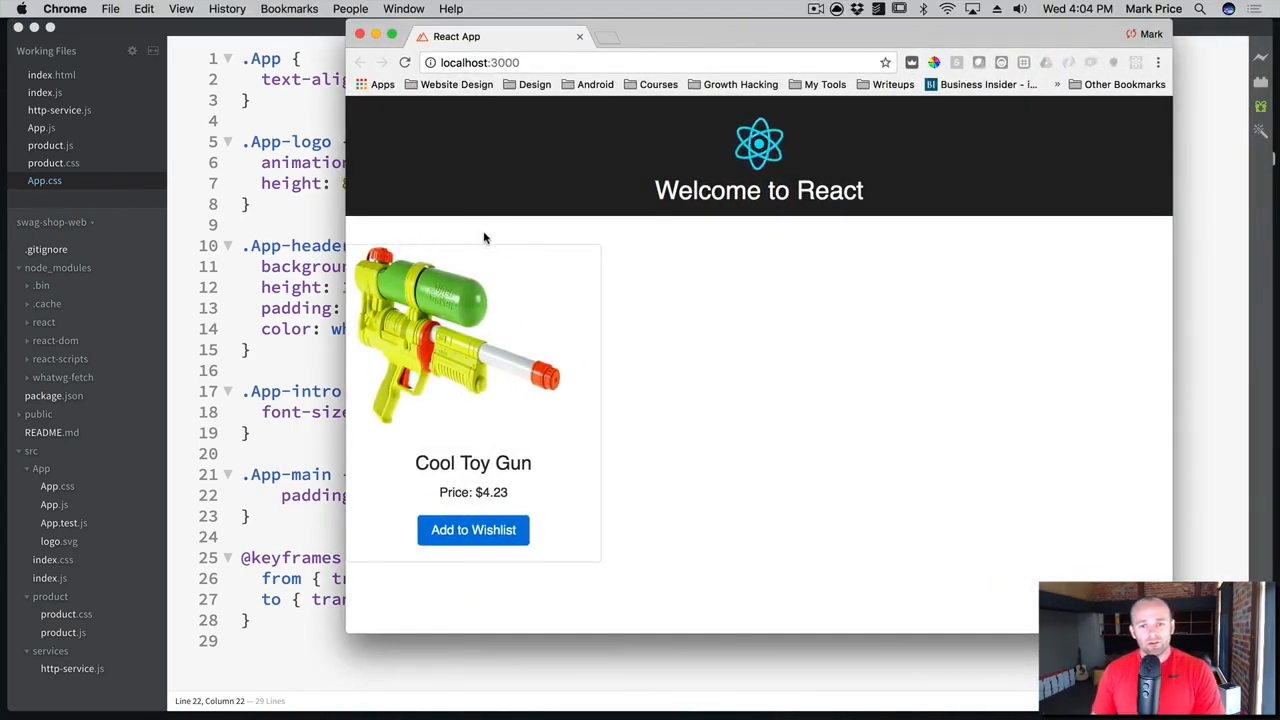
mouse_move(464, 232)
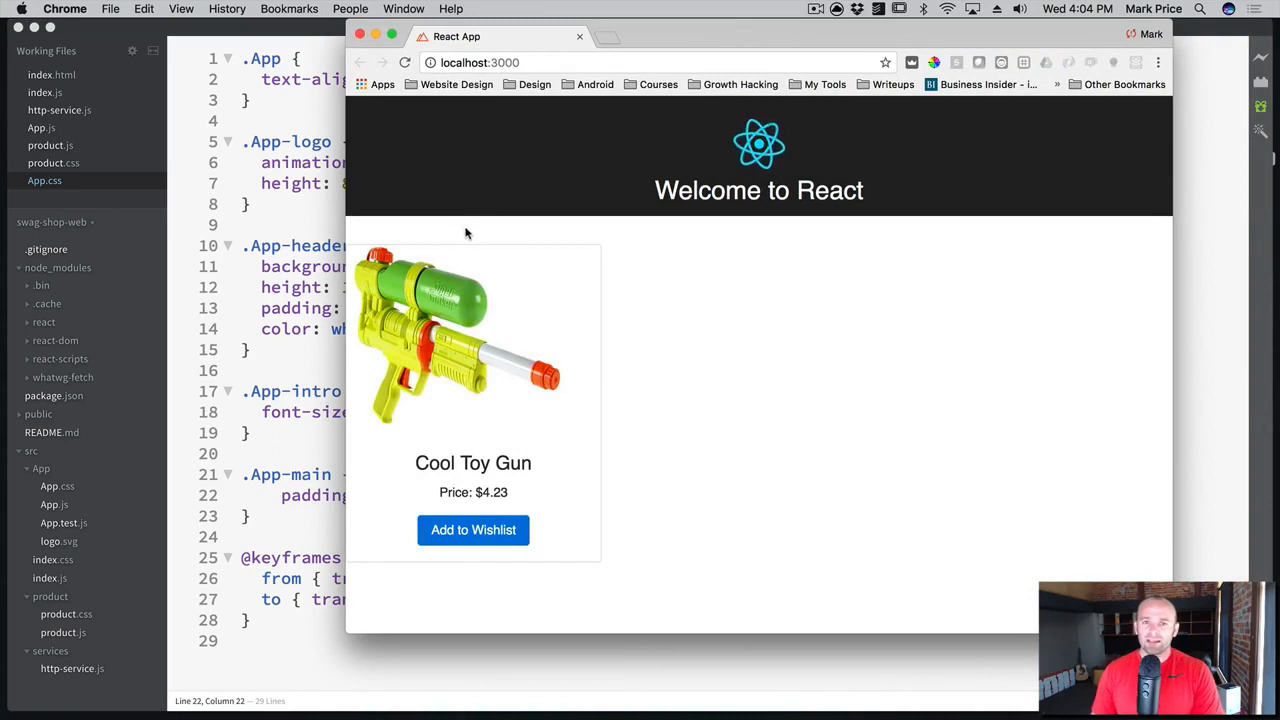
mouse_move(428, 254)
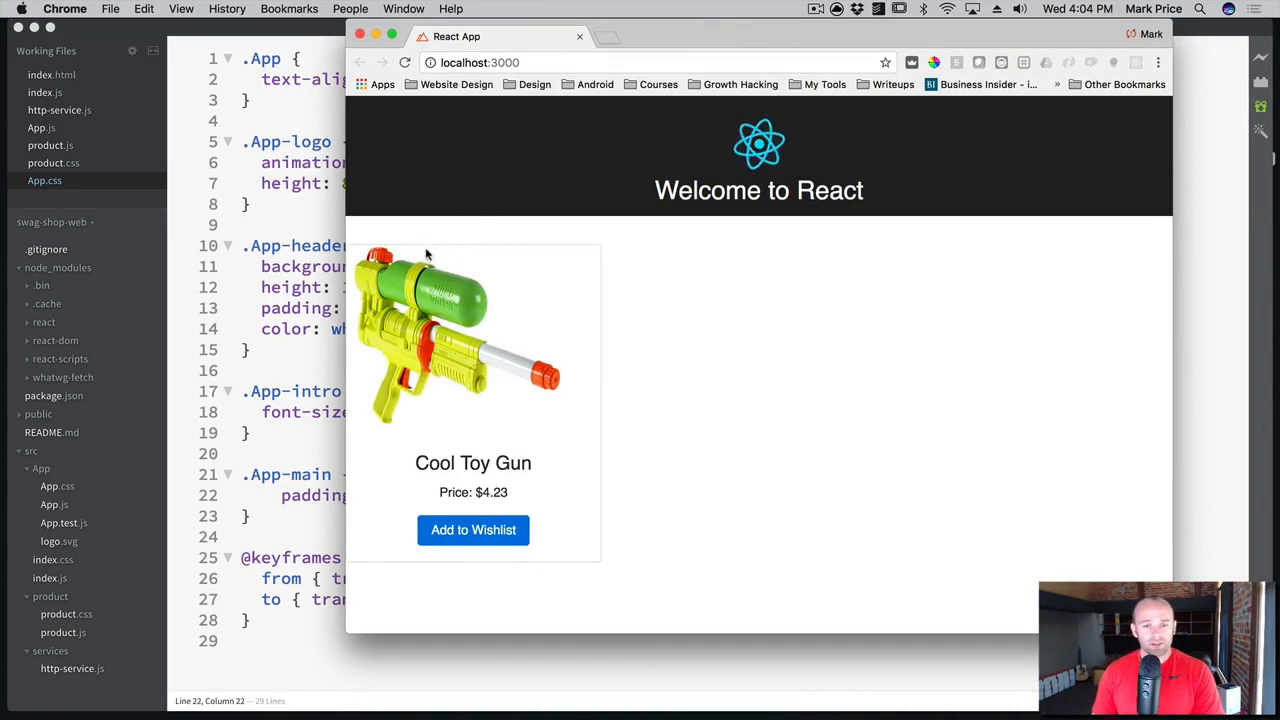
mouse_move(280, 272)
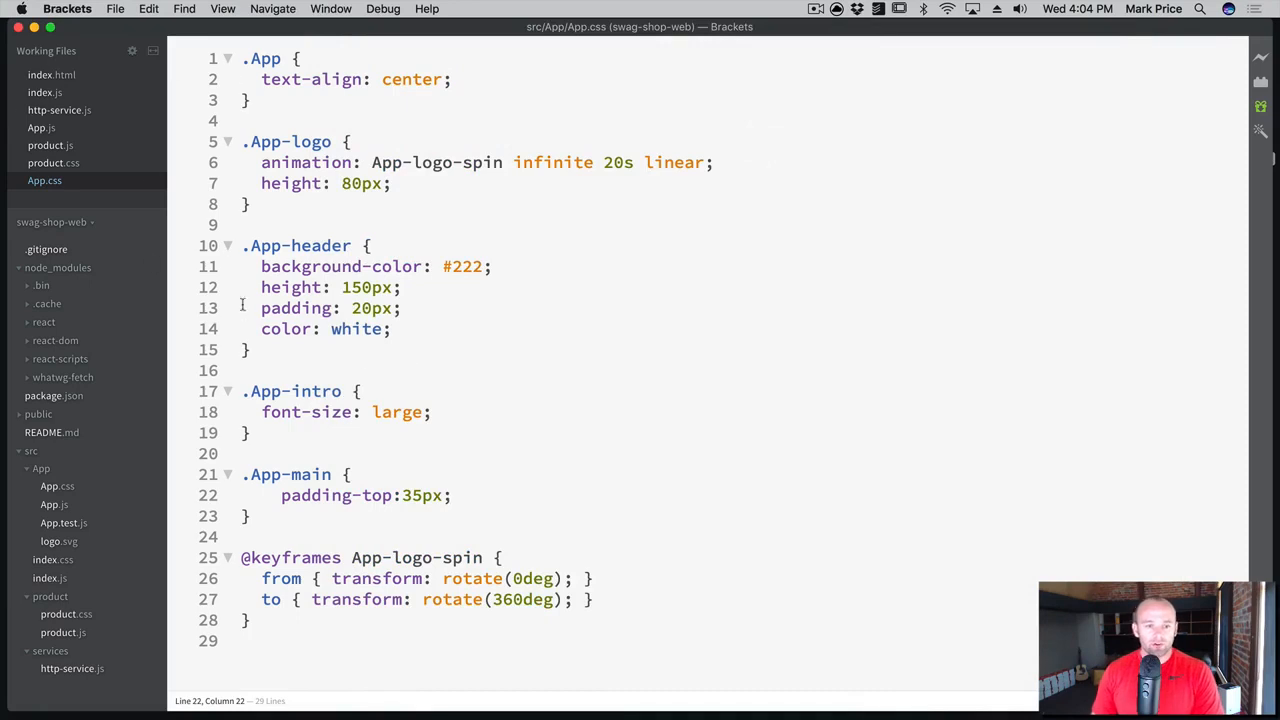
mouse_move(72, 528)
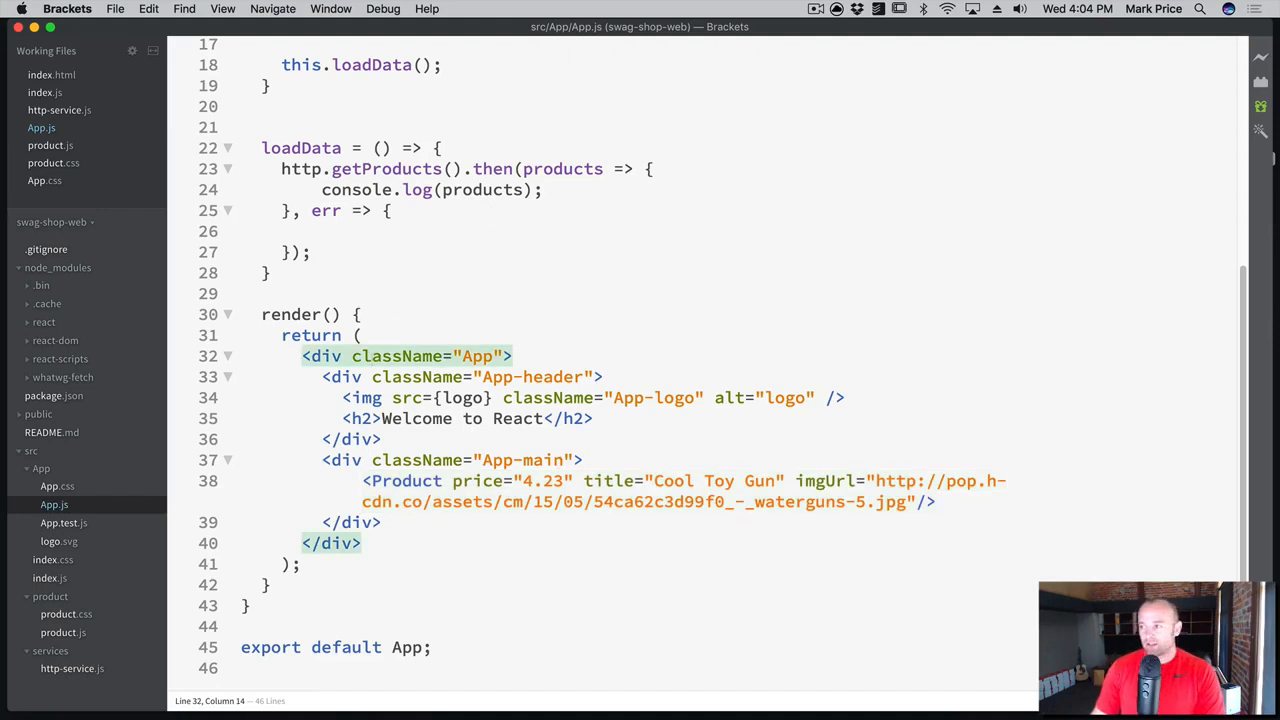
mouse_move(576, 450)
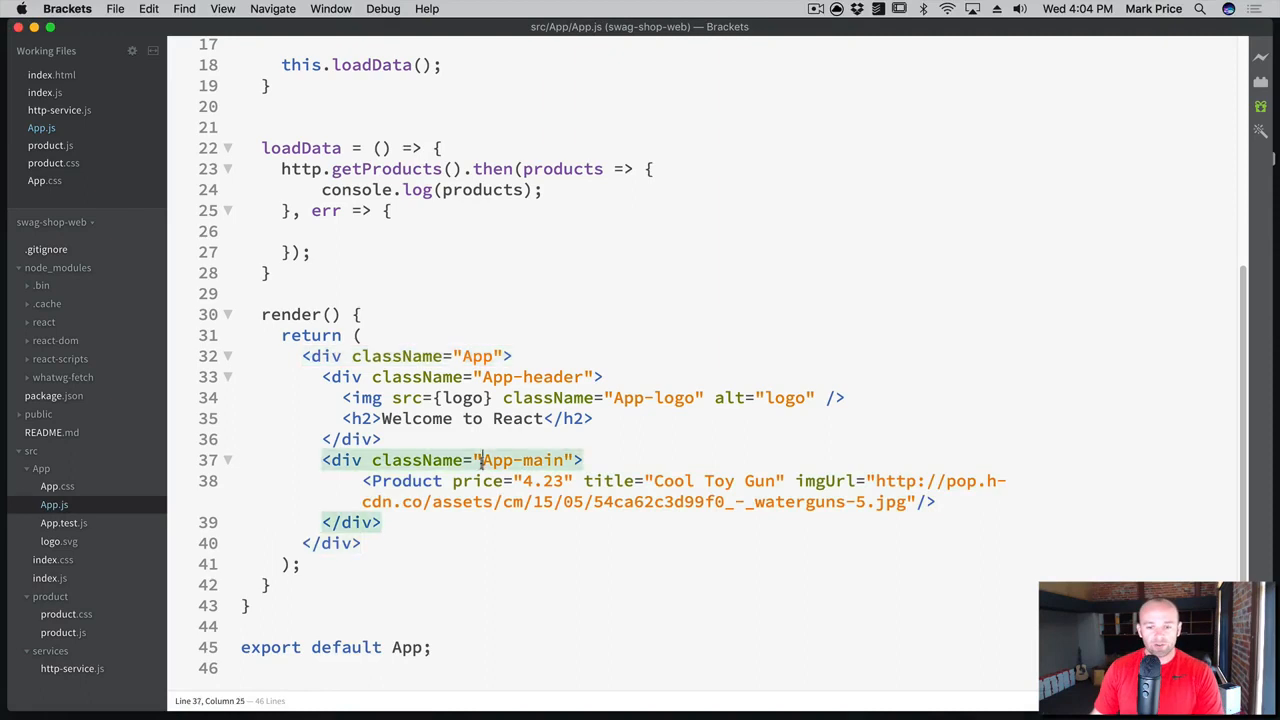
Add the container class to the App-main div and check the result in Chrome
type("container")
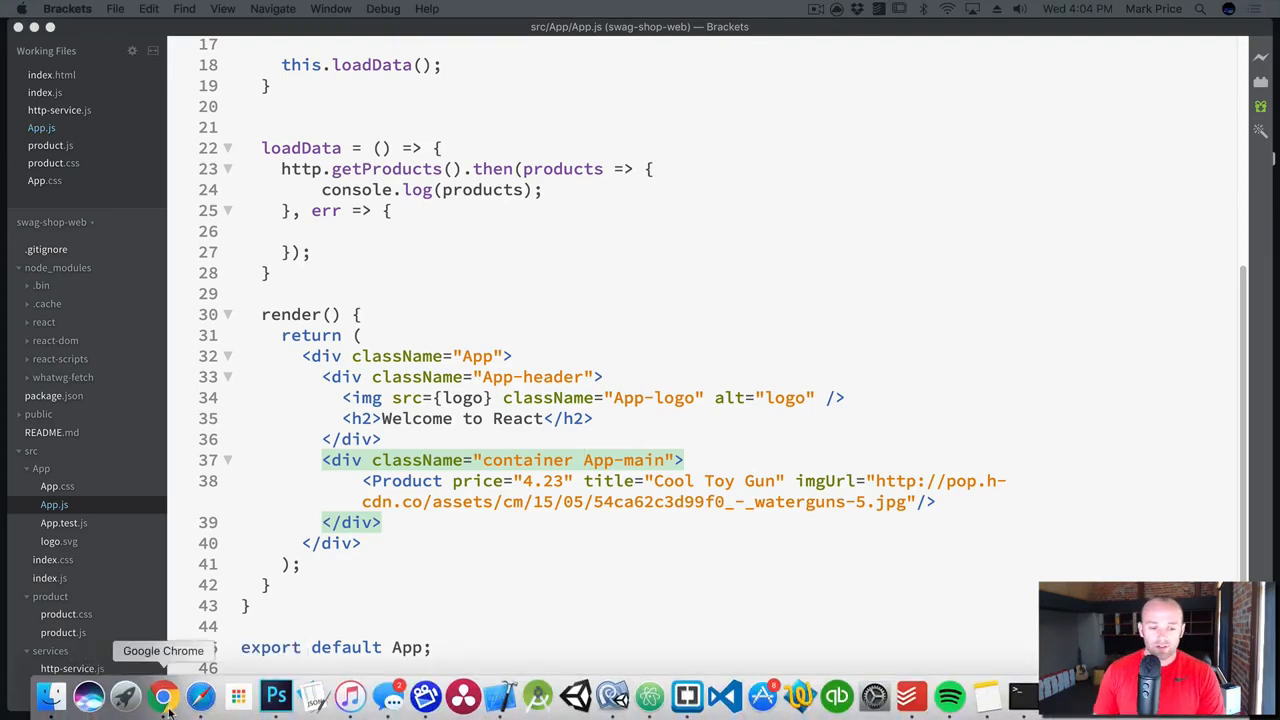
left_click(164, 696)
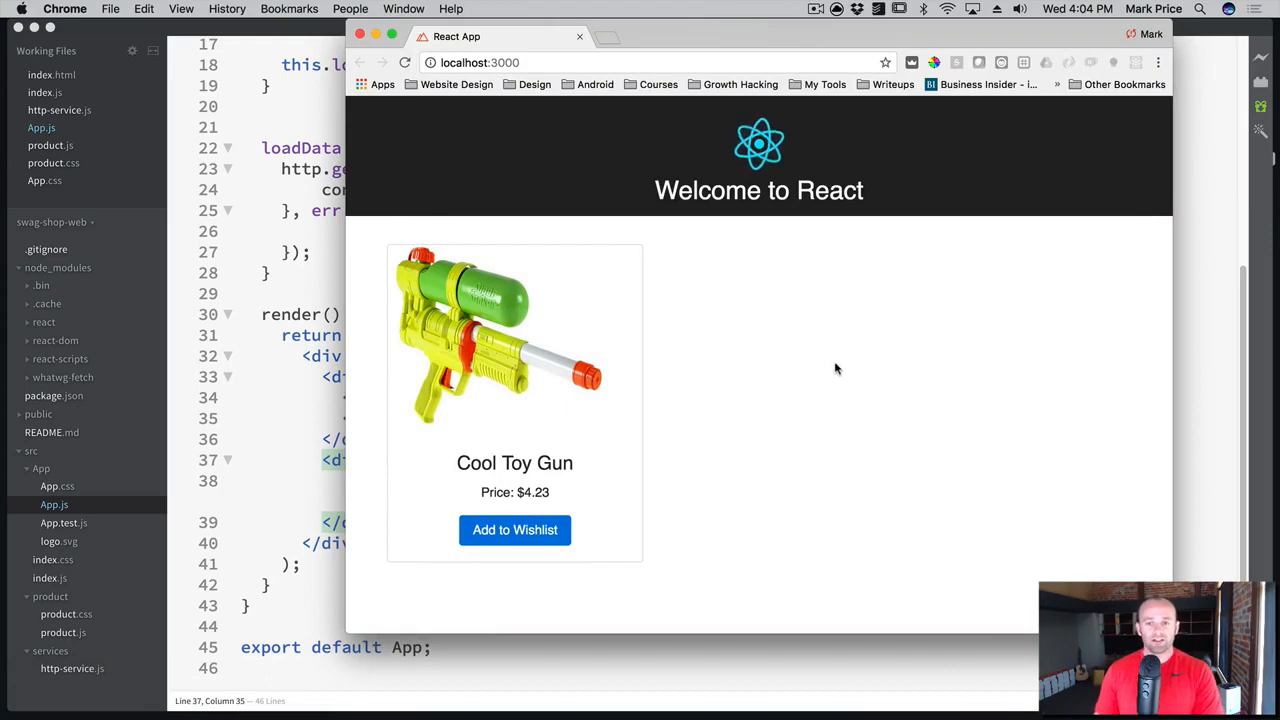
mouse_move(564, 434)
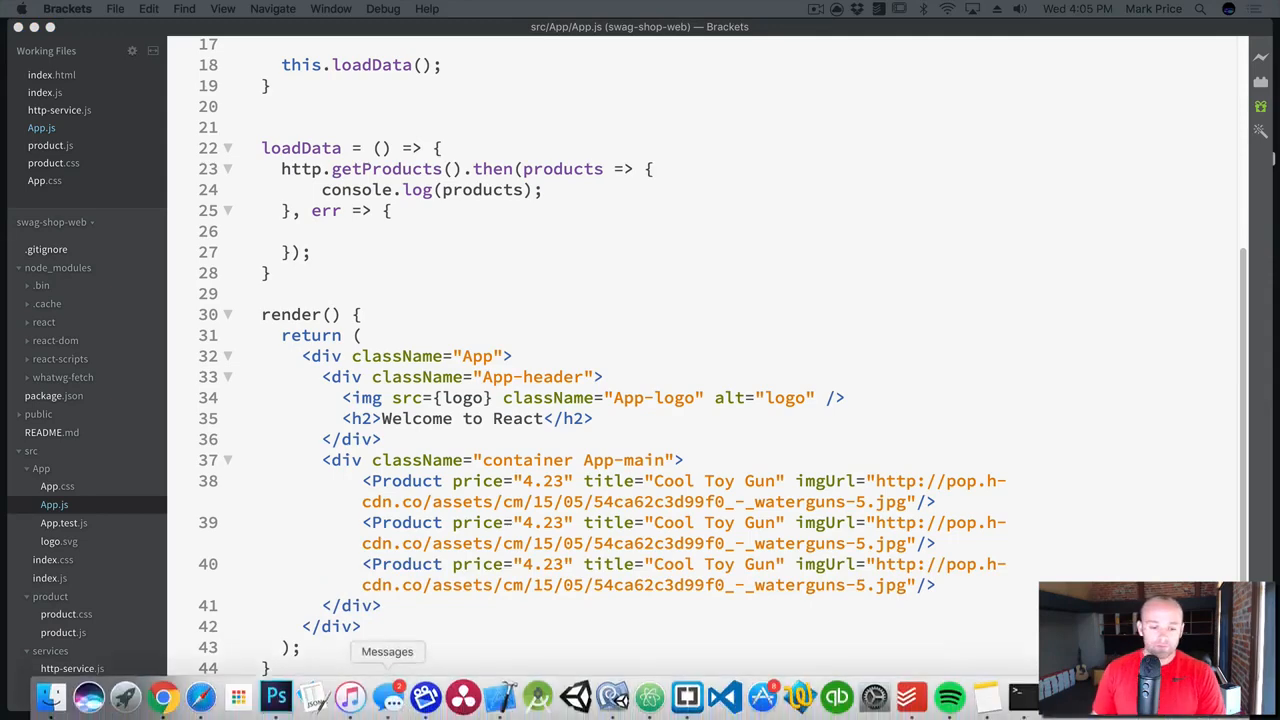
left_click(162, 696)
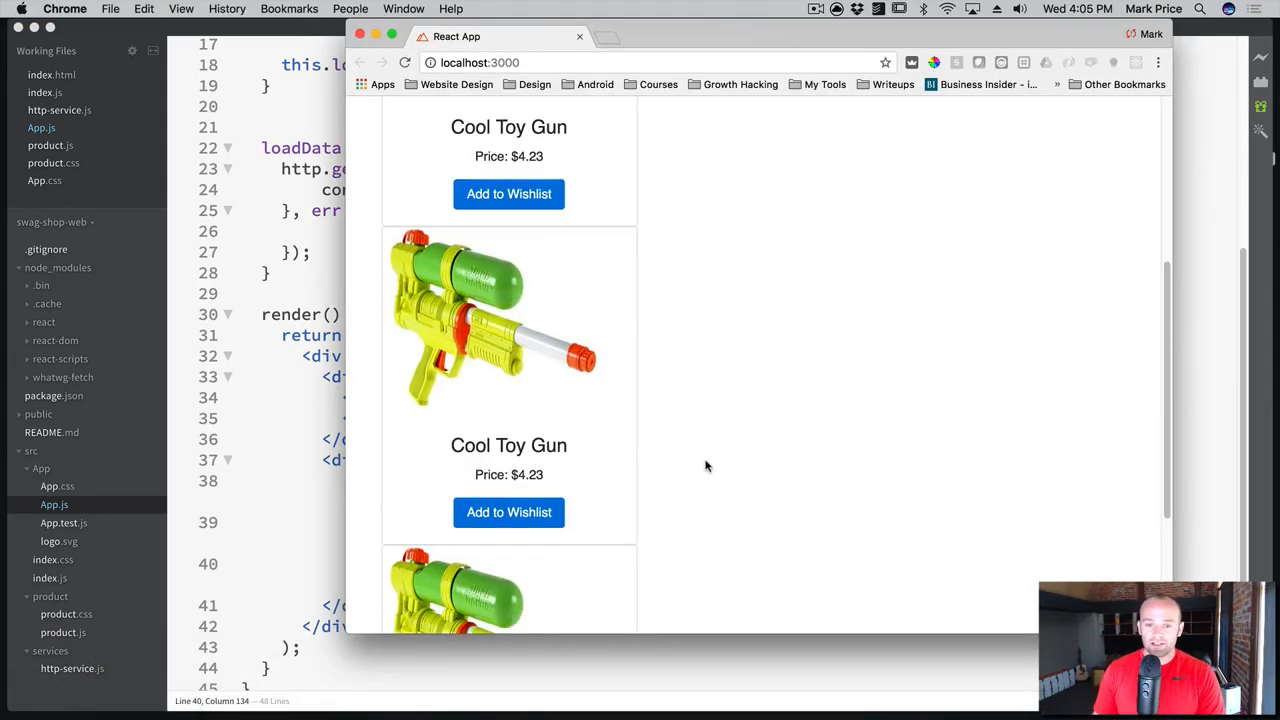
scroll("up", 3)
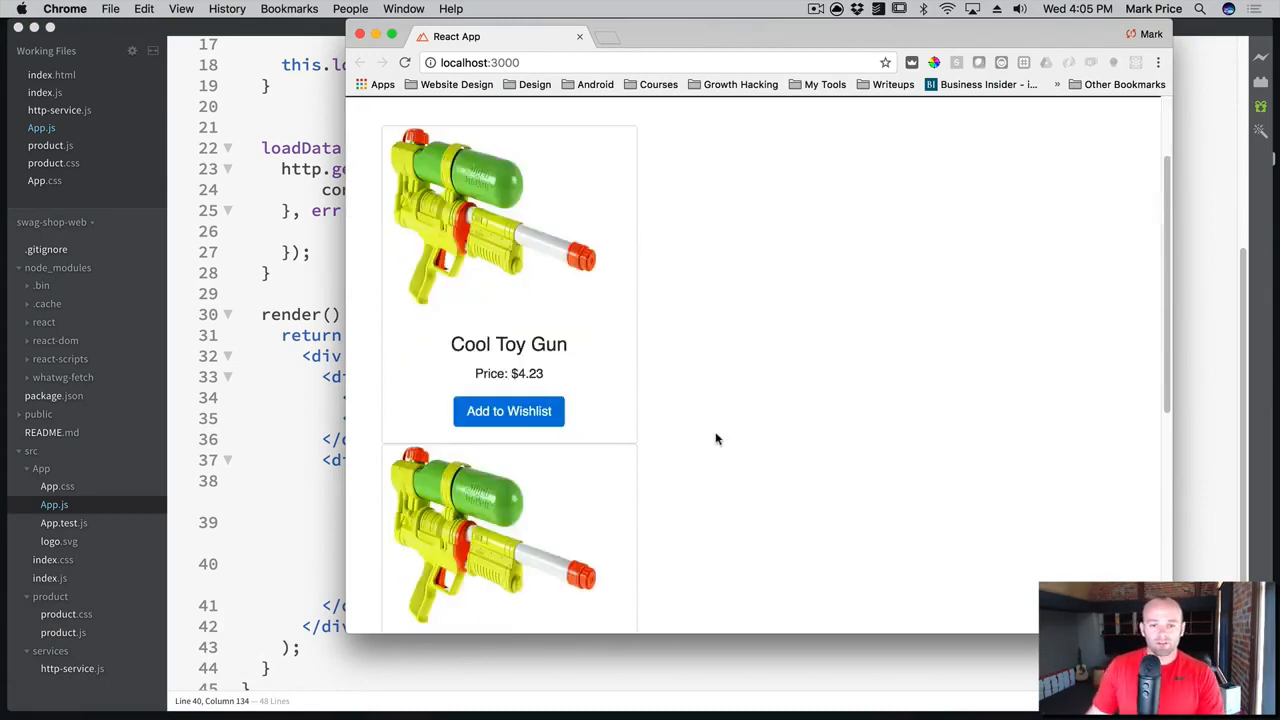
scroll("down", 3)
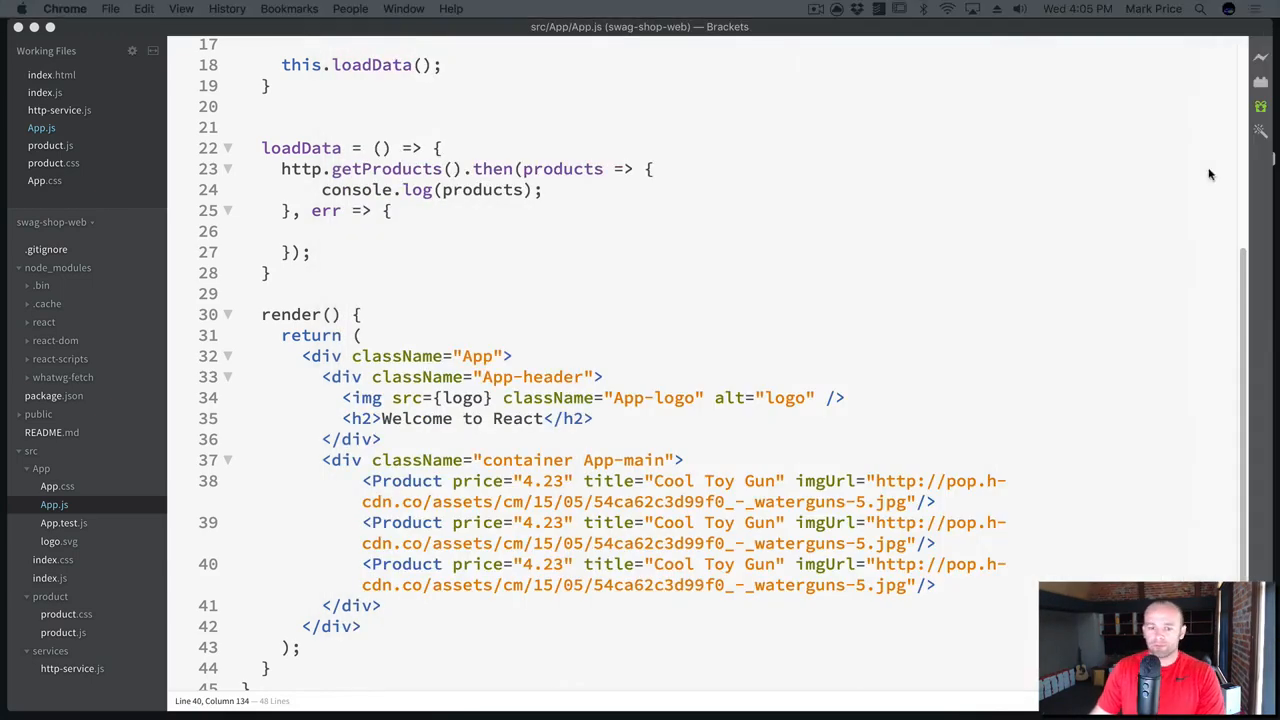
mouse_move(524, 276)
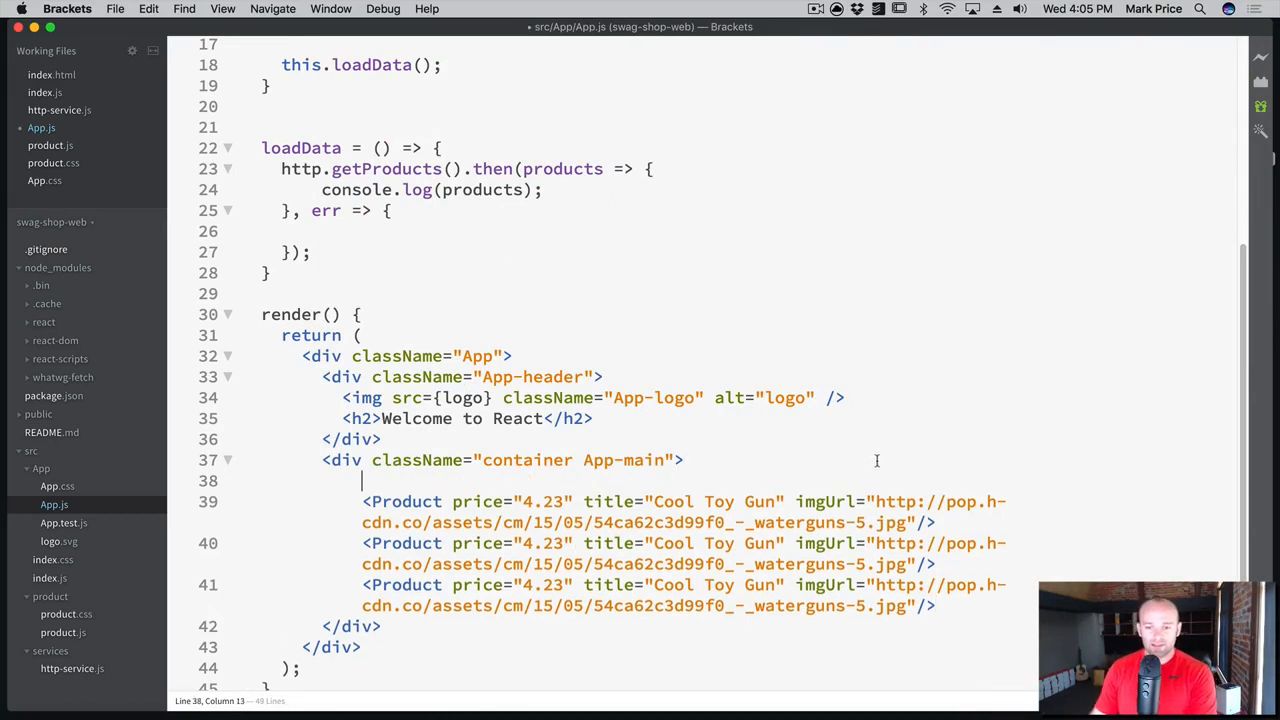
Start a <div className="row"> wrapper and cut the three Product lines to move inside it
type("<div")
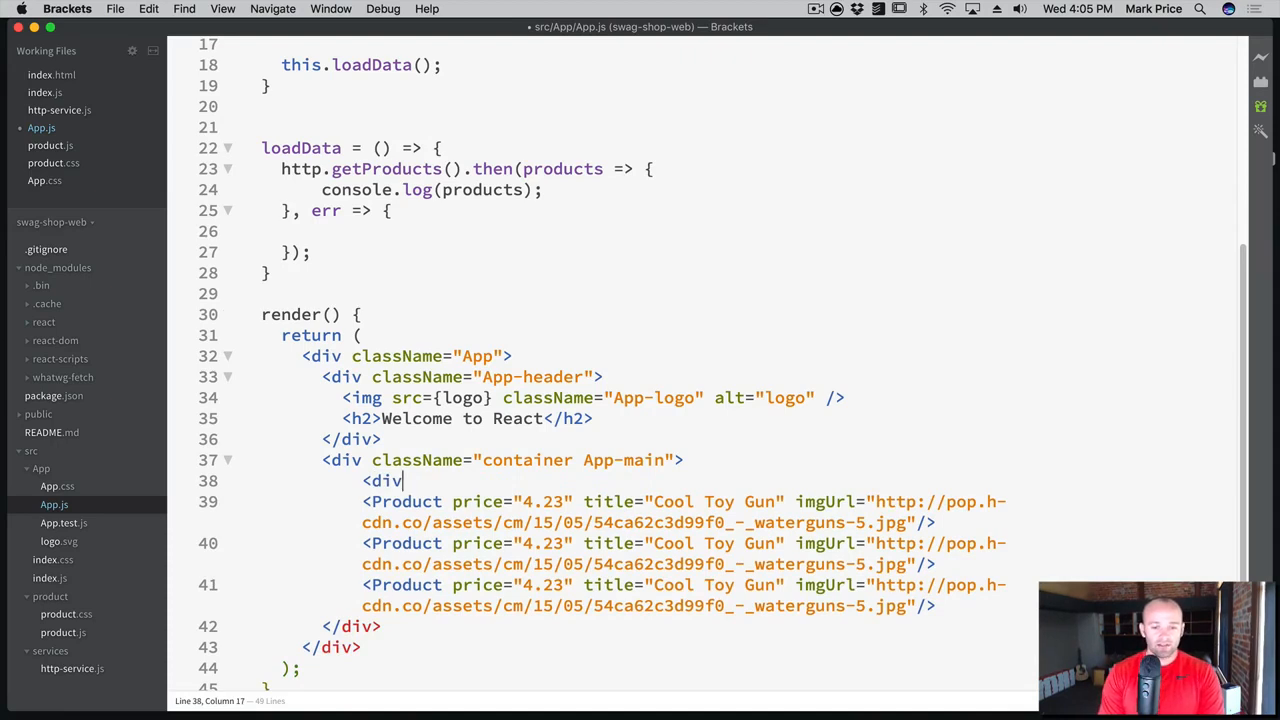
type("className=\"ro\"")
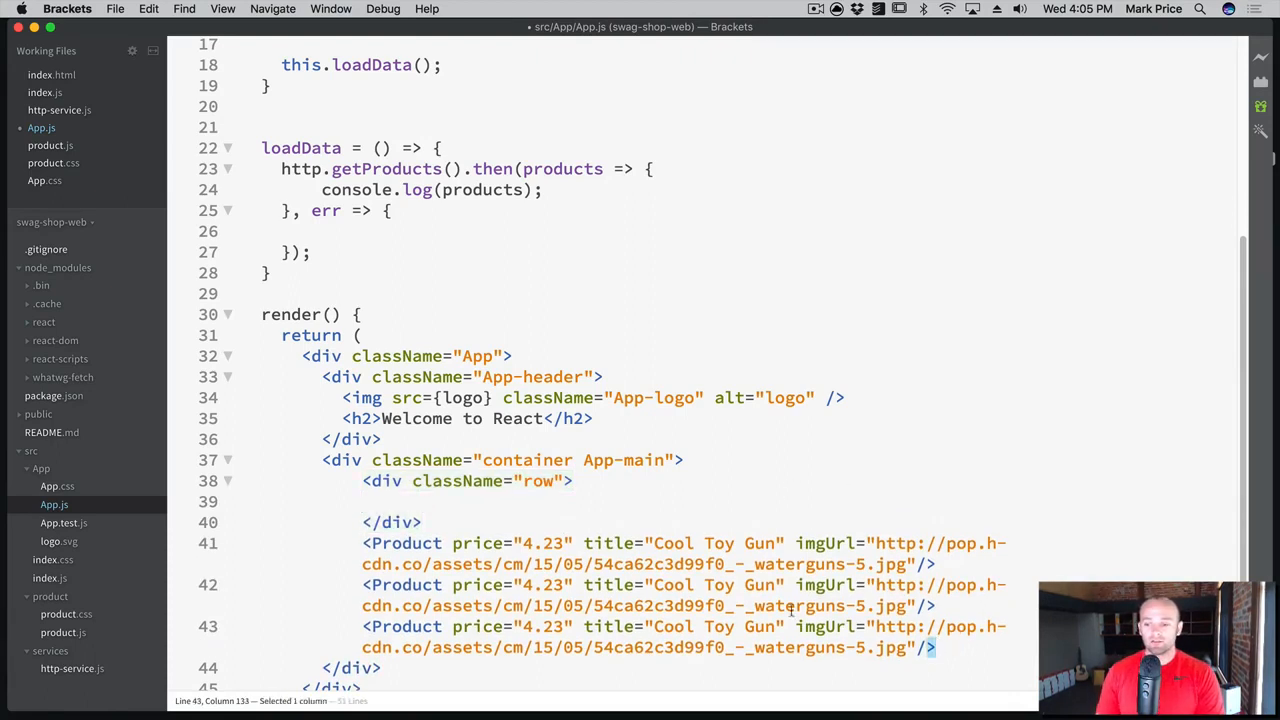
left_click_drag(362, 544, 936, 648)
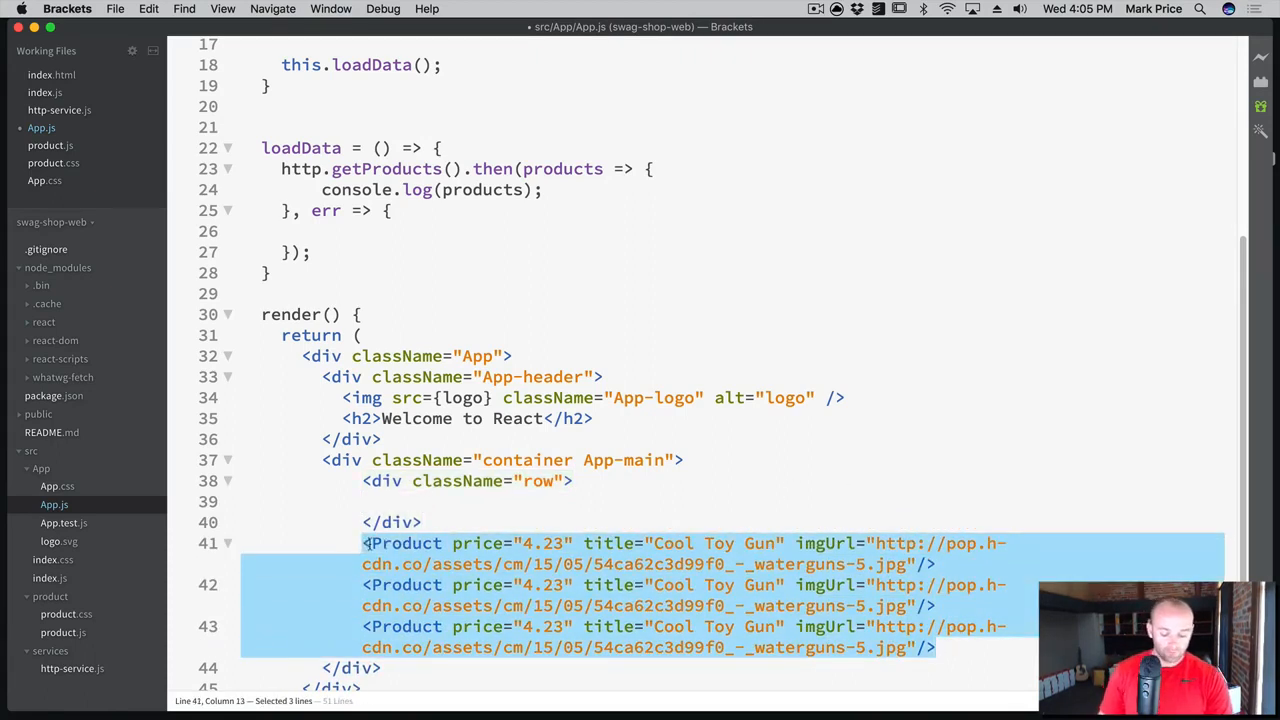
key("Delete")
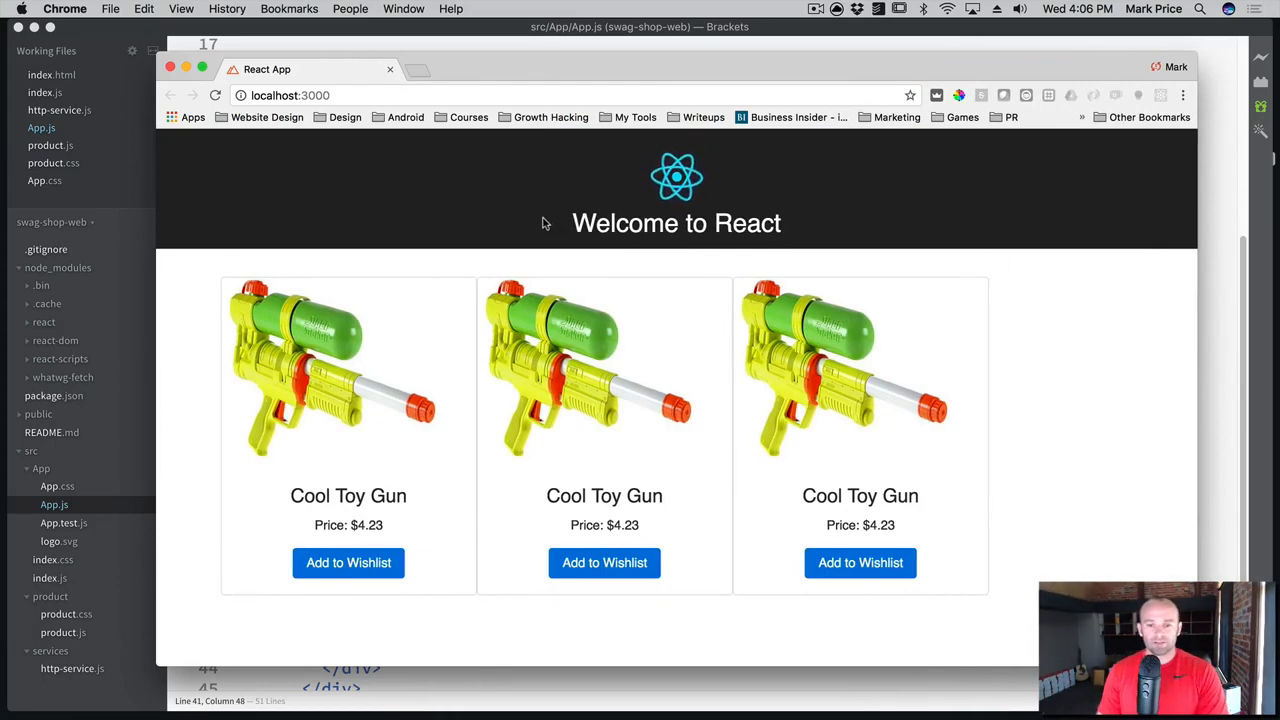
mouse_move(950, 480)
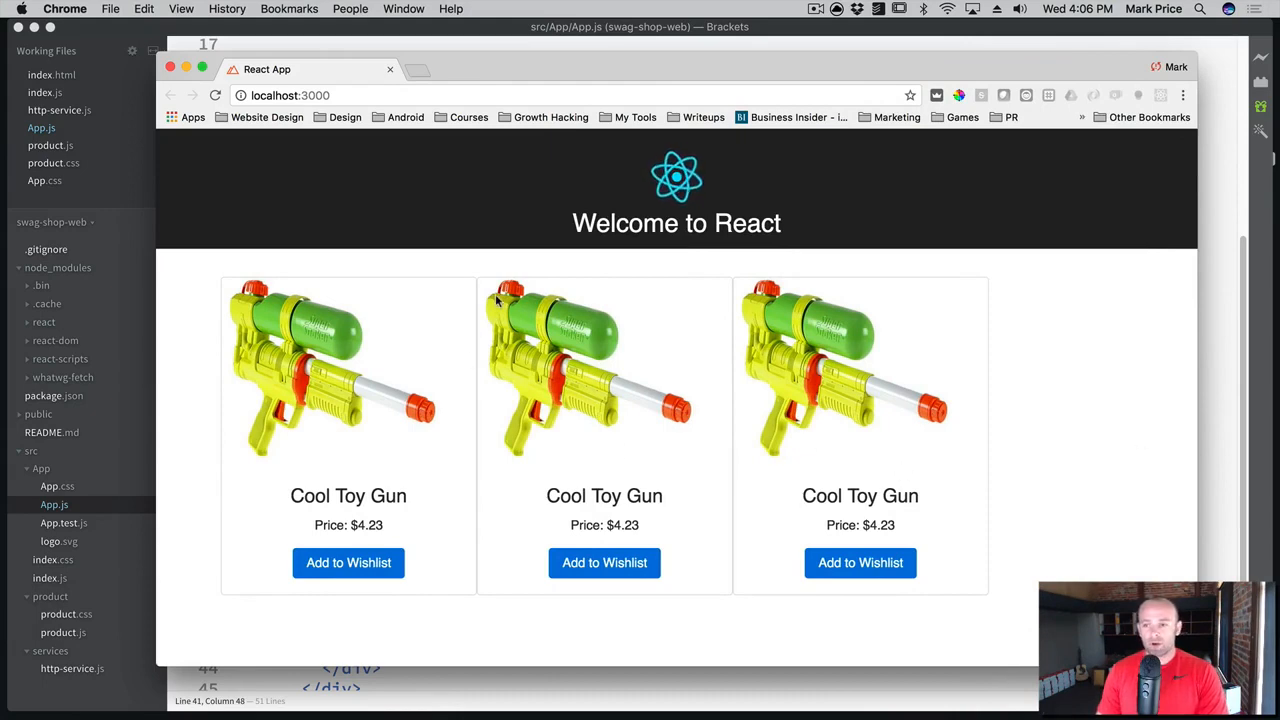
mouse_move(696, 410)
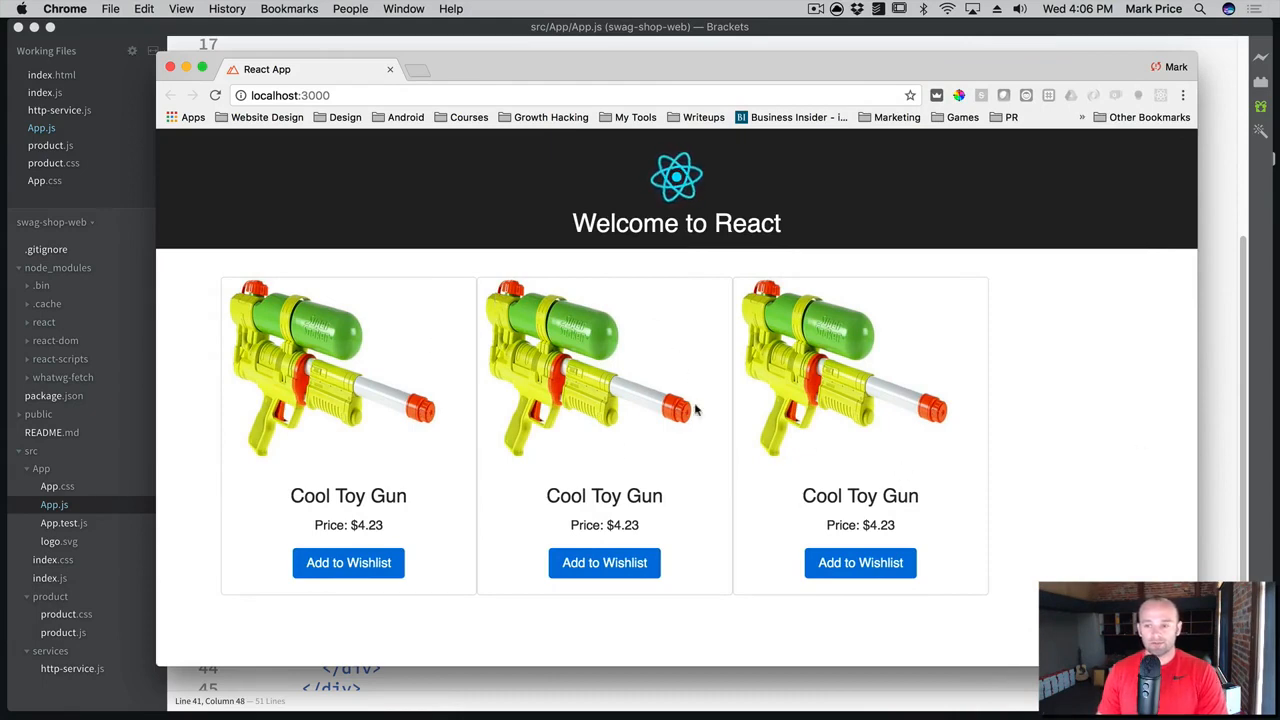
mouse_move(456, 342)
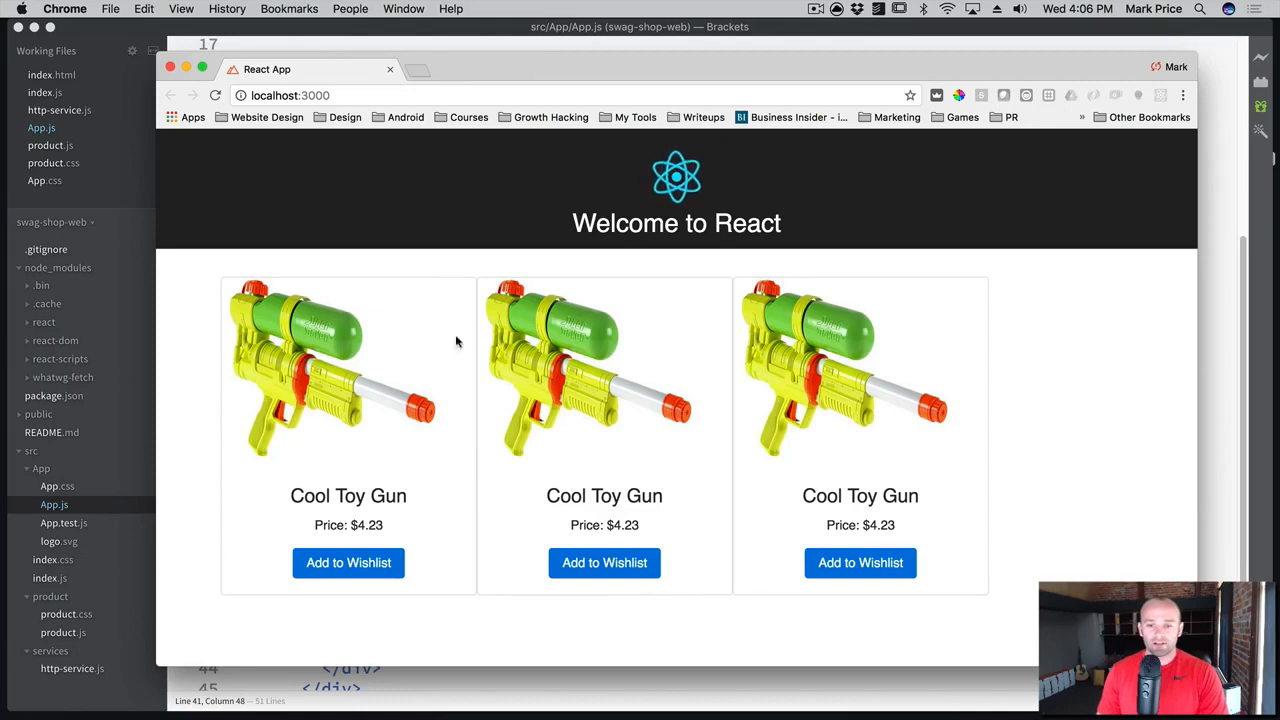
mouse_move(450, 376)
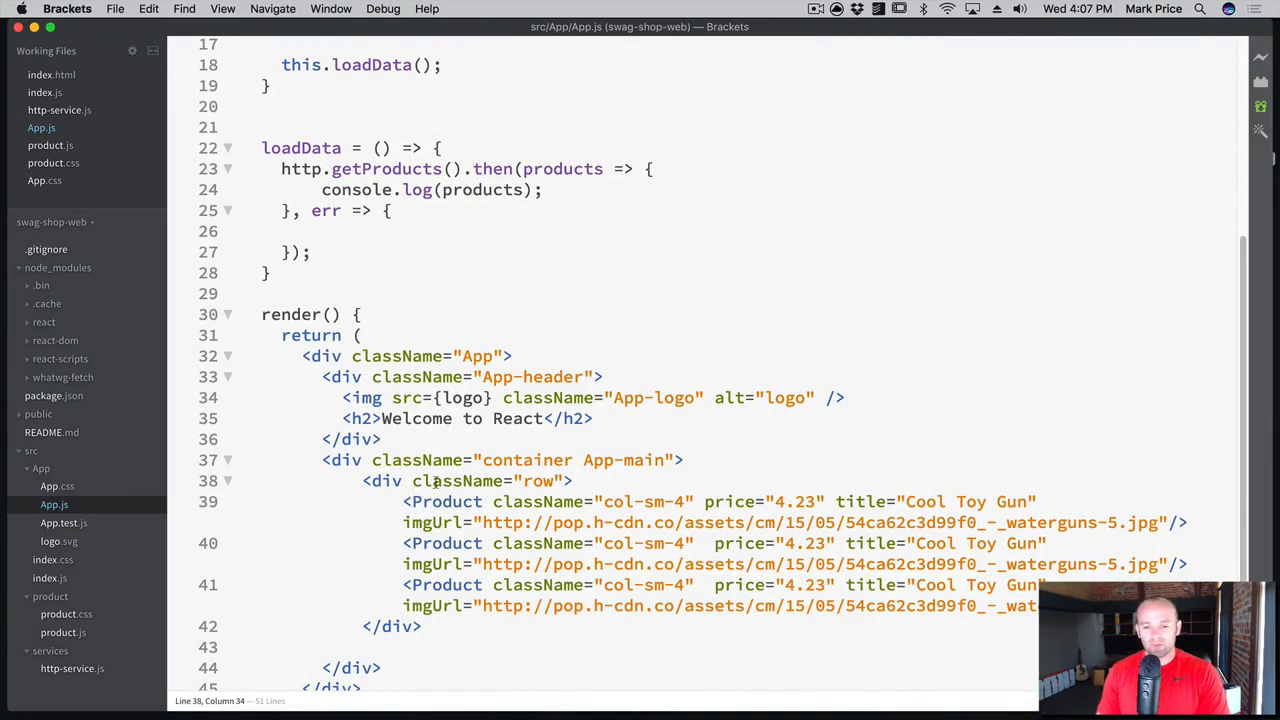
mouse_move(896, 496)
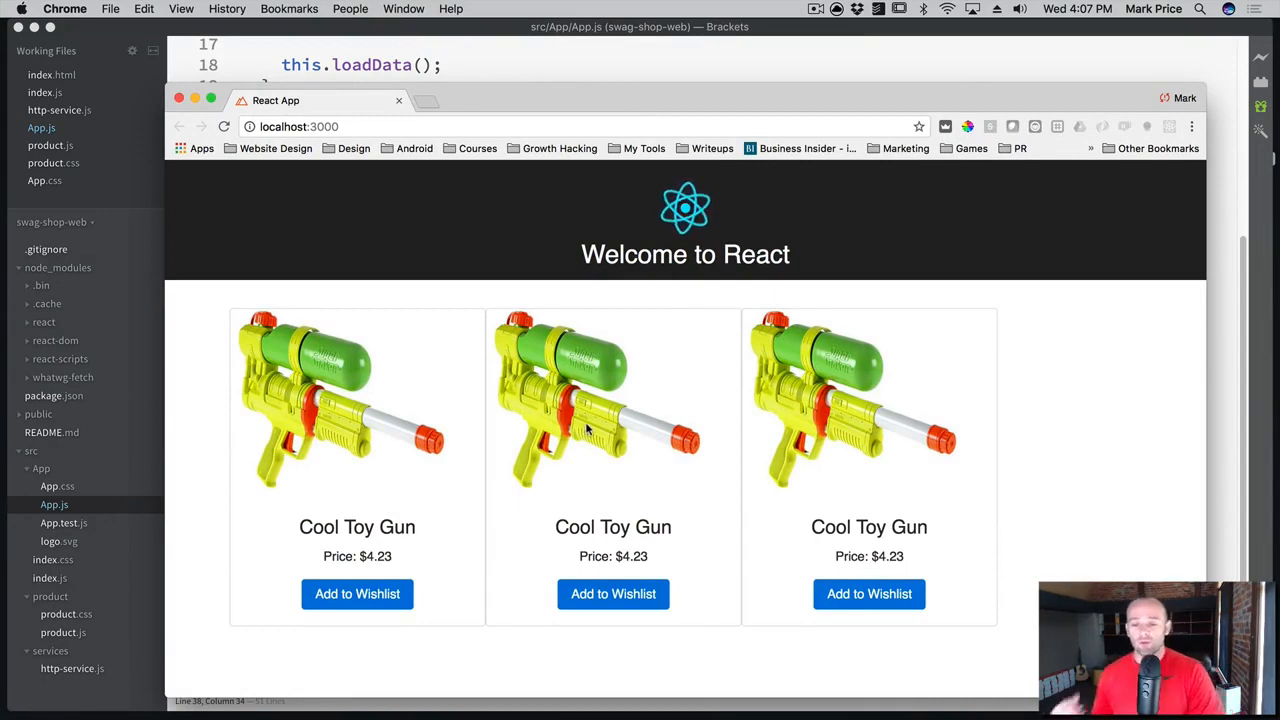
mouse_move(586, 296)
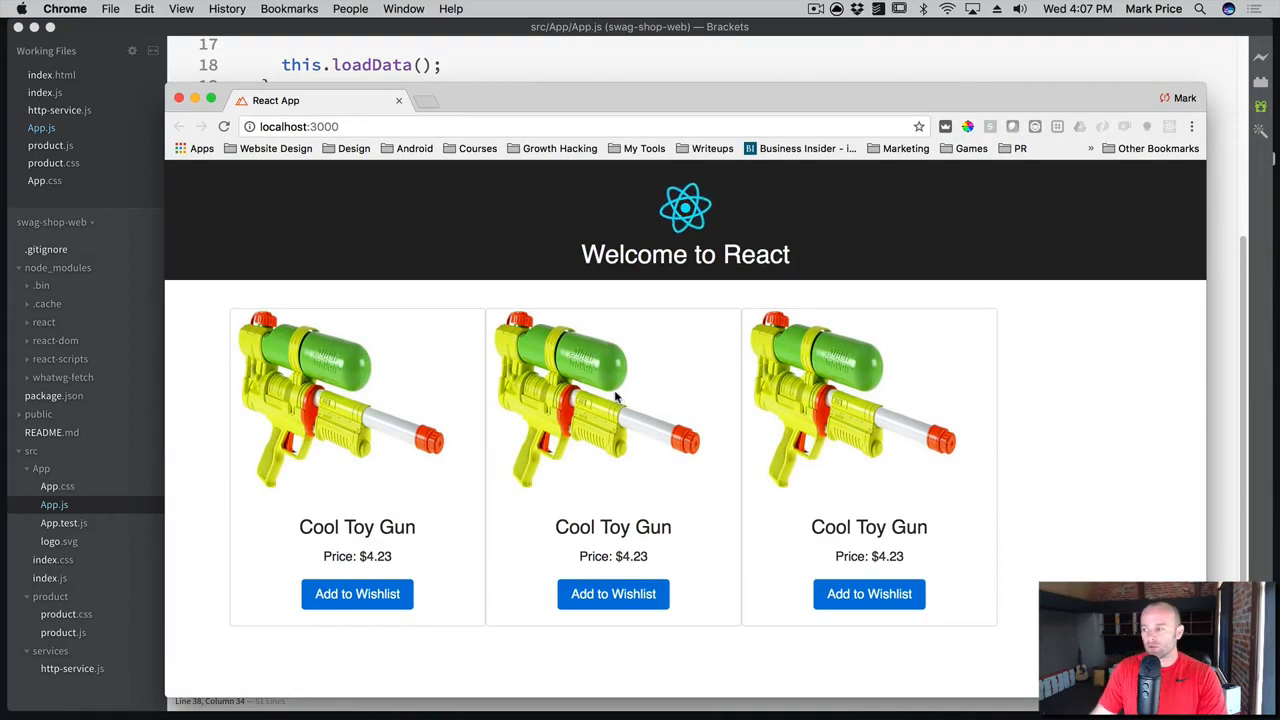
mouse_move(490, 32)
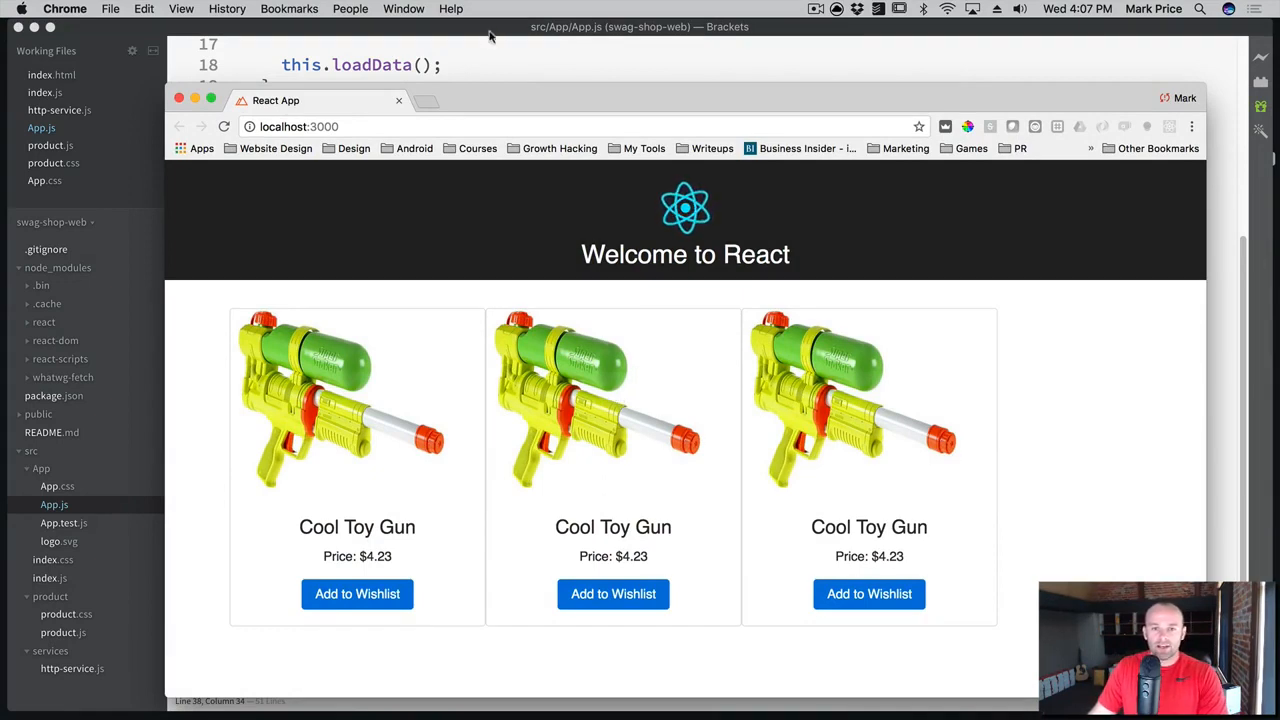
mouse_move(558, 442)
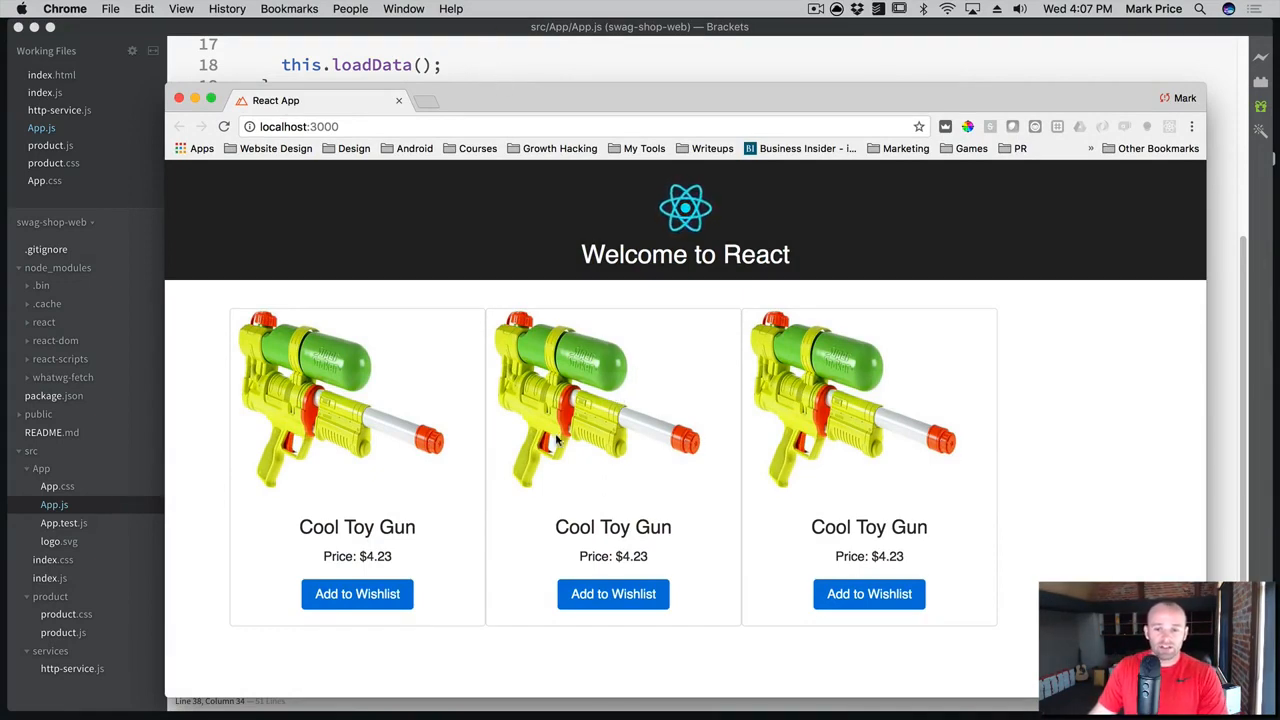